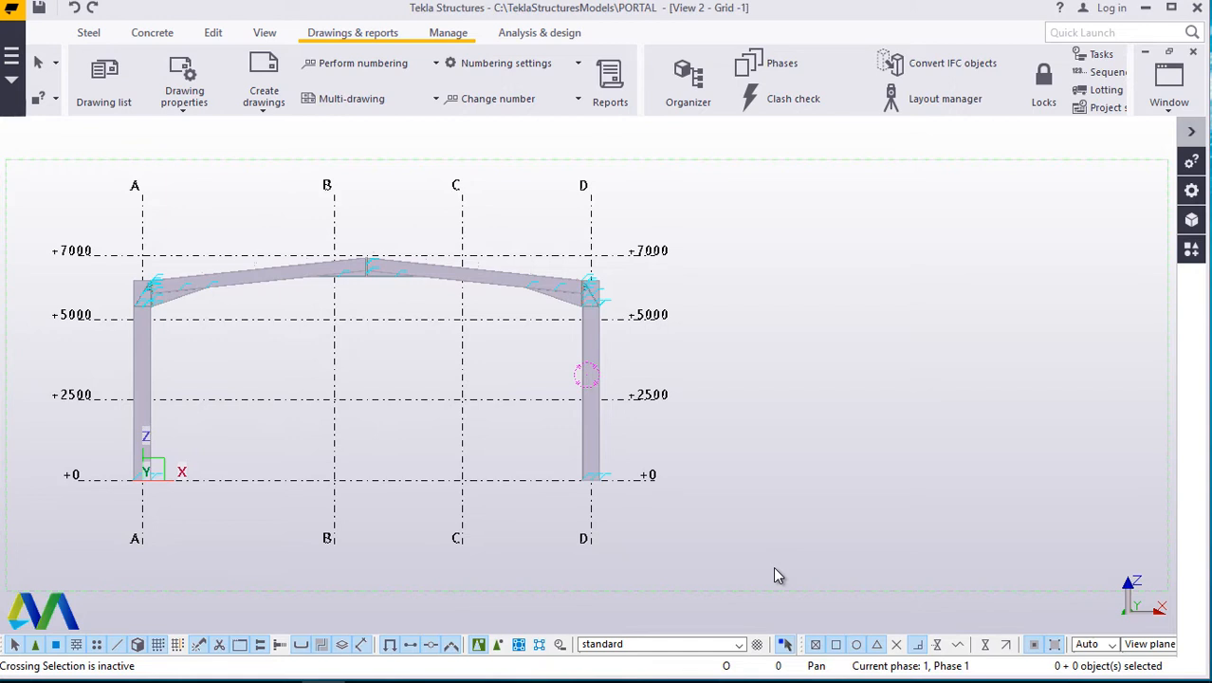
pyautogui.moveTo(839, 520)
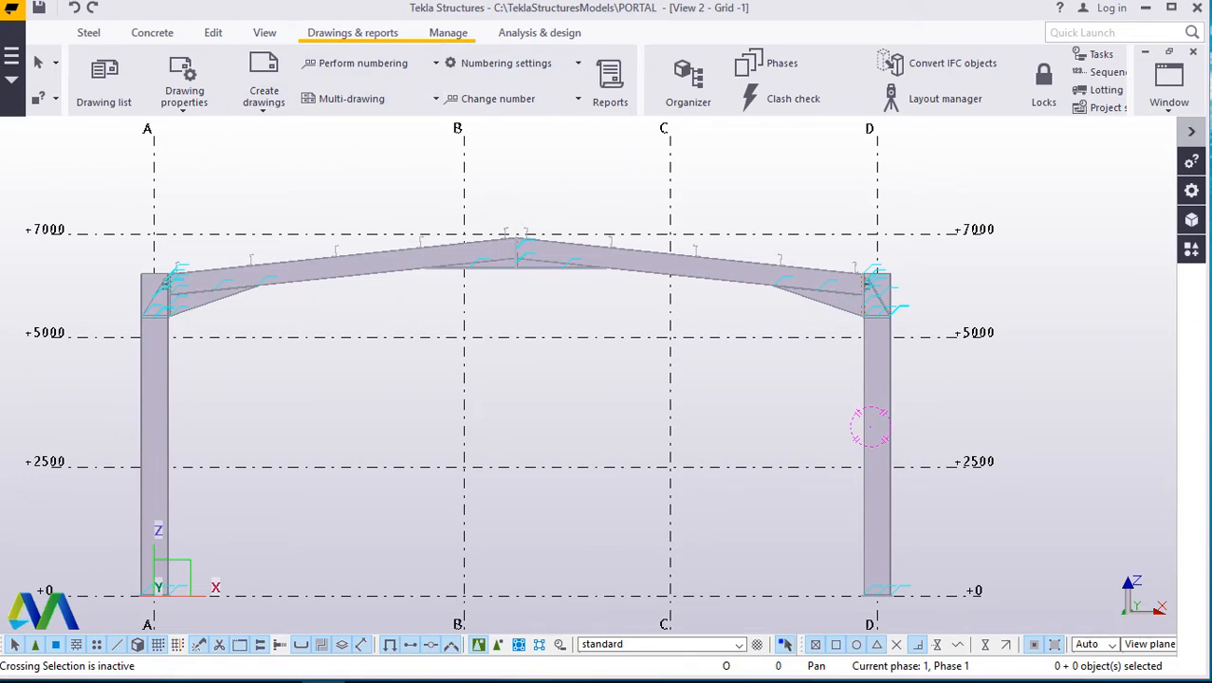
# Open the SP5 rafter drawing from the maximized Drawing list.
pyautogui.click(102, 76)
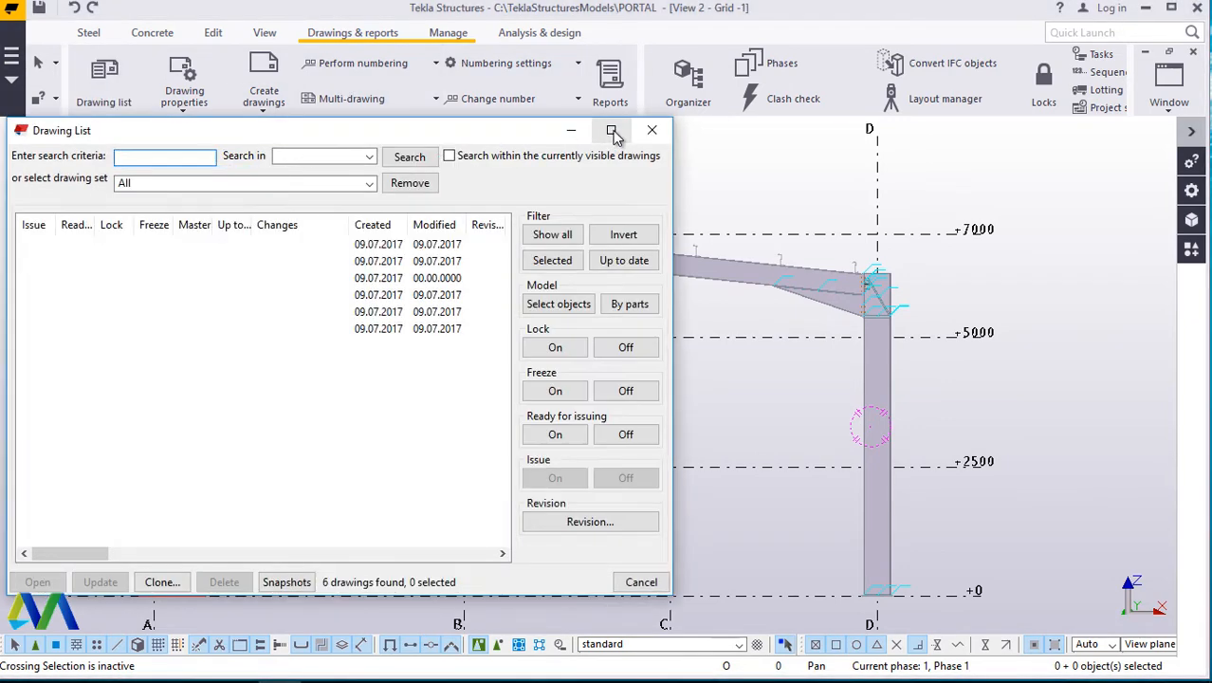
pyautogui.click(613, 129)
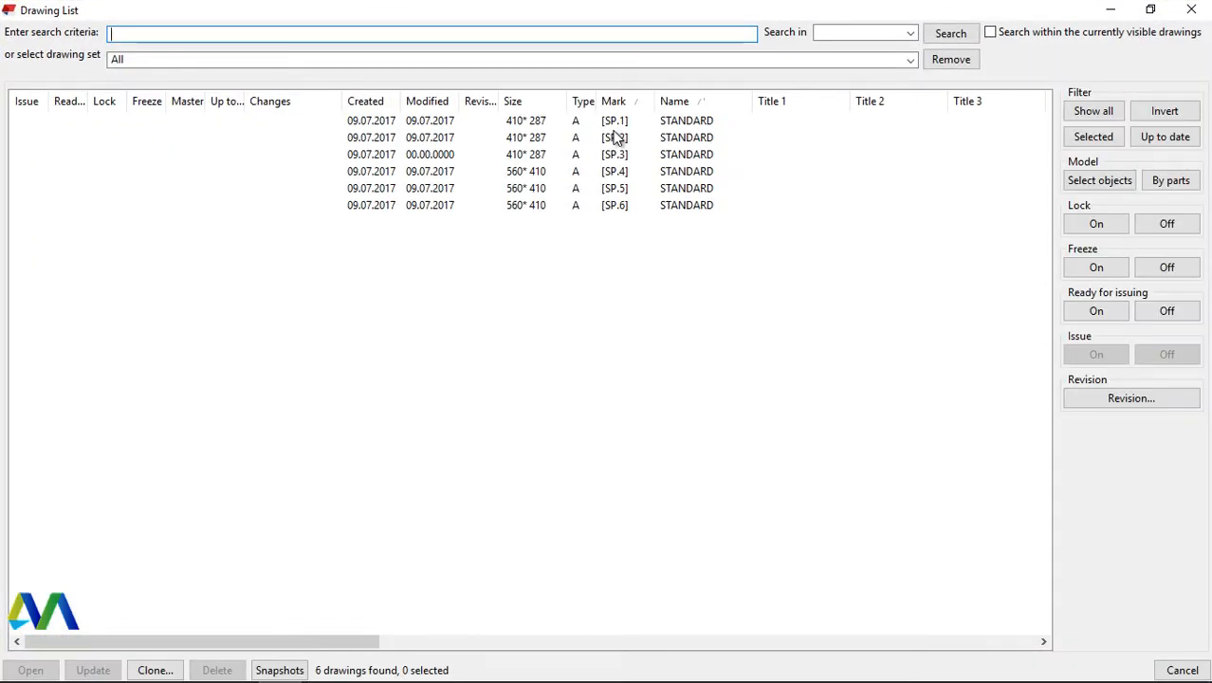
pyautogui.moveTo(549, 194)
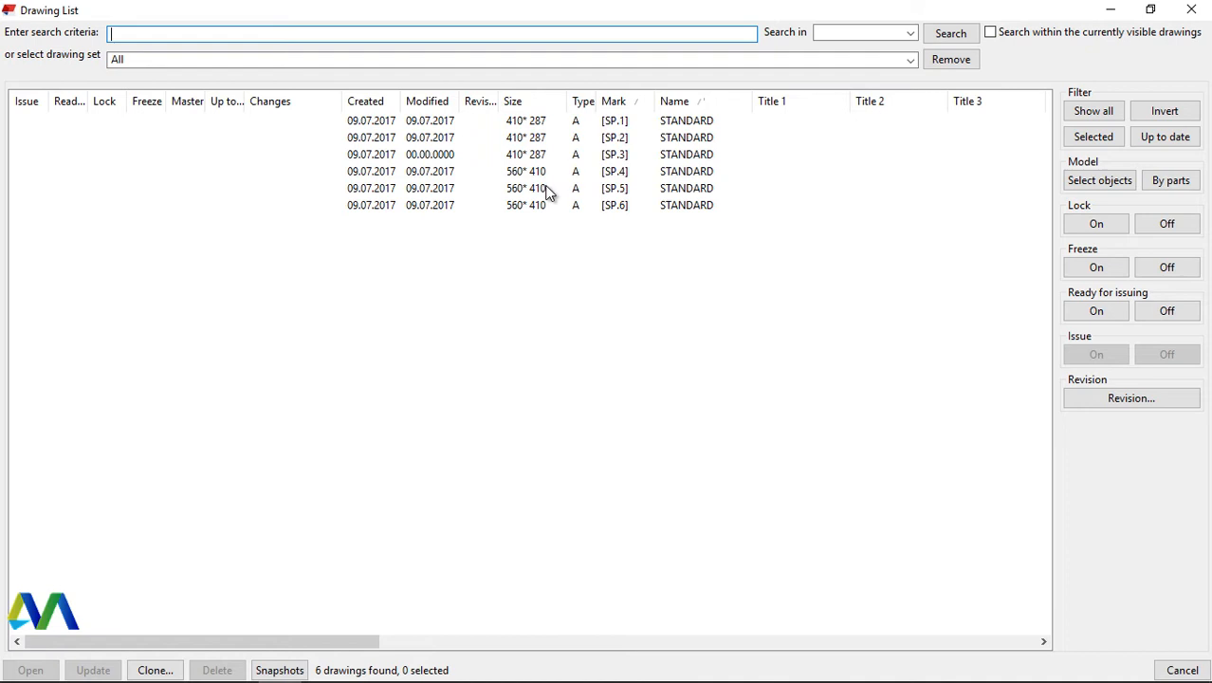
pyautogui.click(540, 188)
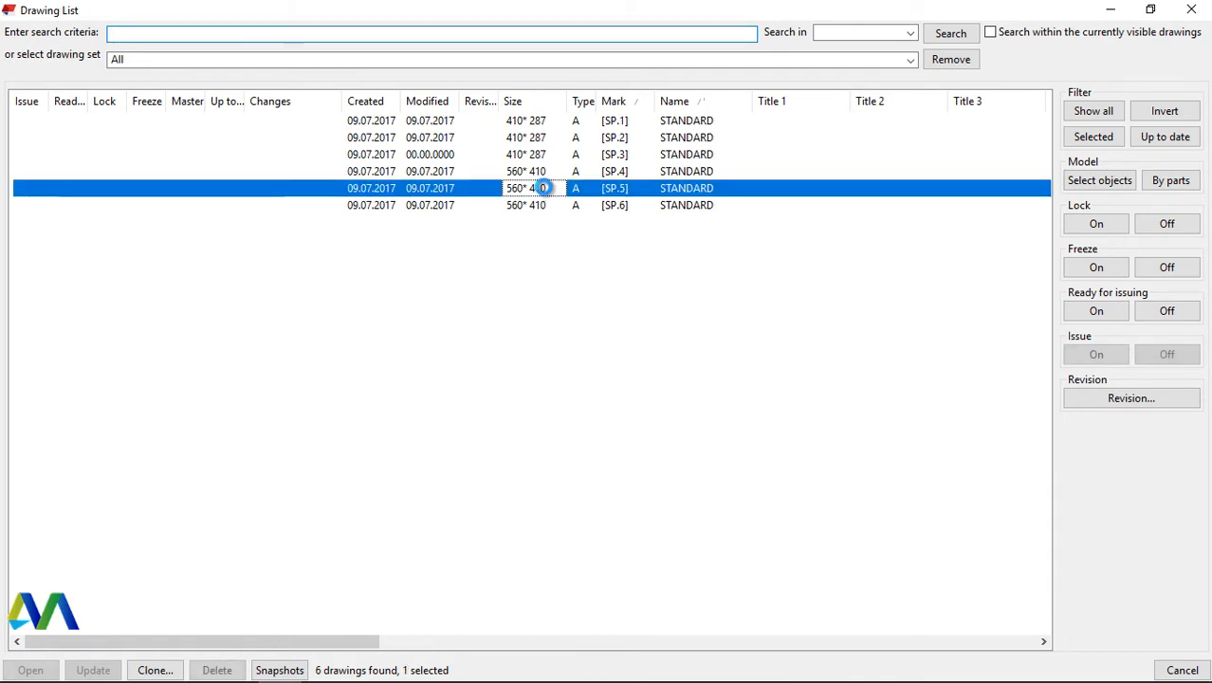
pyautogui.click(91, 672)
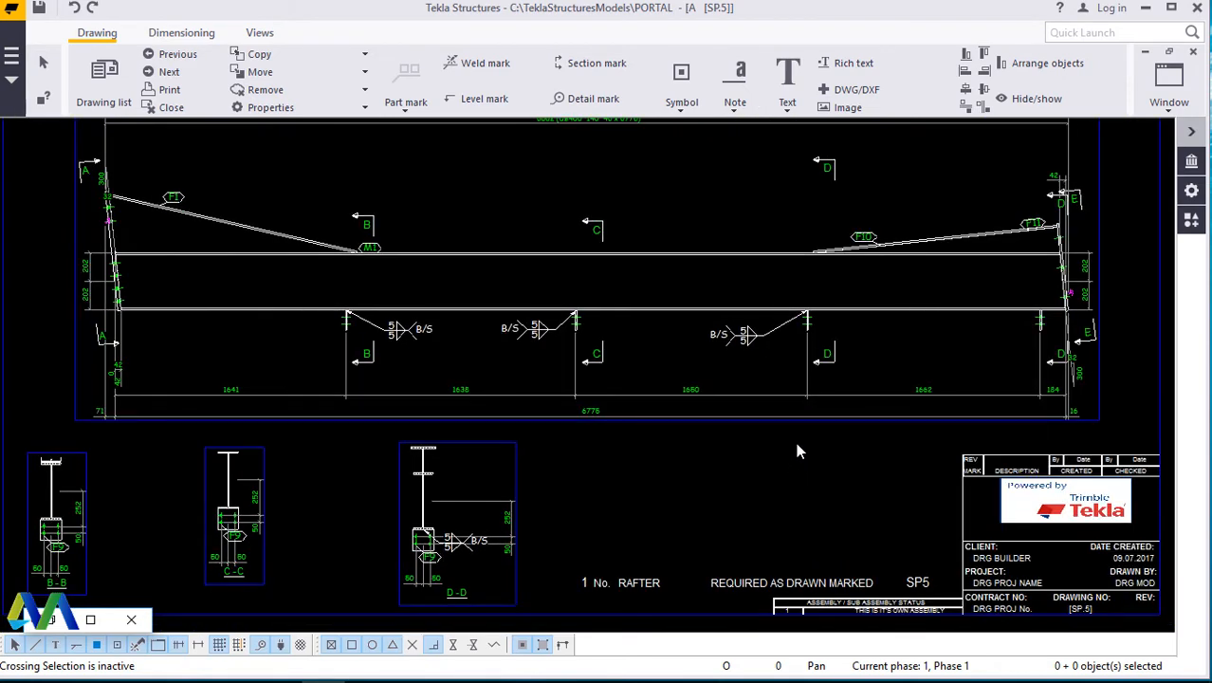
pyautogui.moveTo(791, 330)
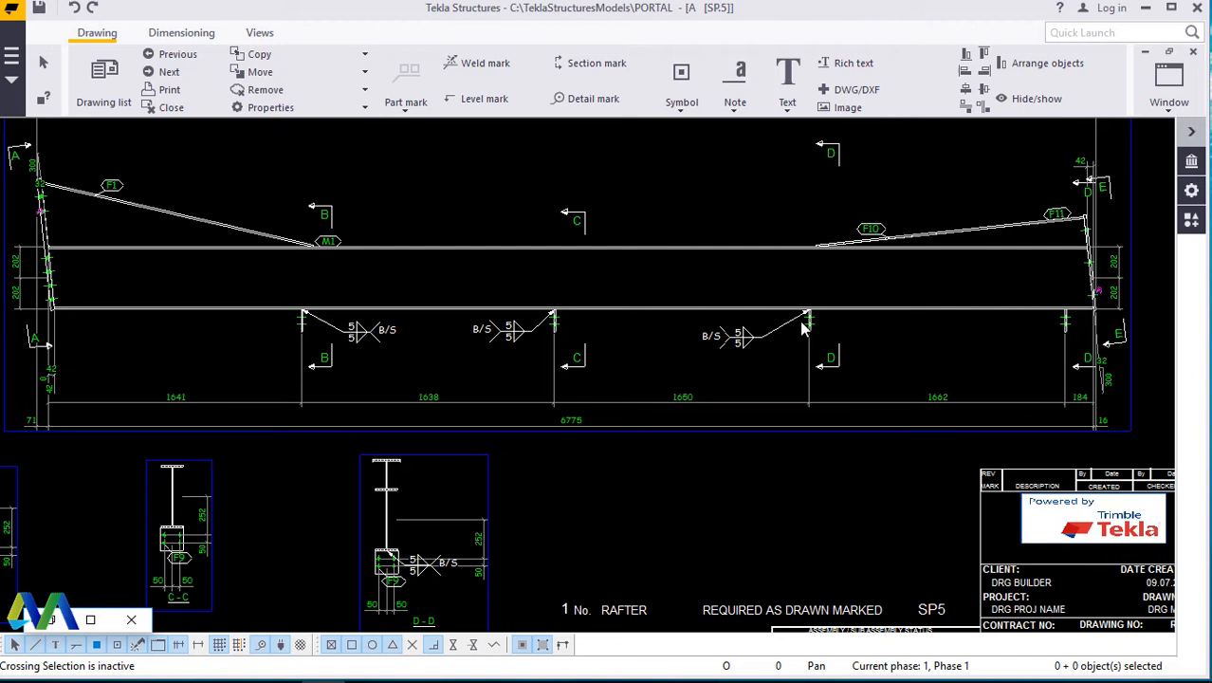
pyautogui.moveTo(812, 349)
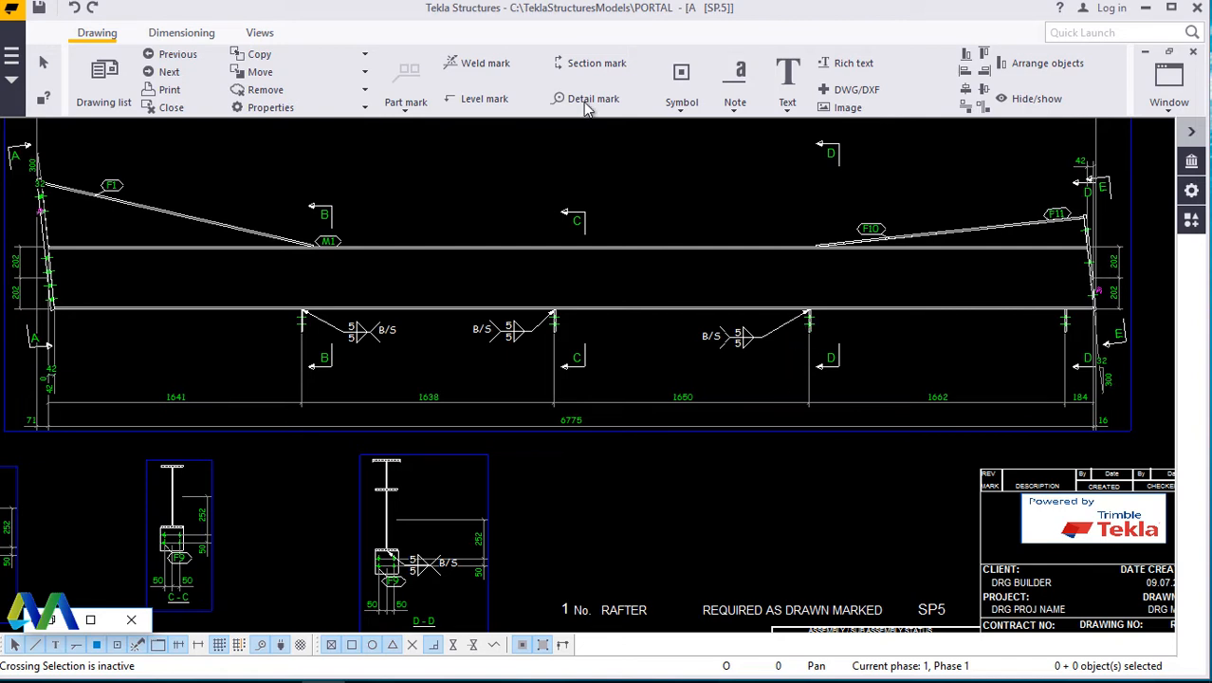
pyautogui.moveTo(778, 155)
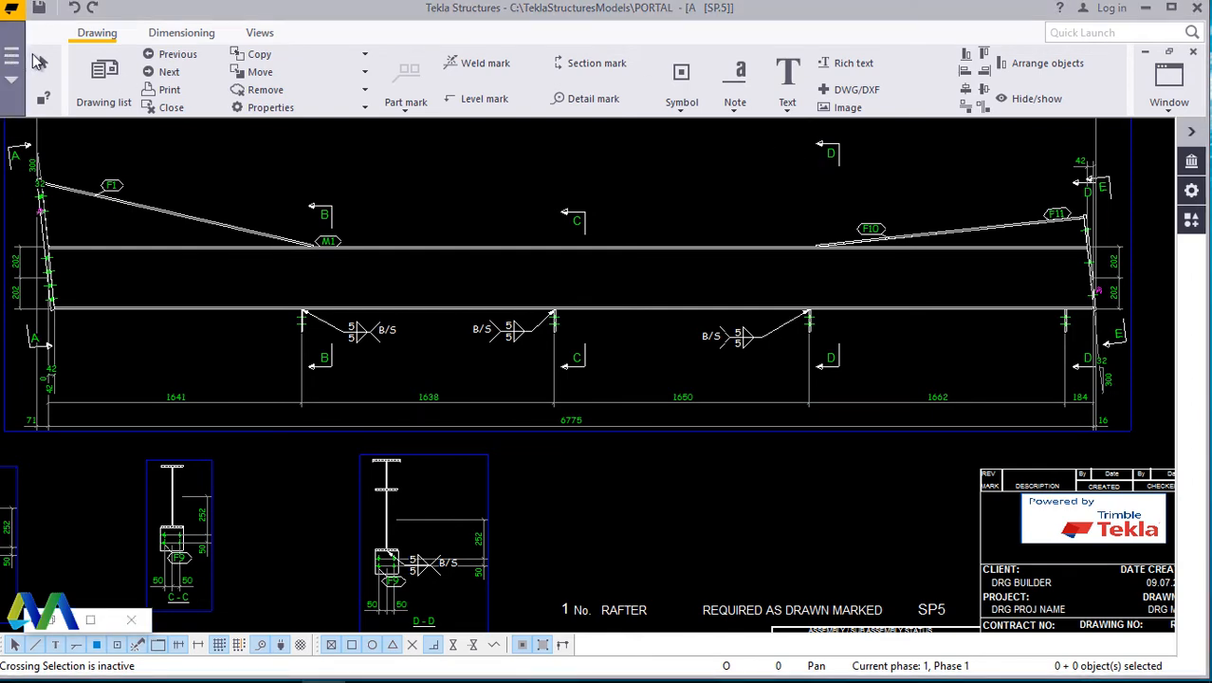
pyautogui.click(11, 57)
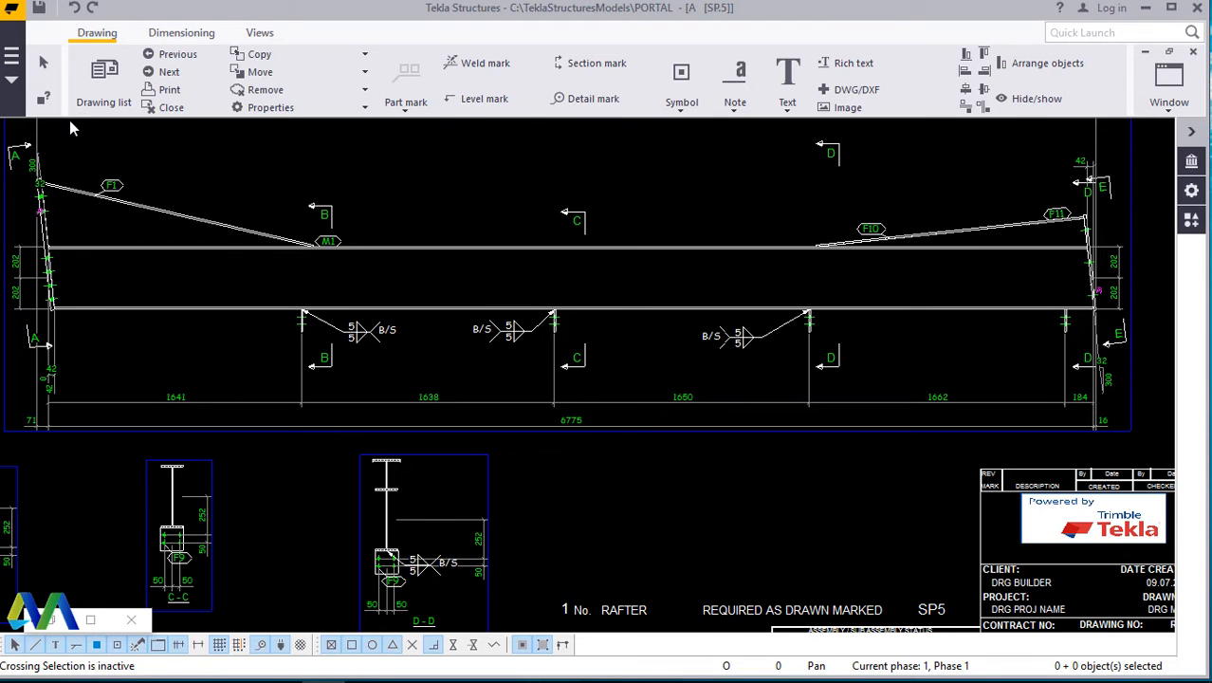
pyautogui.moveTo(86, 141)
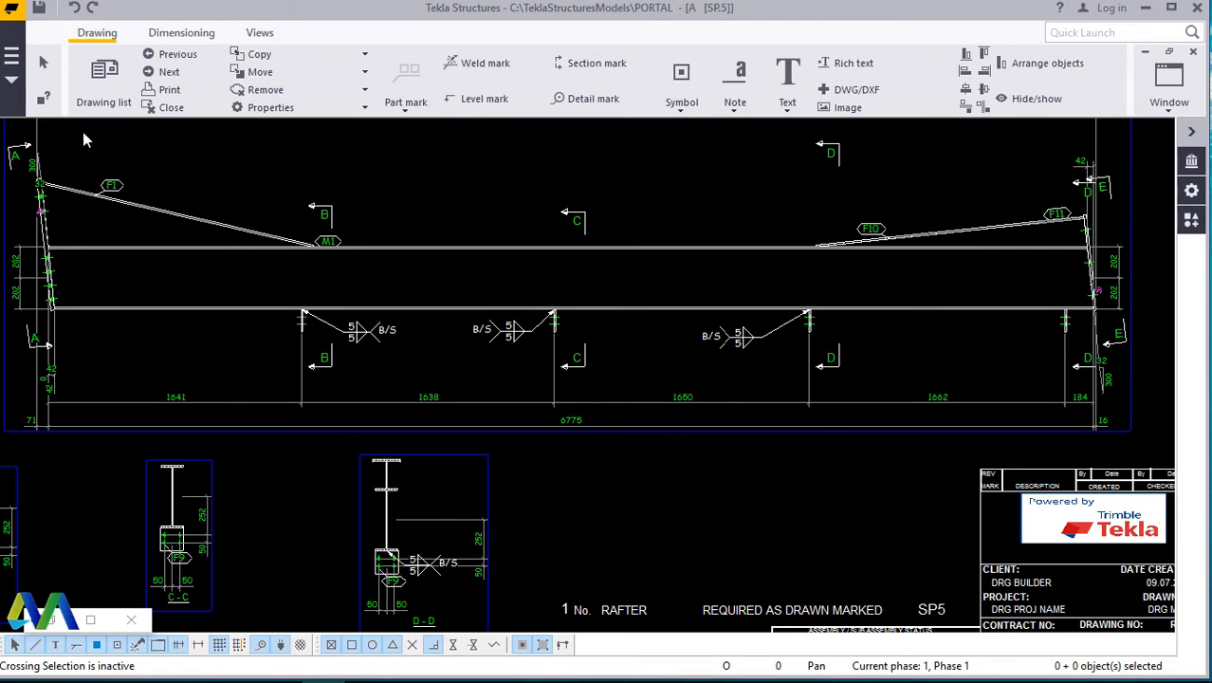
pyautogui.moveTo(531, 262)
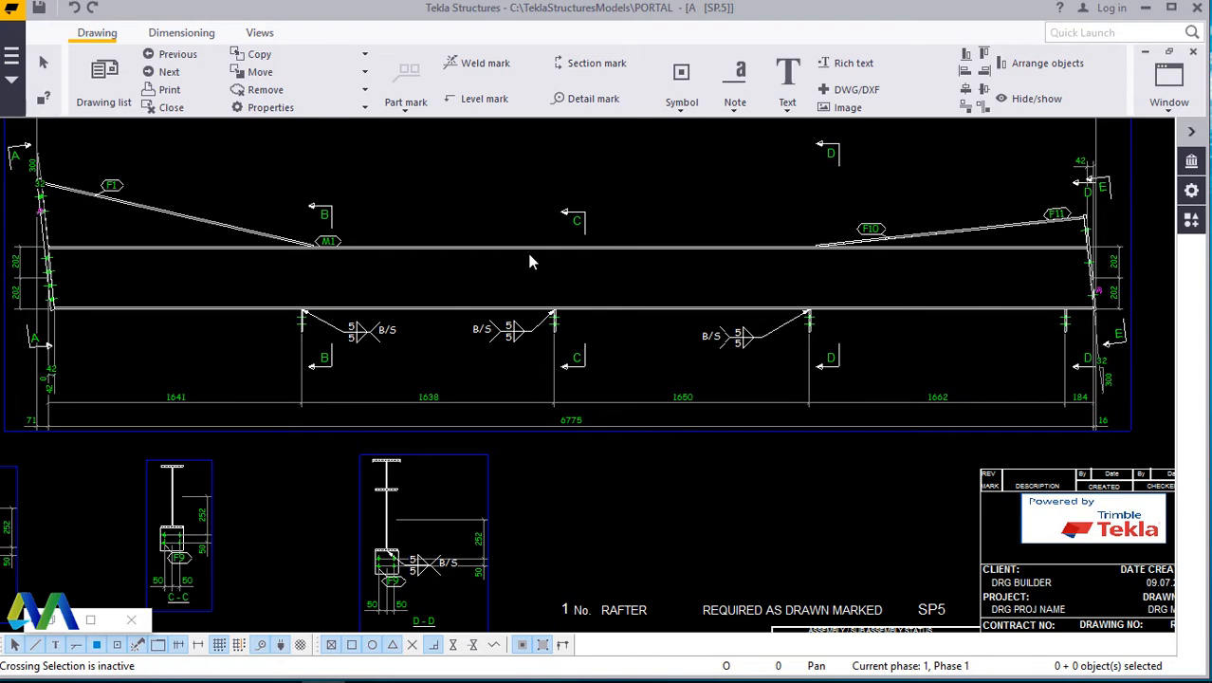
pyautogui.moveTo(478, 247)
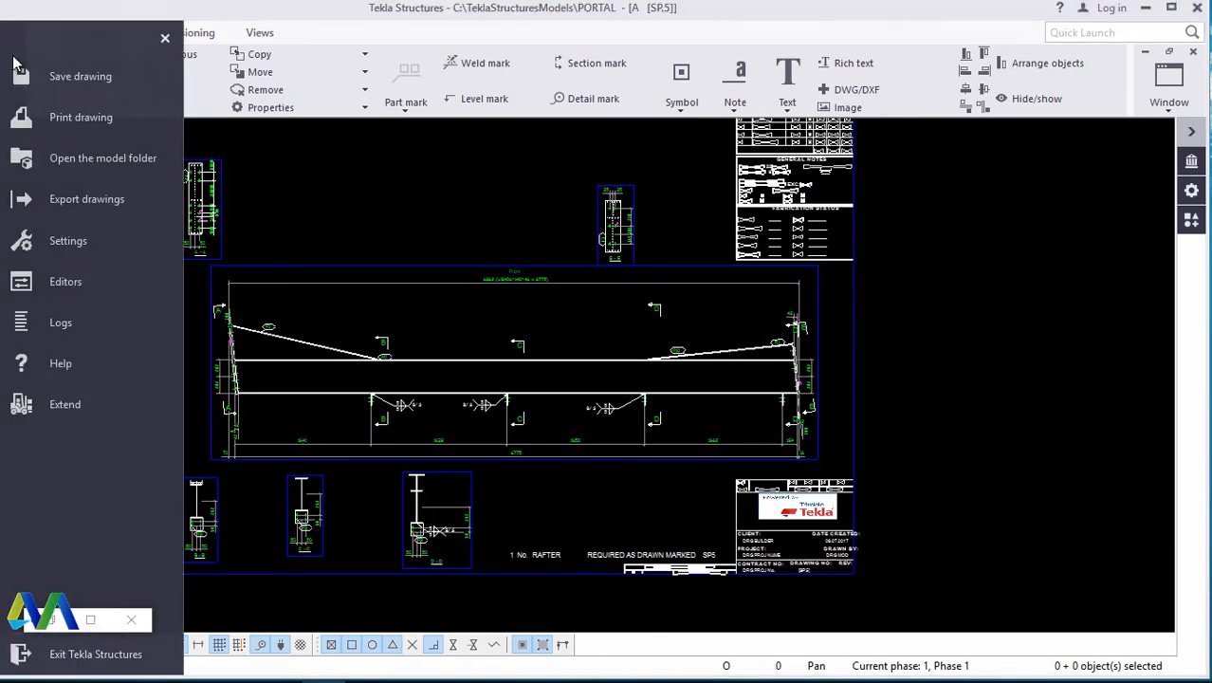
pyautogui.moveTo(102, 192)
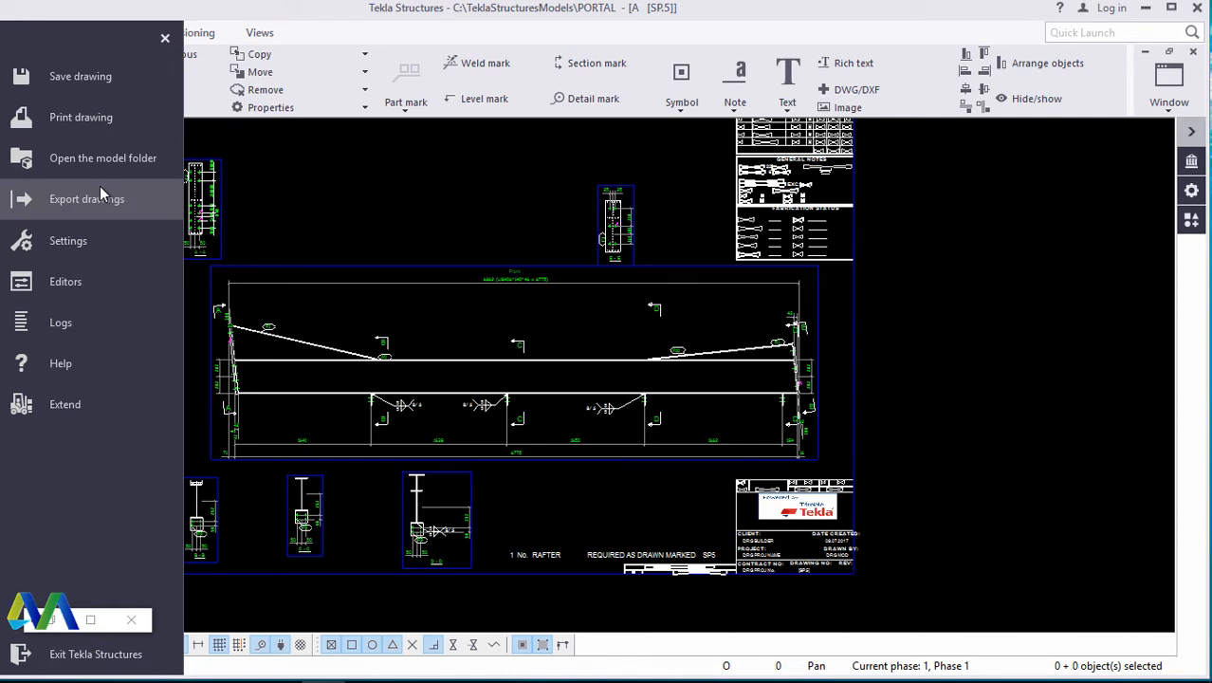
pyautogui.moveTo(104, 124)
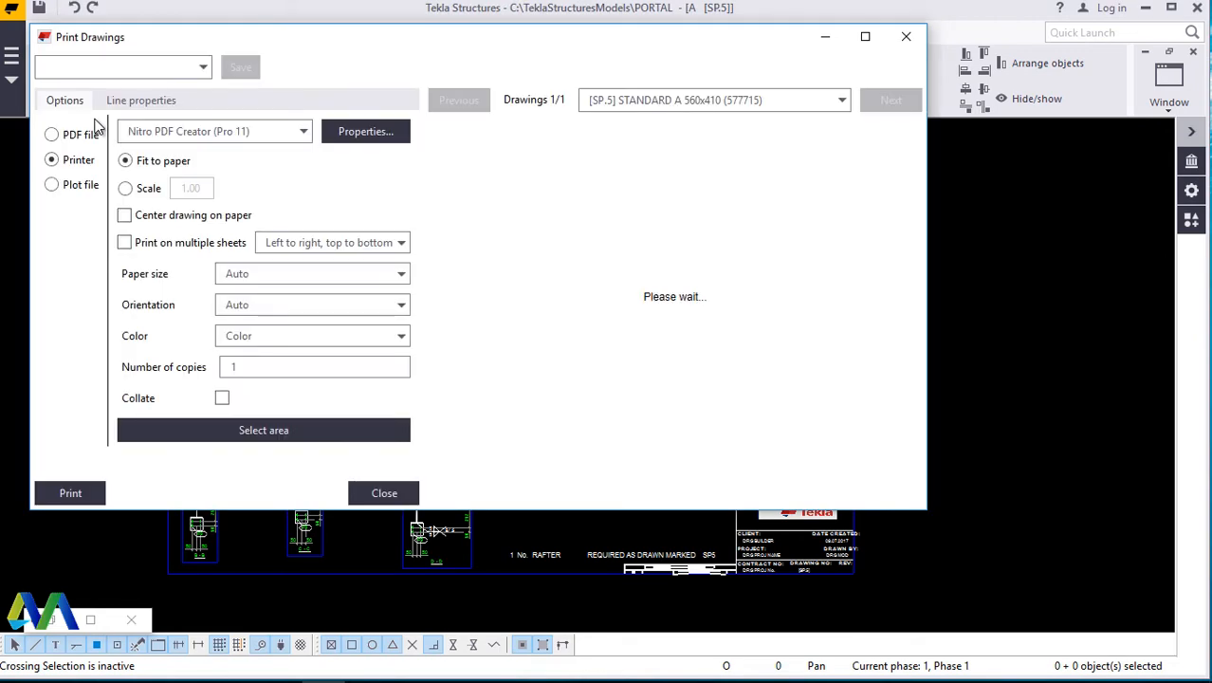
pyautogui.moveTo(418, 68)
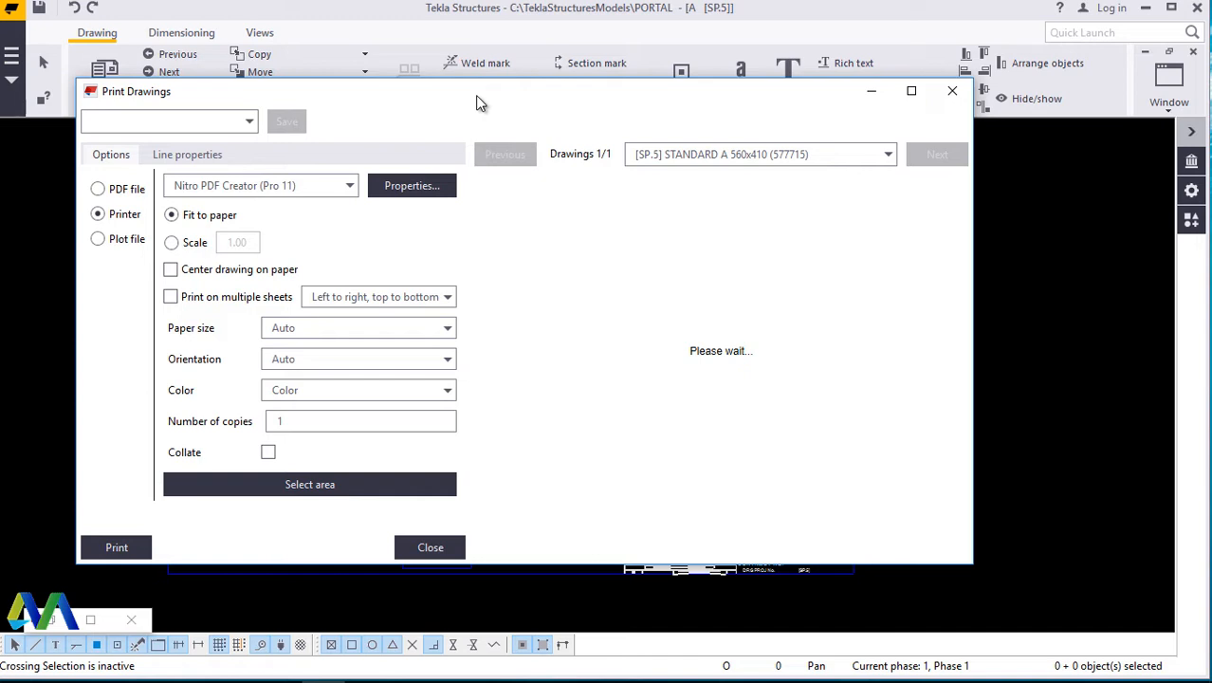
pyautogui.moveTo(308, 208)
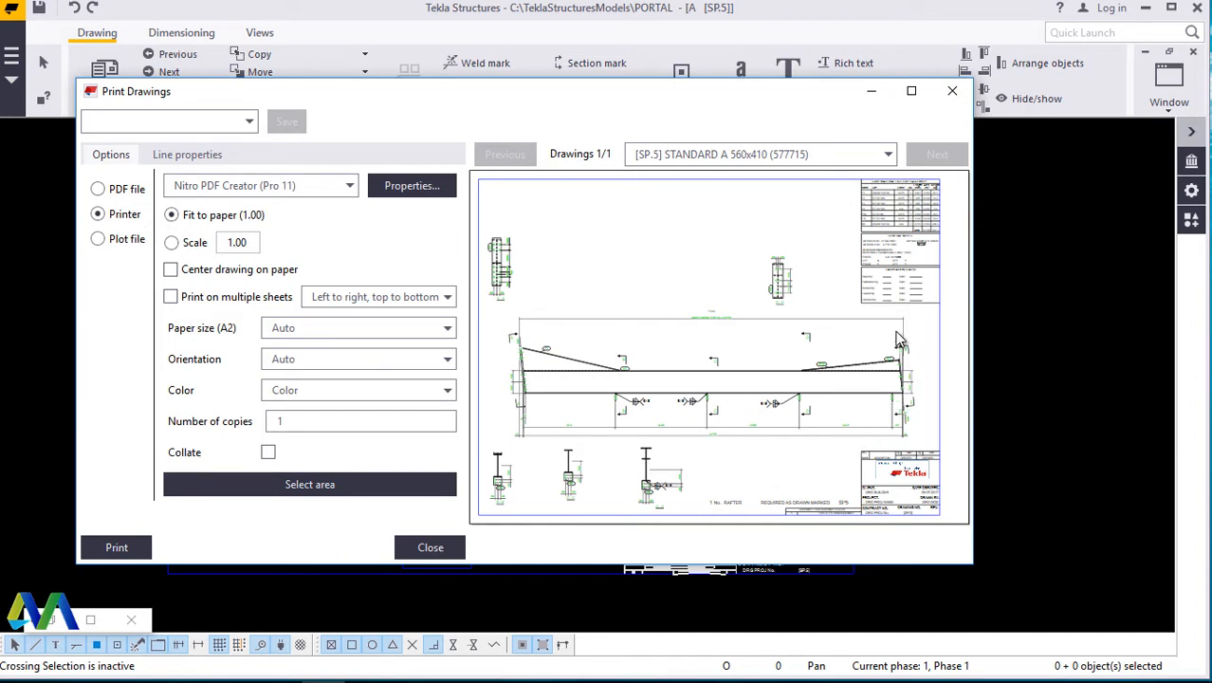
pyautogui.moveTo(820, 494)
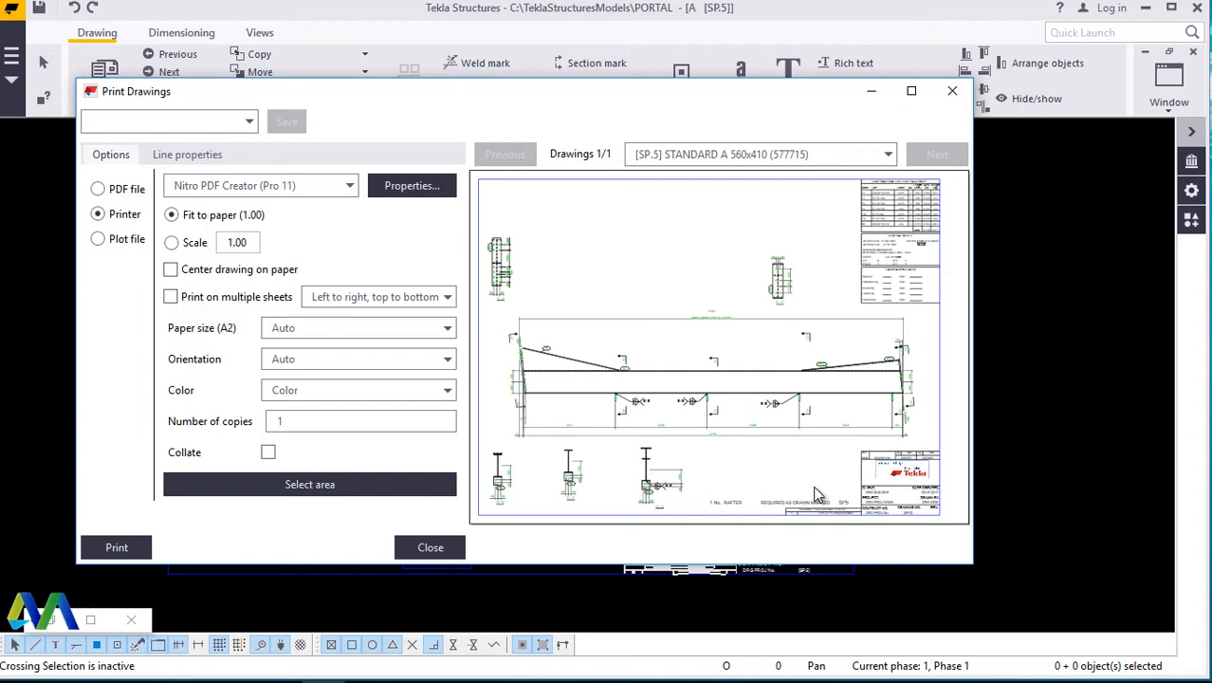
pyautogui.moveTo(956, 342)
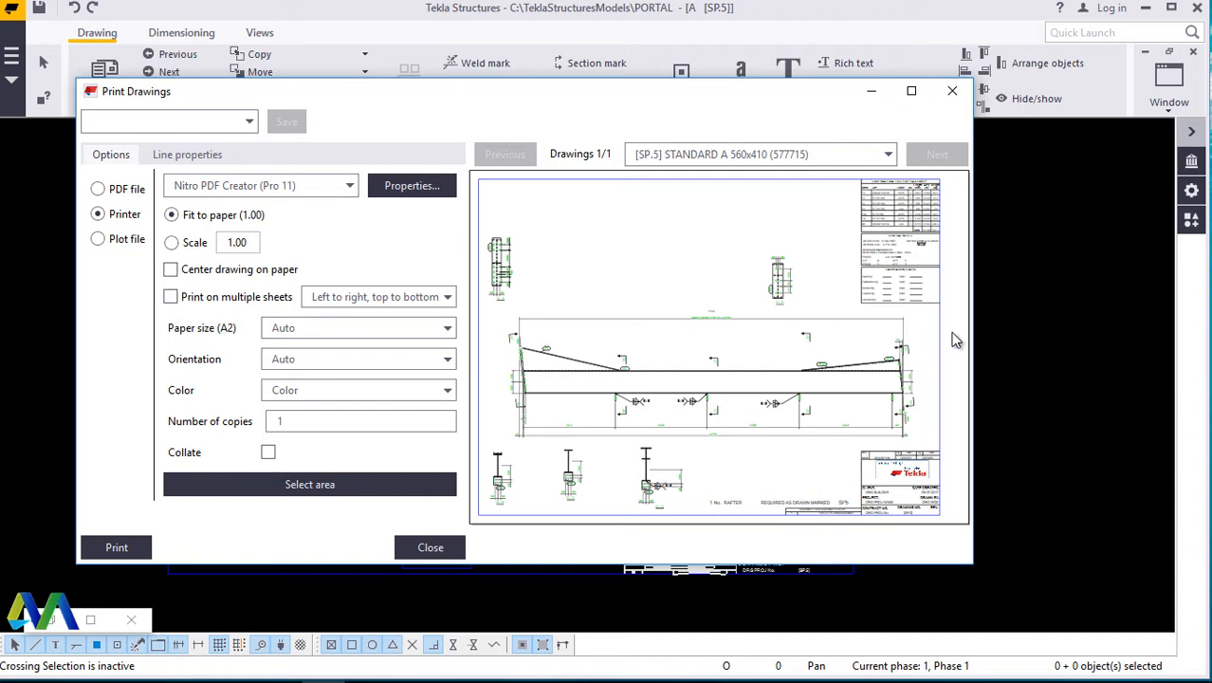
pyautogui.moveTo(928, 372)
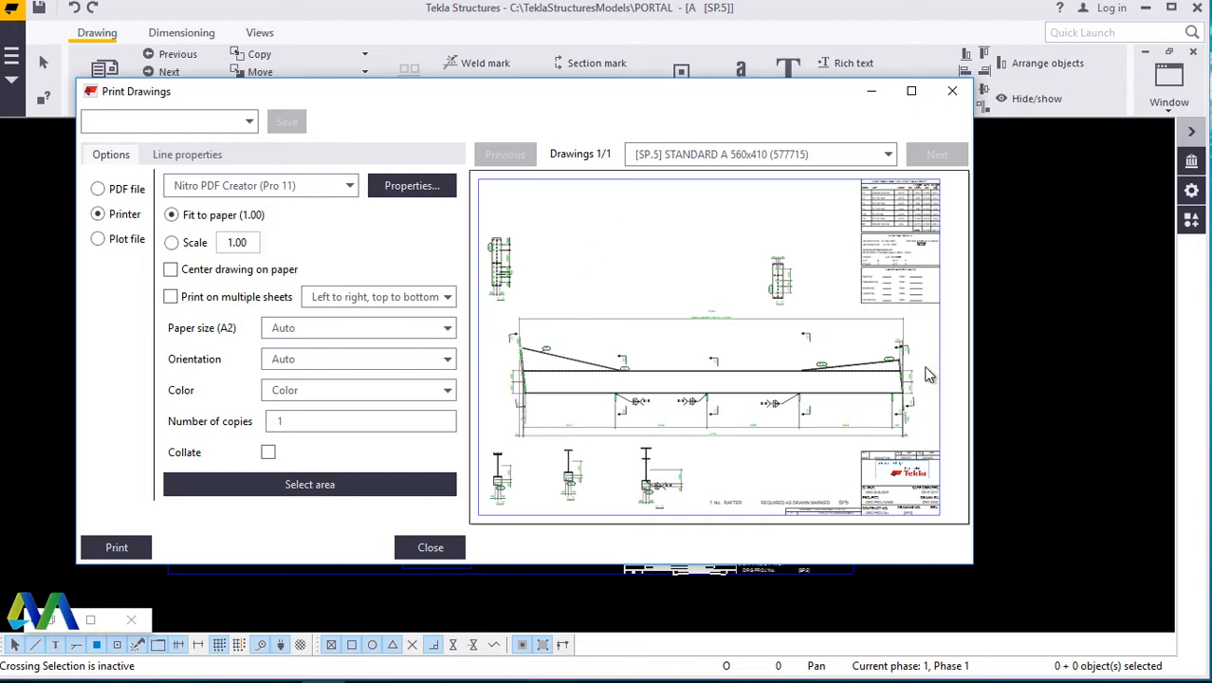
pyautogui.moveTo(370, 199)
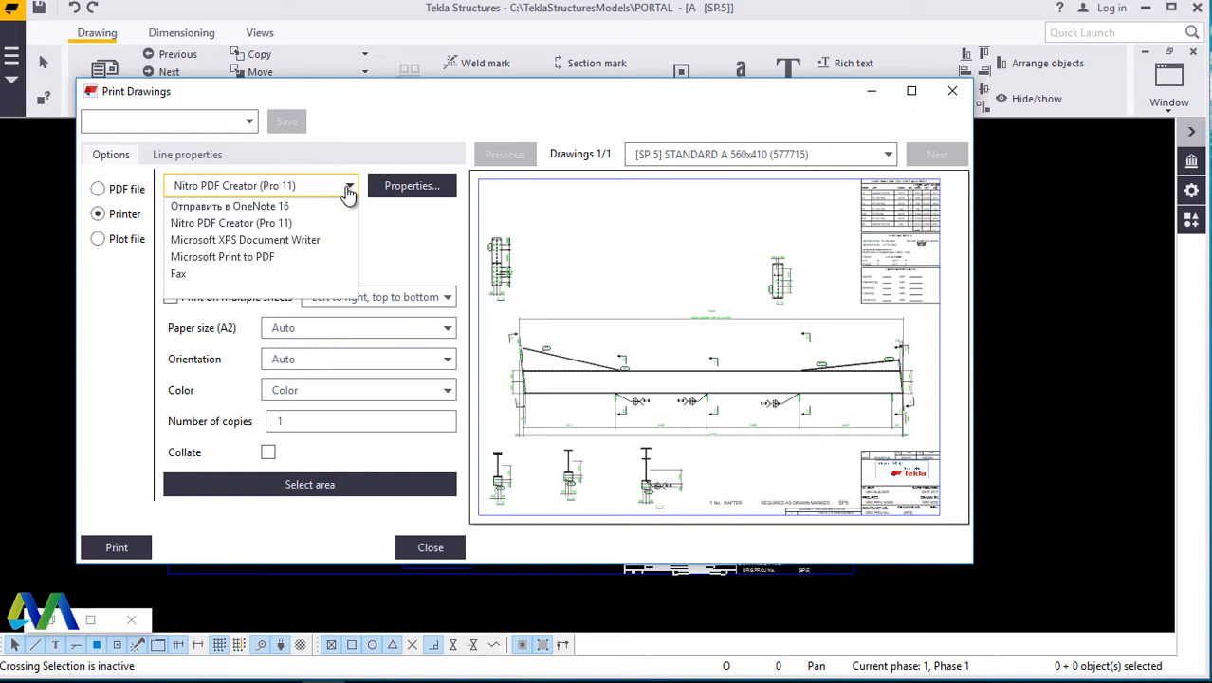
pyautogui.moveTo(324, 256)
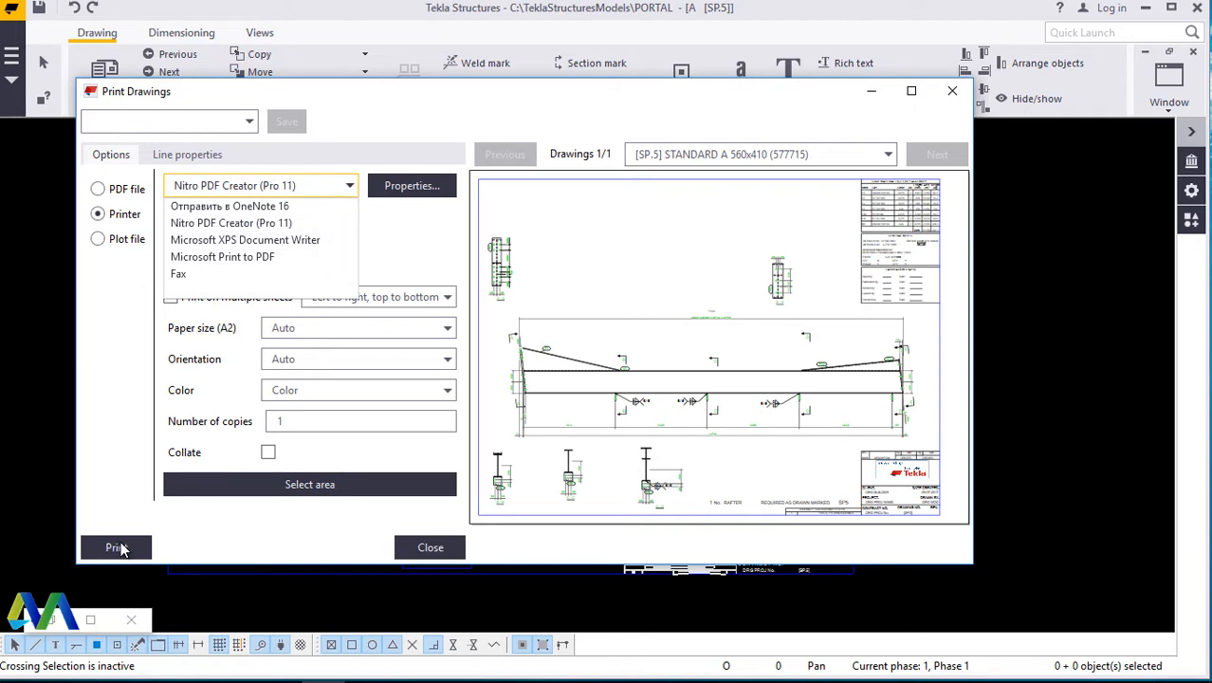
pyautogui.moveTo(645, 219)
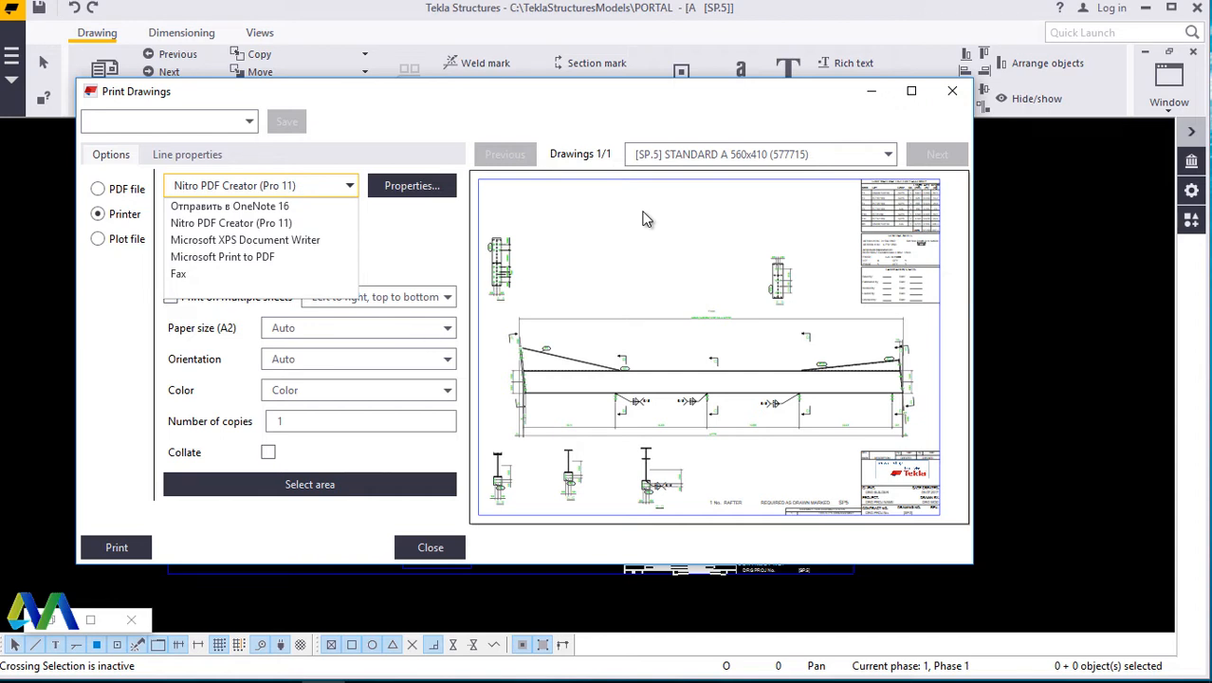
pyautogui.moveTo(125, 199)
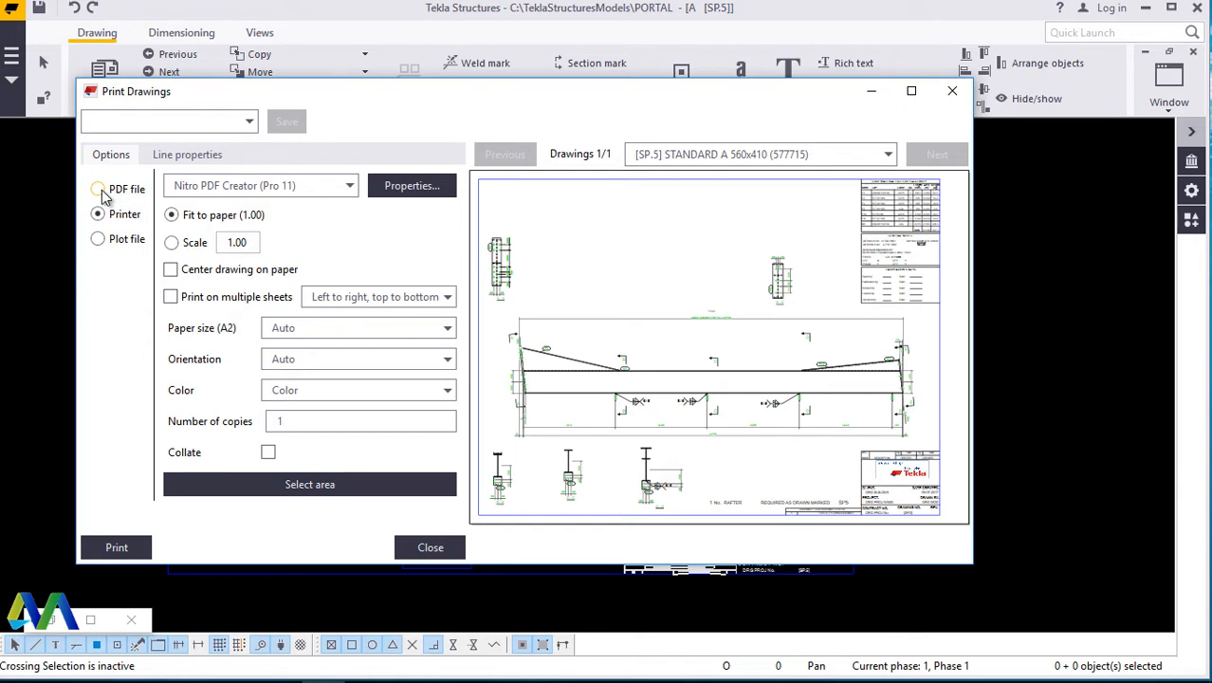
pyautogui.click(95, 190)
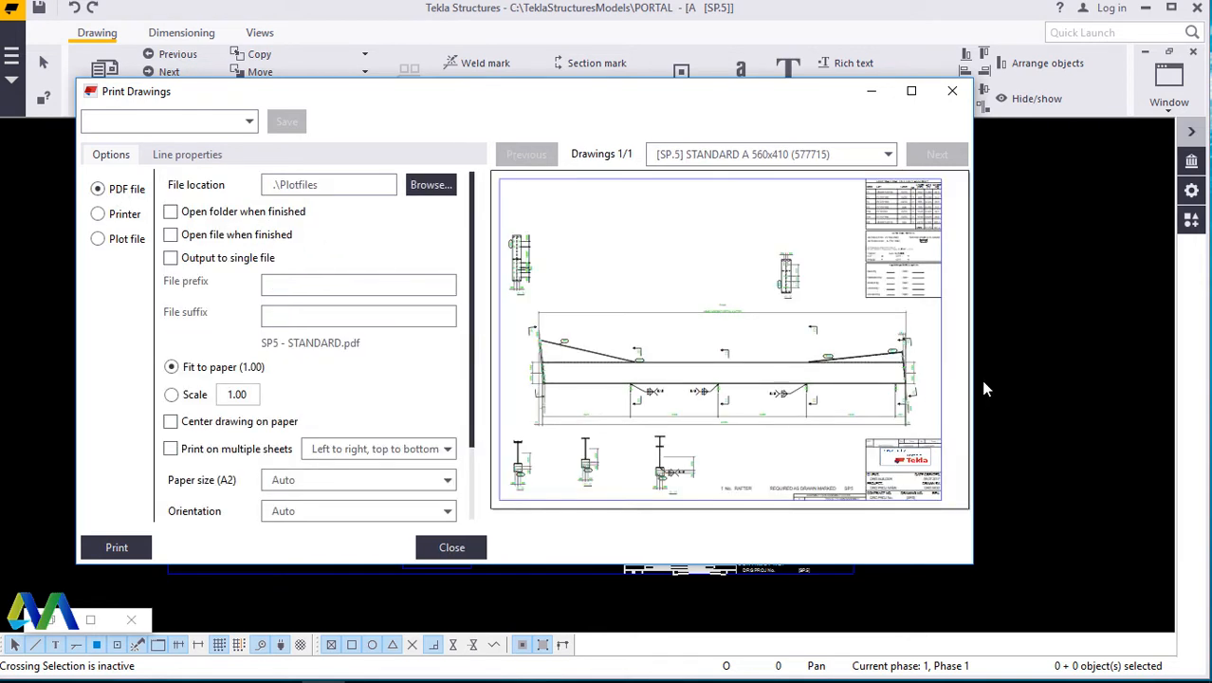
pyautogui.moveTo(919, 378)
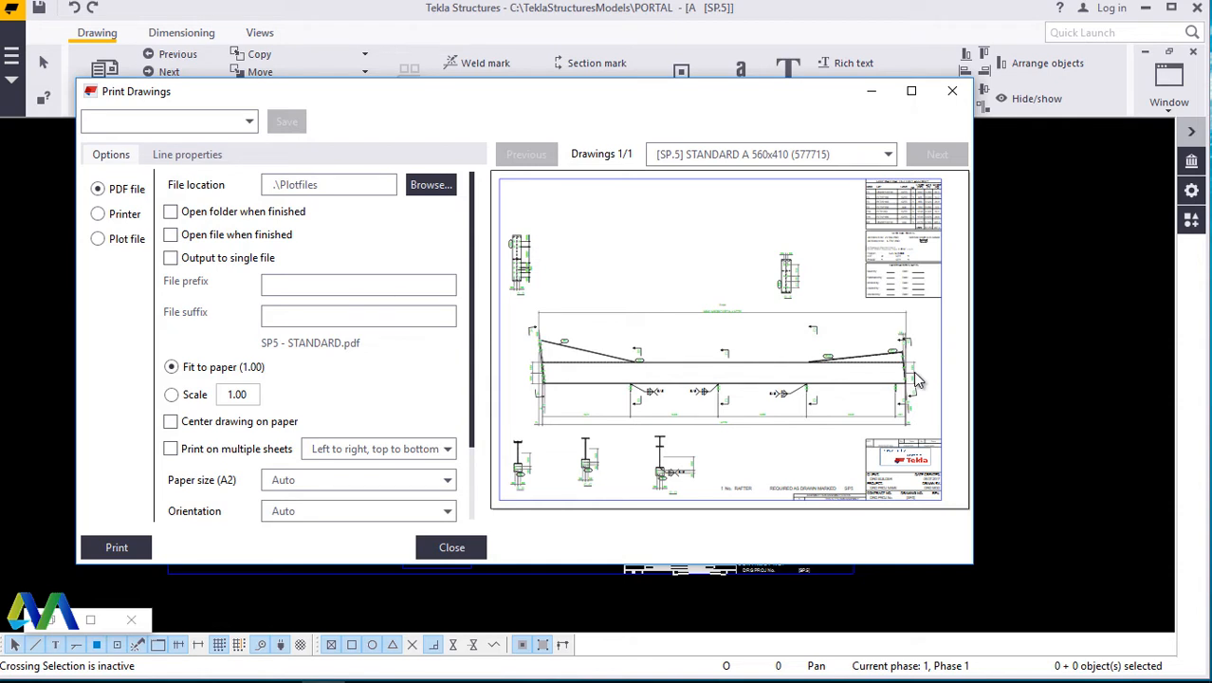
pyautogui.moveTo(199, 433)
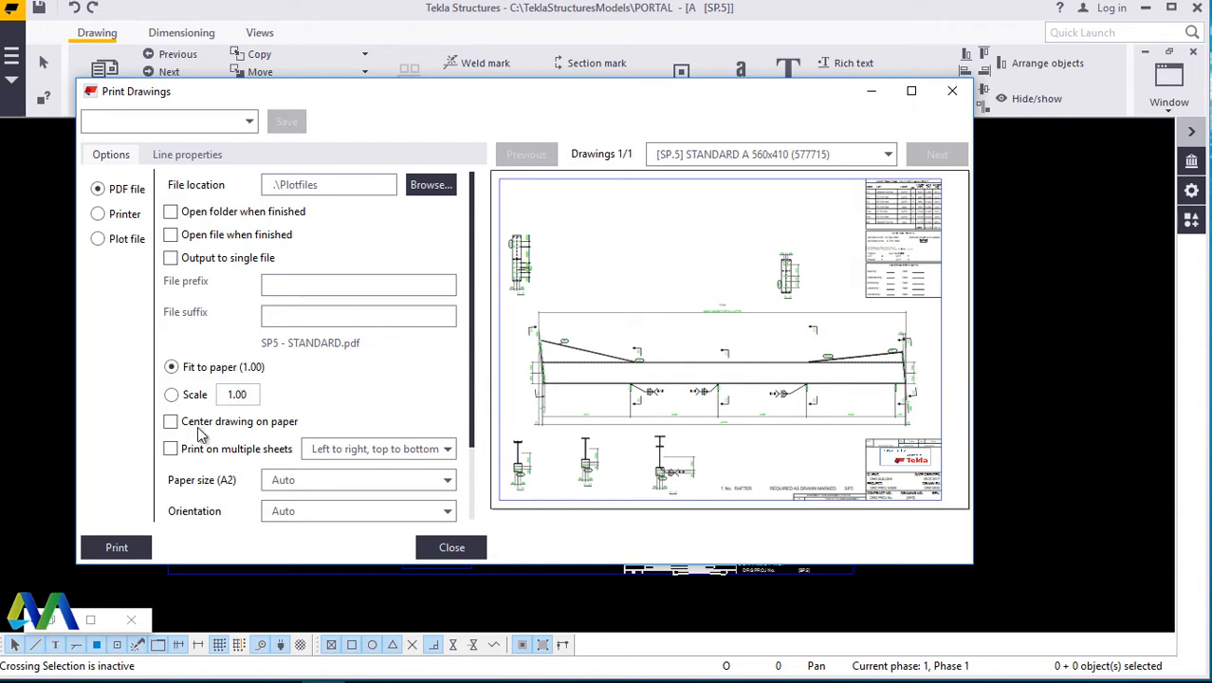
pyautogui.moveTo(133, 543)
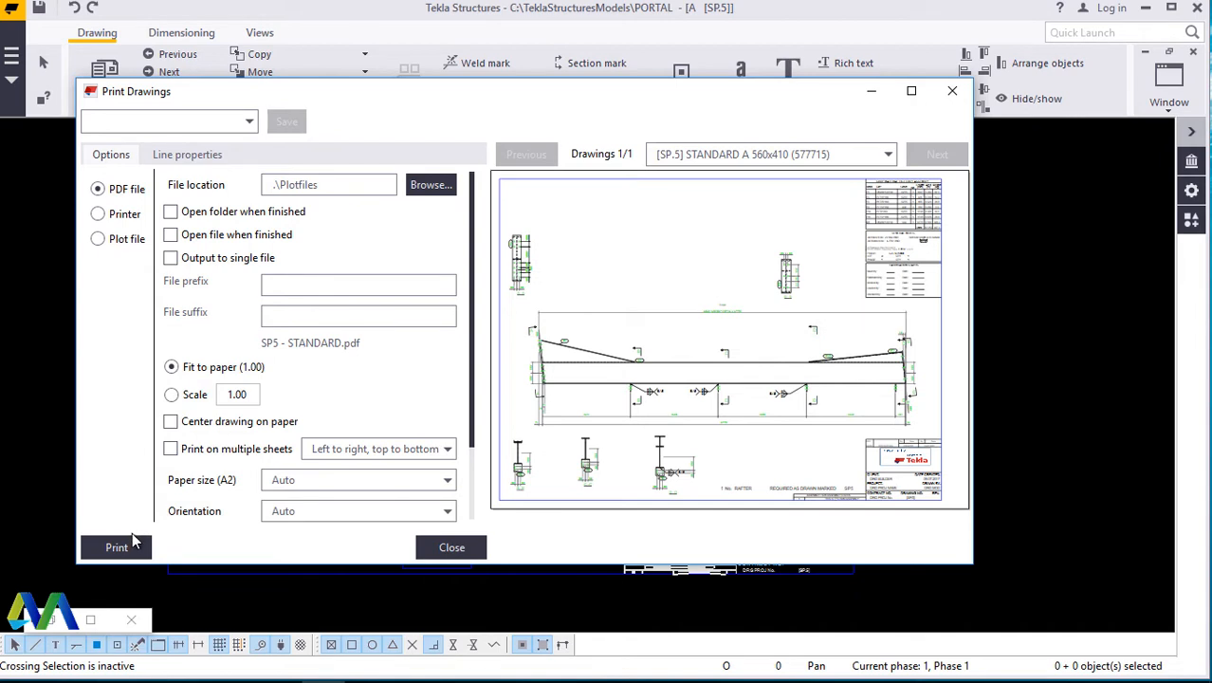
pyautogui.click(116, 546)
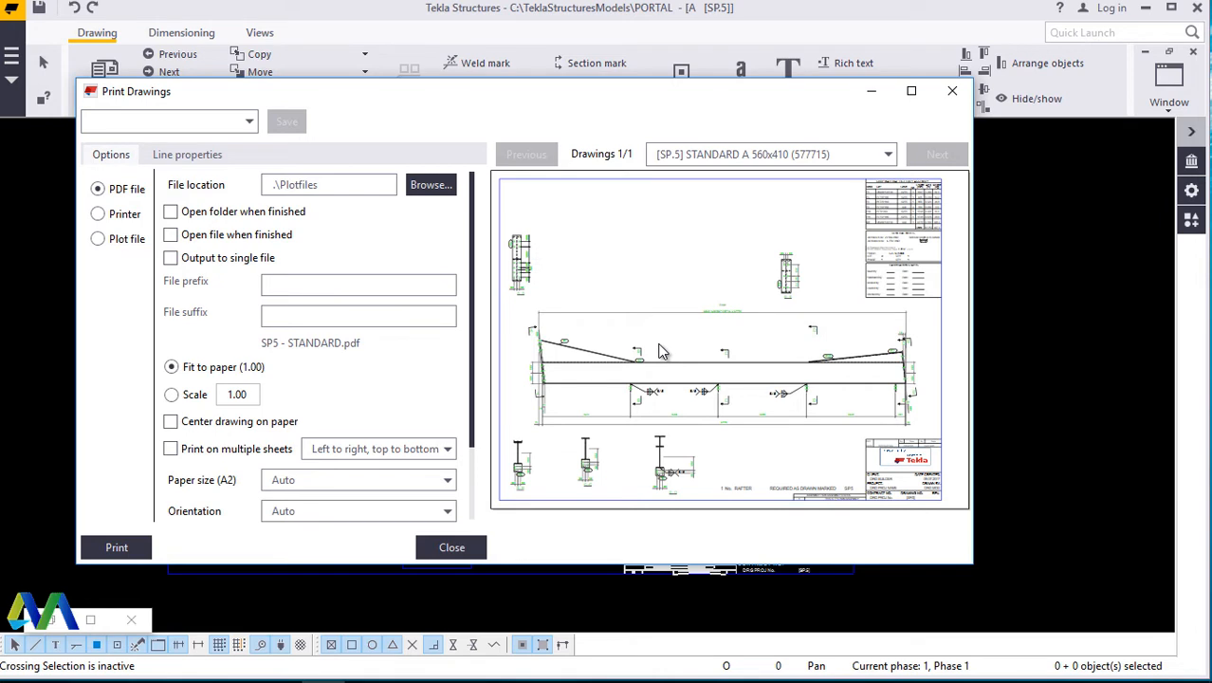
pyautogui.moveTo(566, 308)
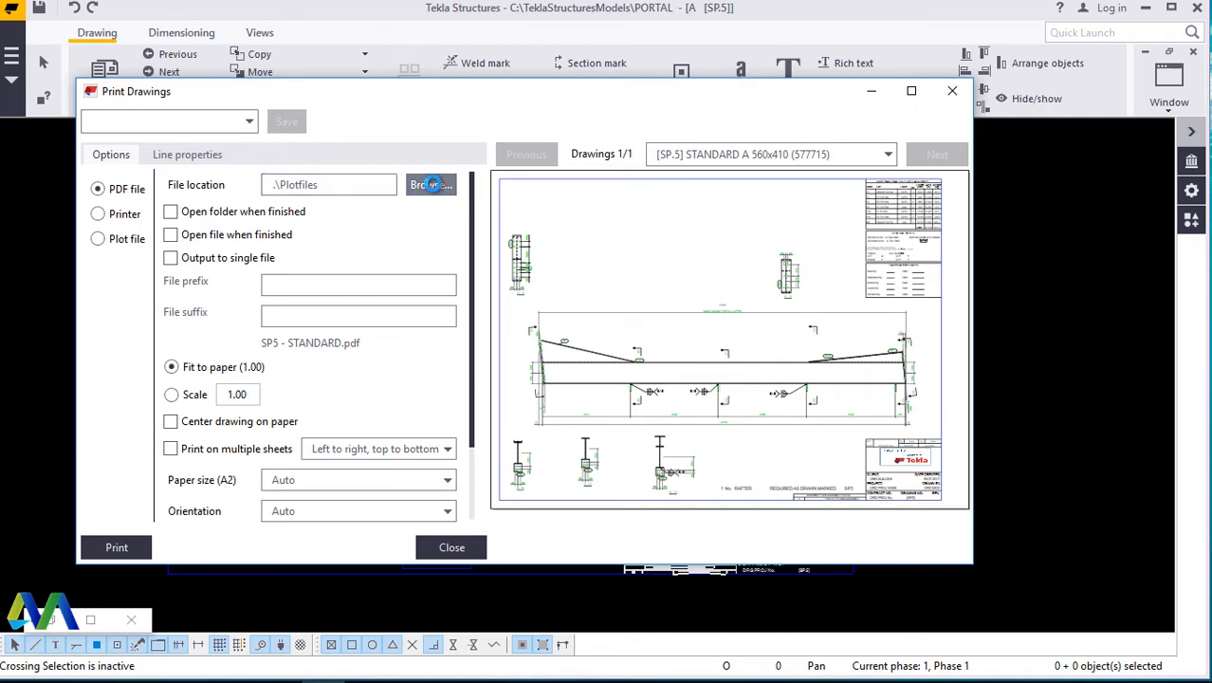
# Set the PDF file location to C:\Teklastructures via Browse.
pyautogui.click(429, 184)
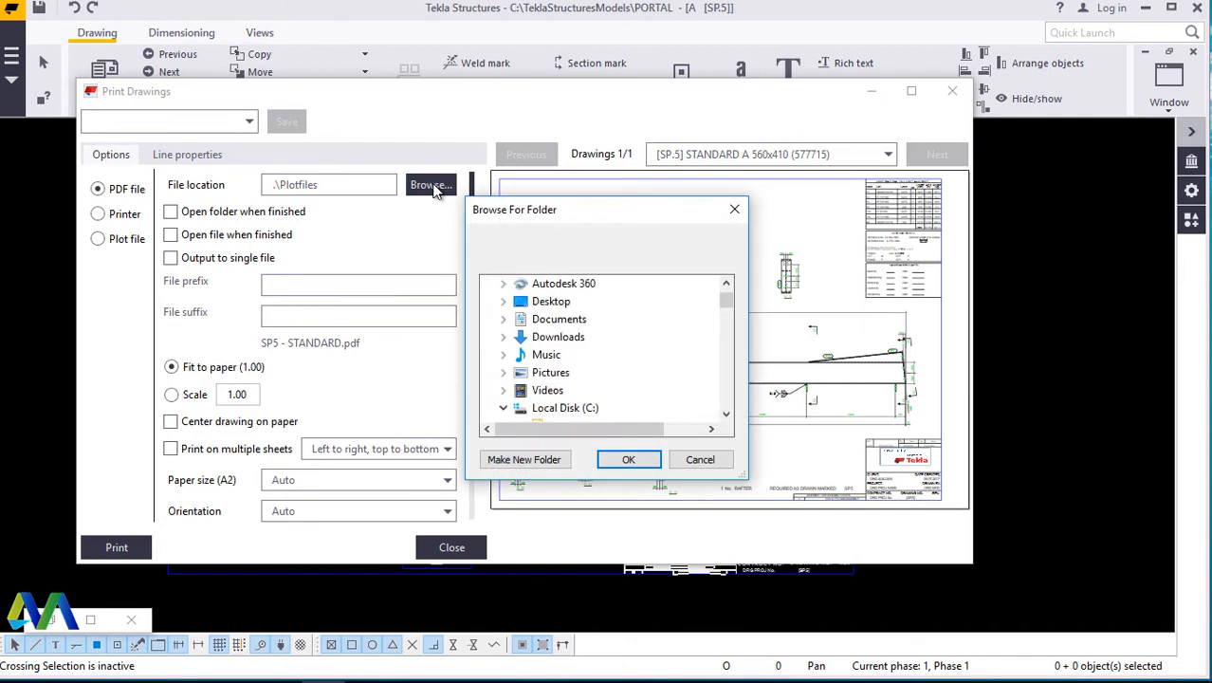
pyautogui.moveTo(736, 413)
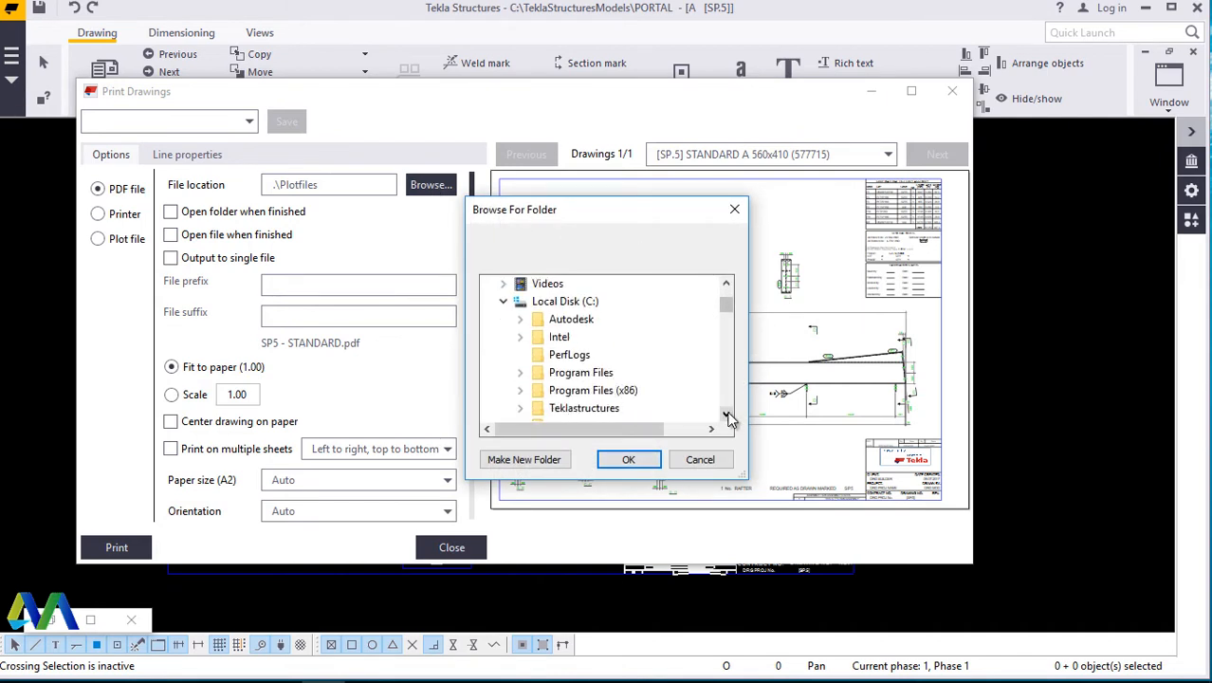
pyautogui.scroll(-3)
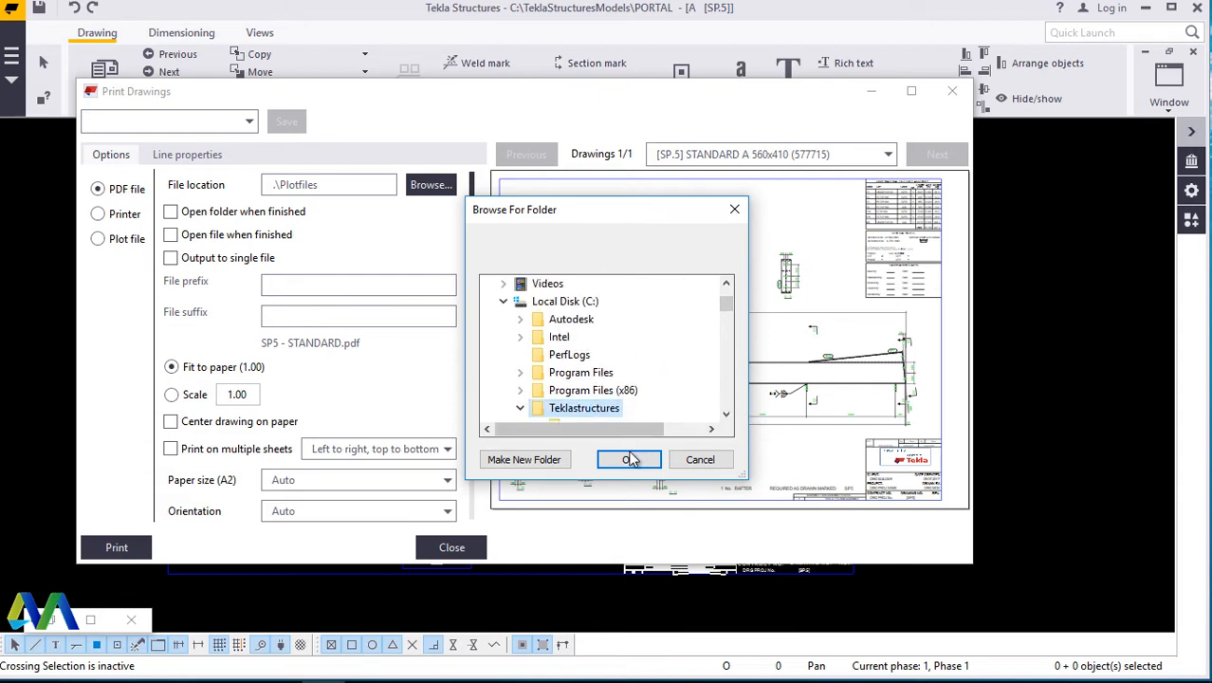
pyautogui.click(630, 460)
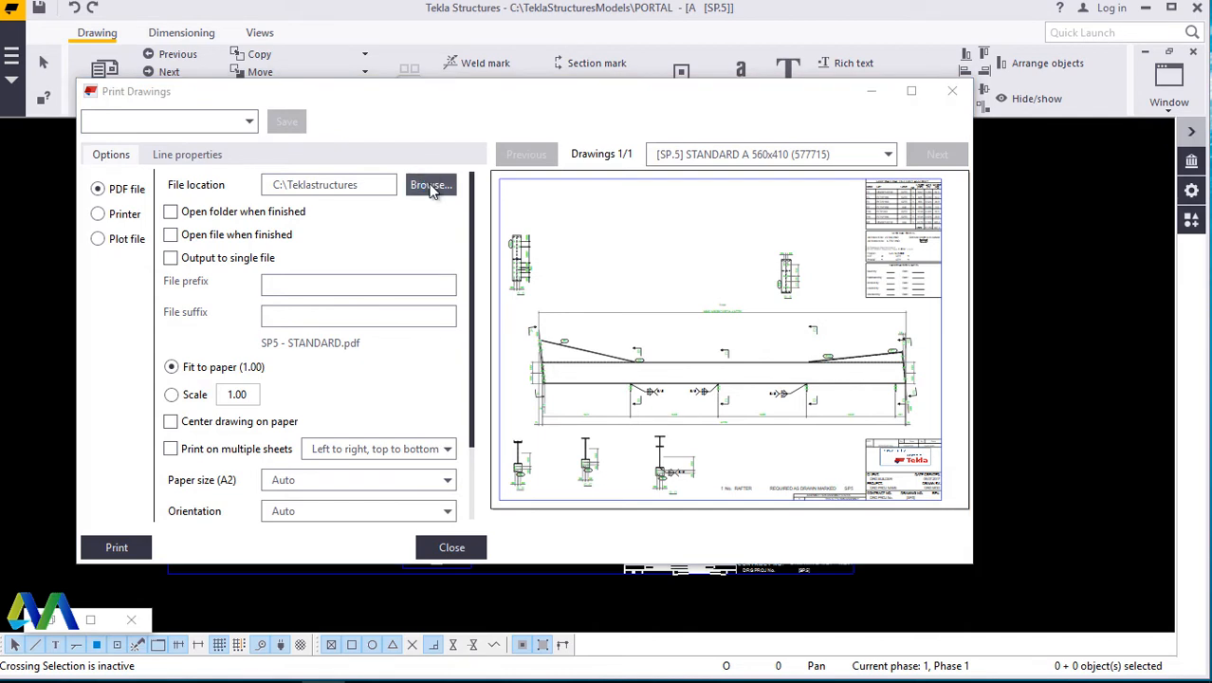
# Cancel a second folder chooser and close Print Drawings without printing.
pyautogui.click(431, 184)
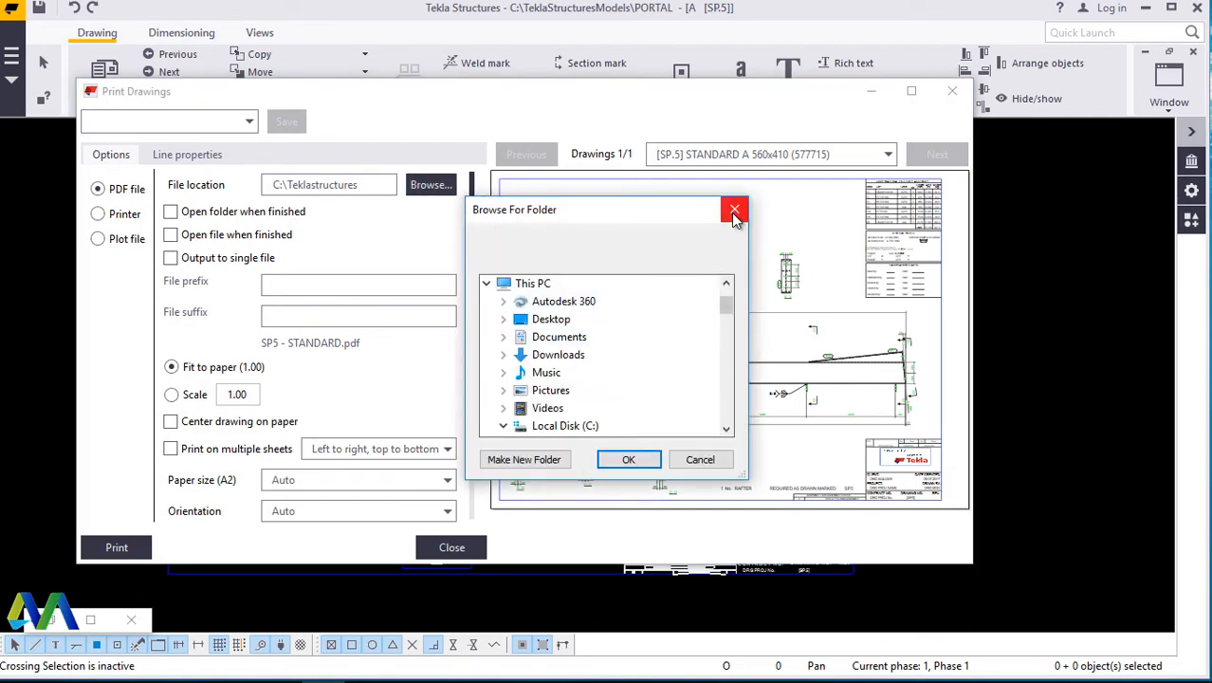
pyautogui.click(735, 209)
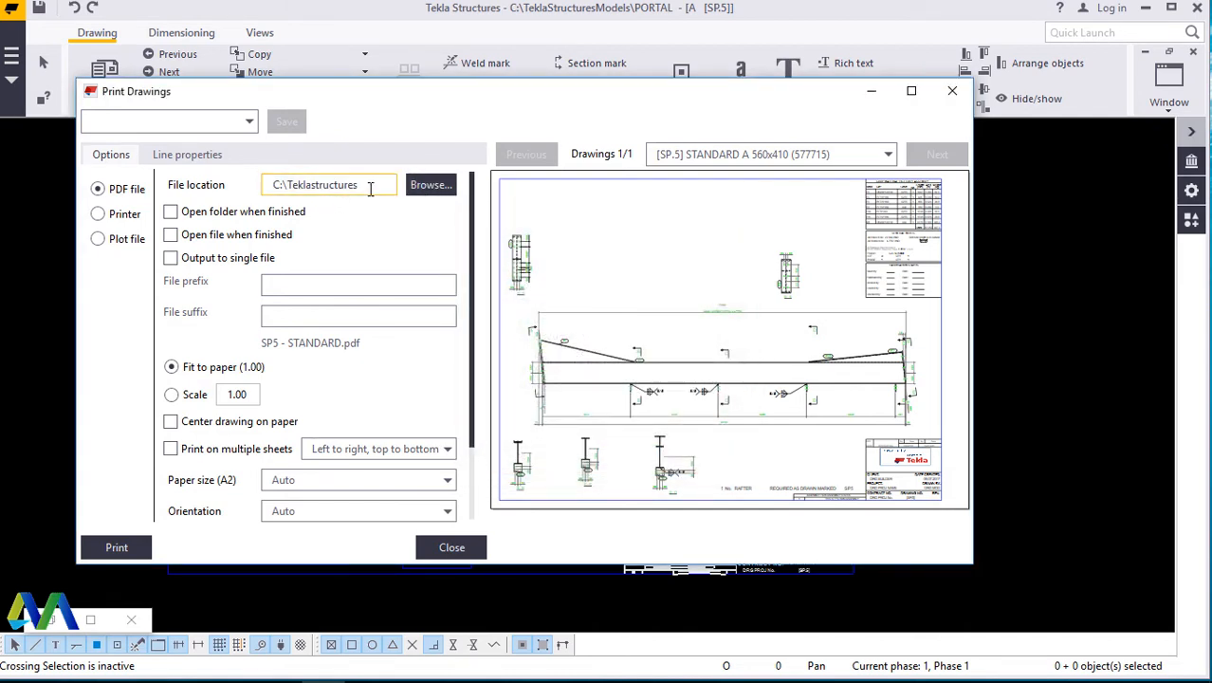
pyautogui.moveTo(463, 553)
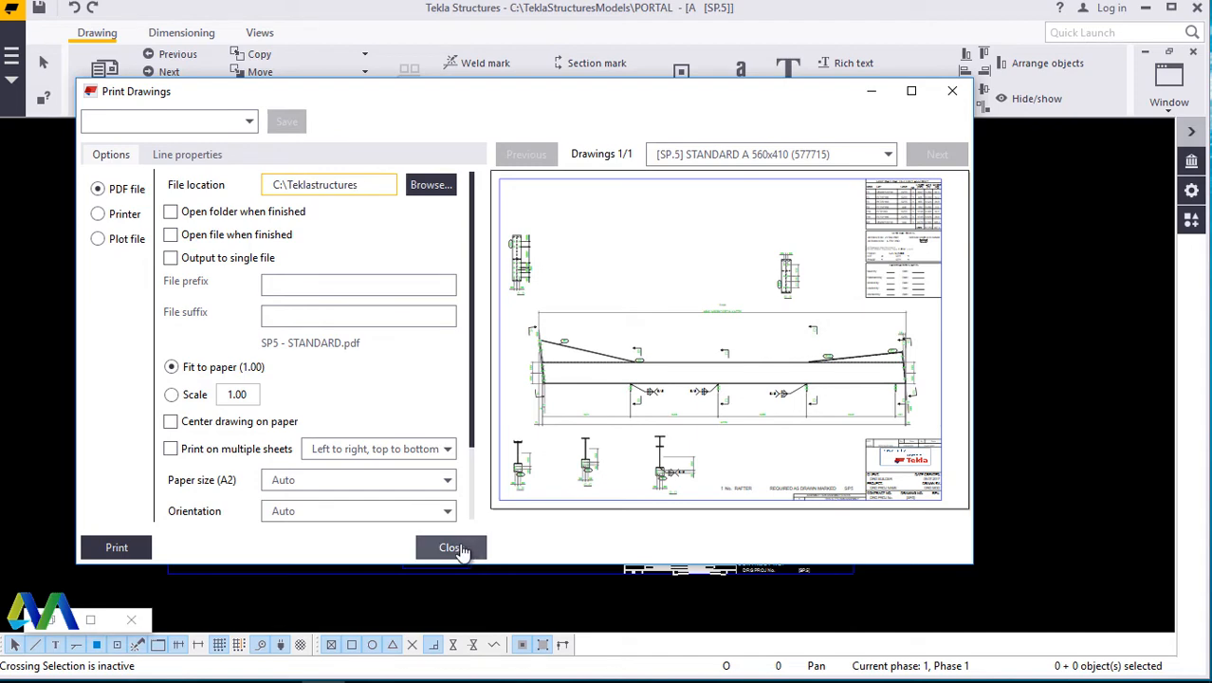
pyautogui.click(450, 547)
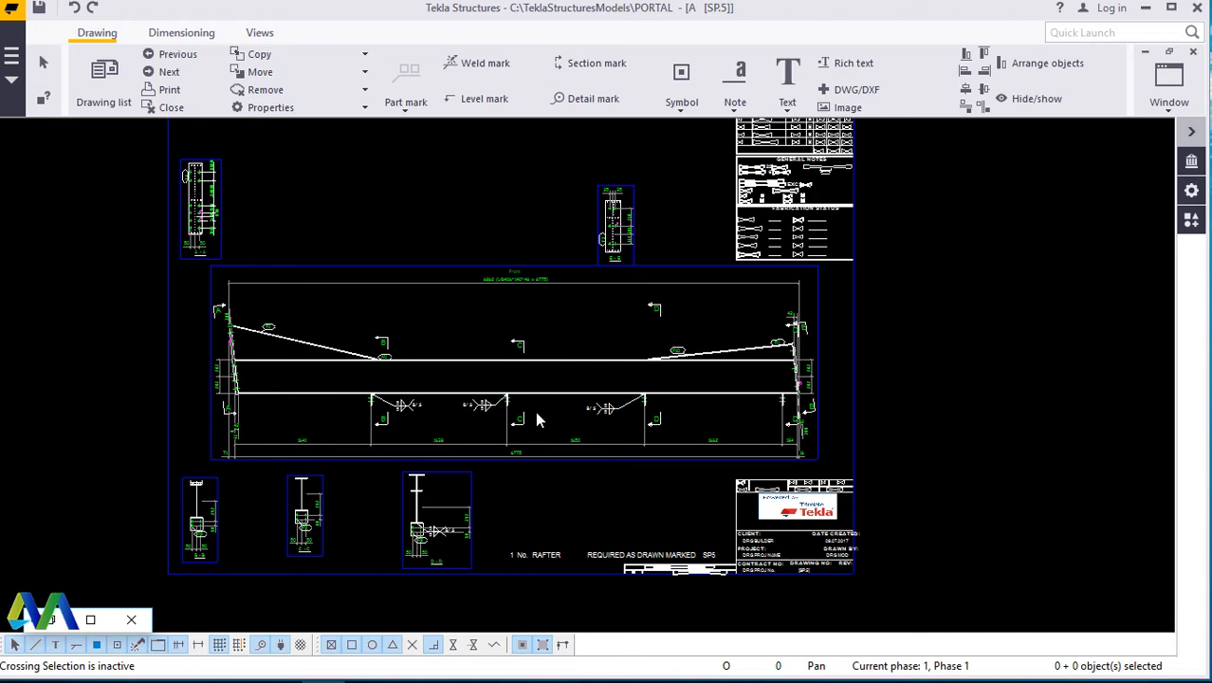
pyautogui.moveTo(649, 419)
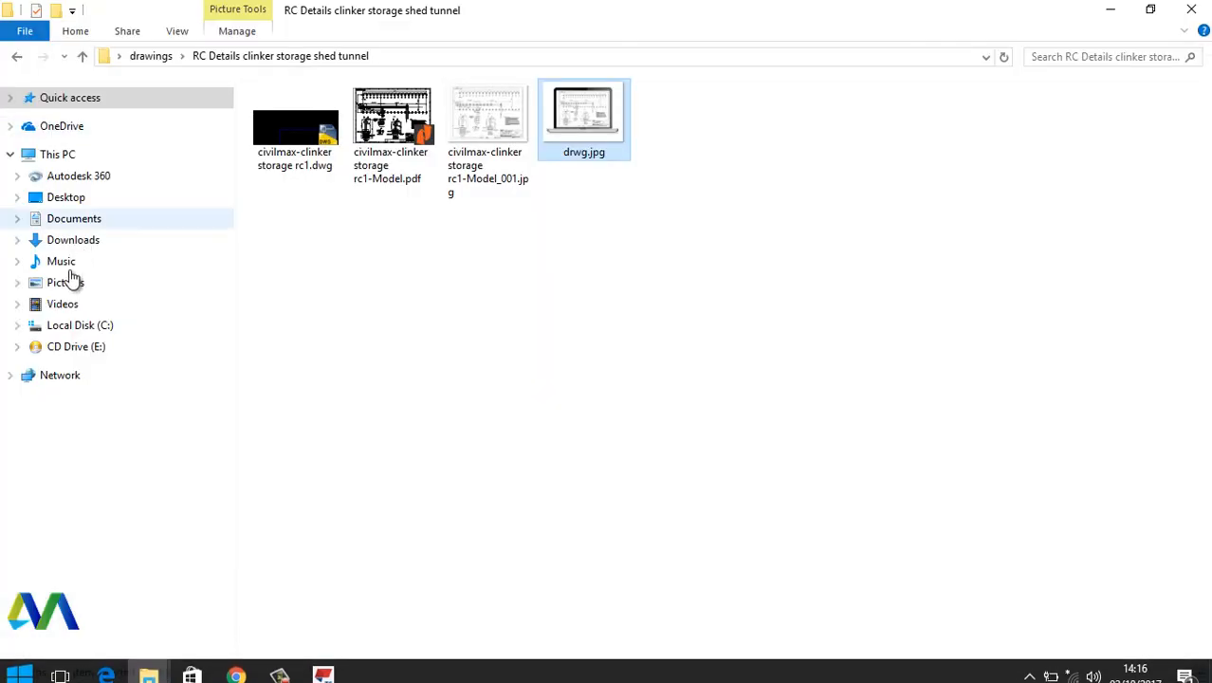
# Browse C:\Teklastructures and its TeklastructuresSettings folder, then return to drive C.
pyautogui.click(80, 324)
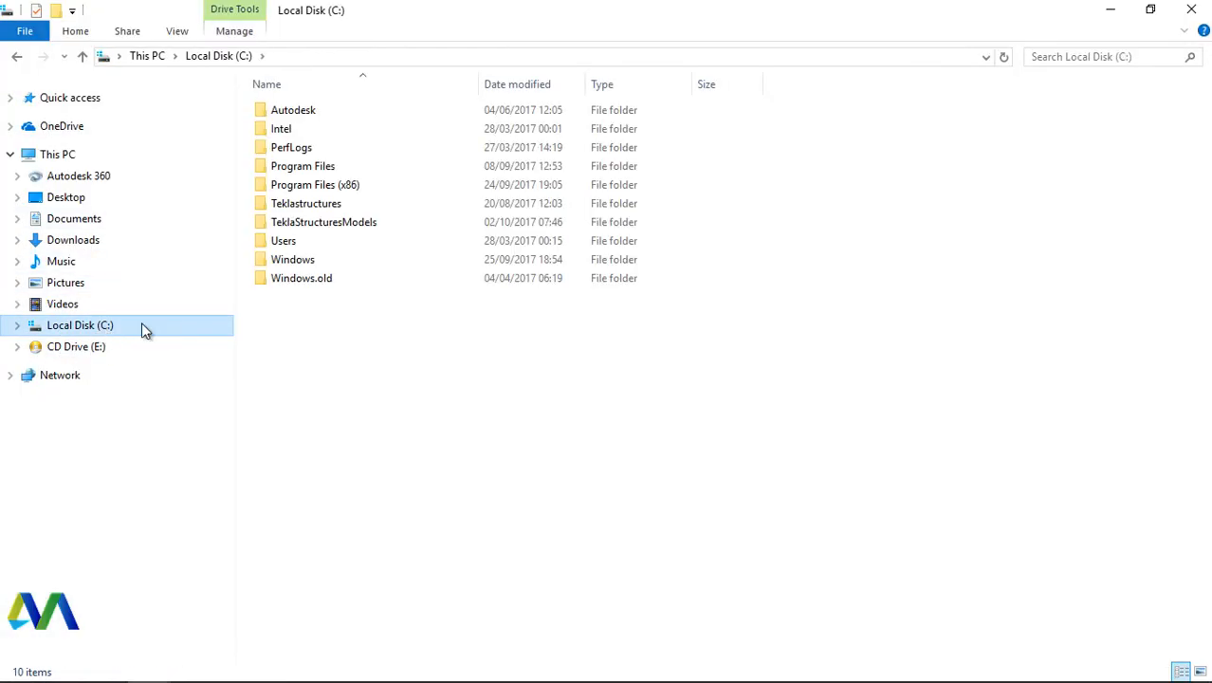
pyautogui.doubleClick(305, 203)
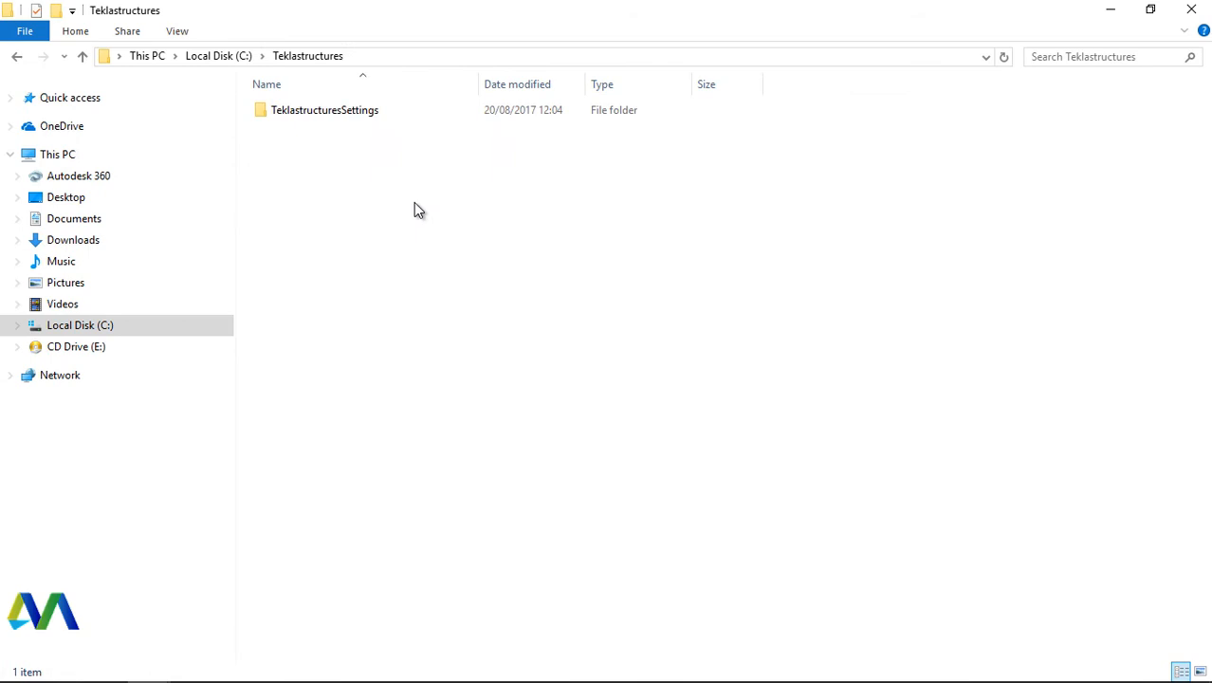
pyautogui.doubleClick(326, 108)
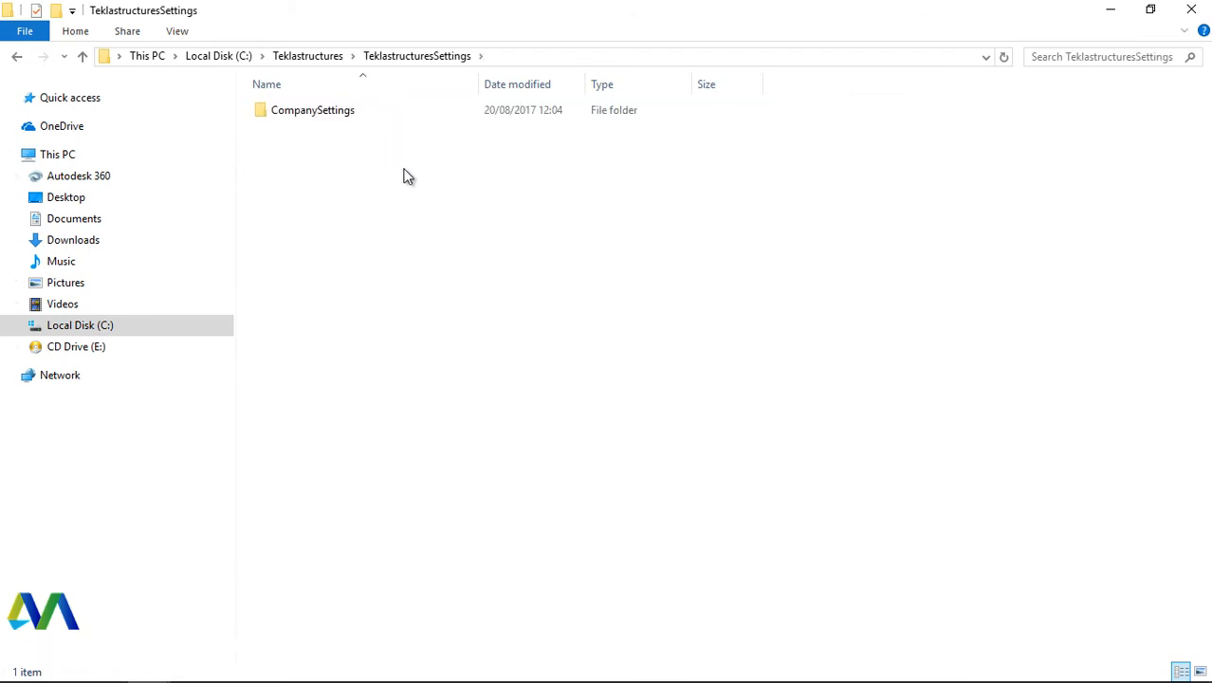
pyautogui.click(15, 57)
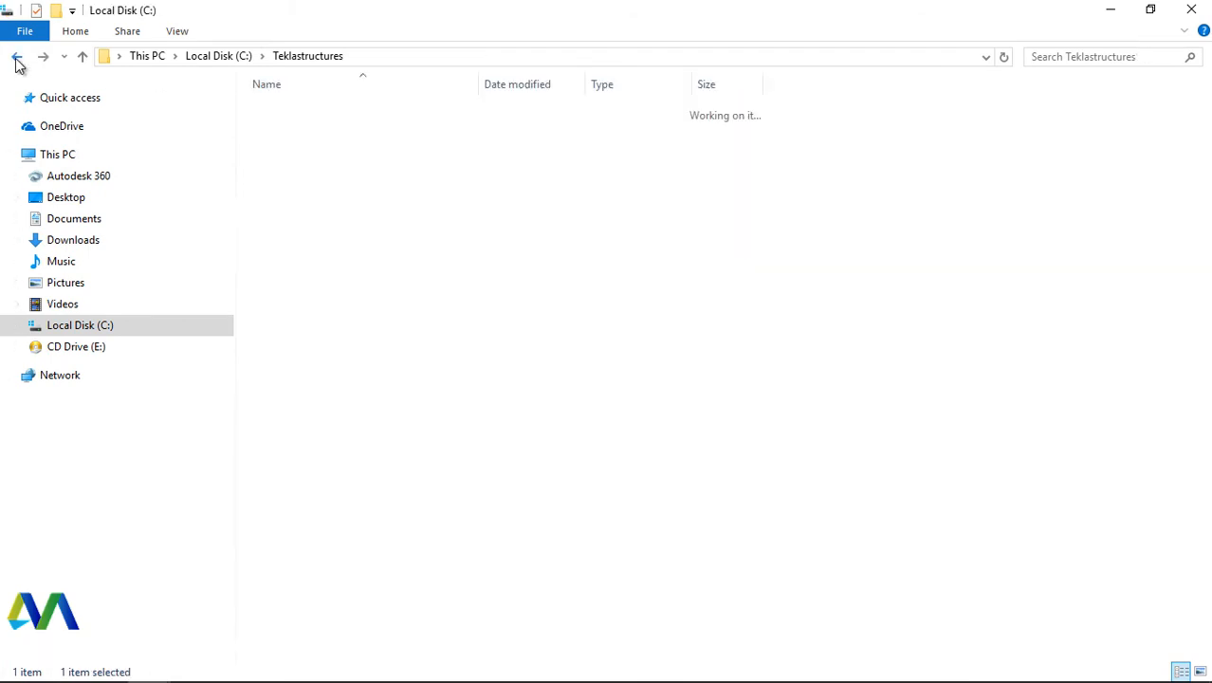
pyautogui.click(15, 57)
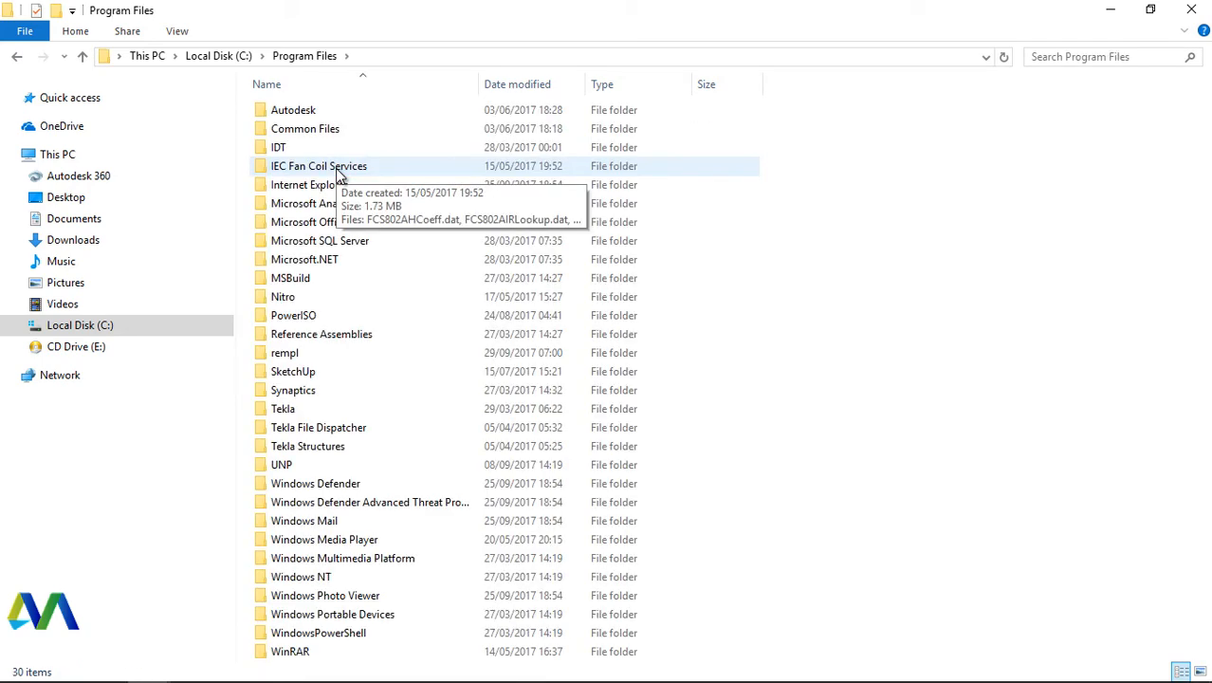
# Browse Program Files > Tekla Structures > 2017 > nt, then return to drive C.
pyautogui.click(307, 446)
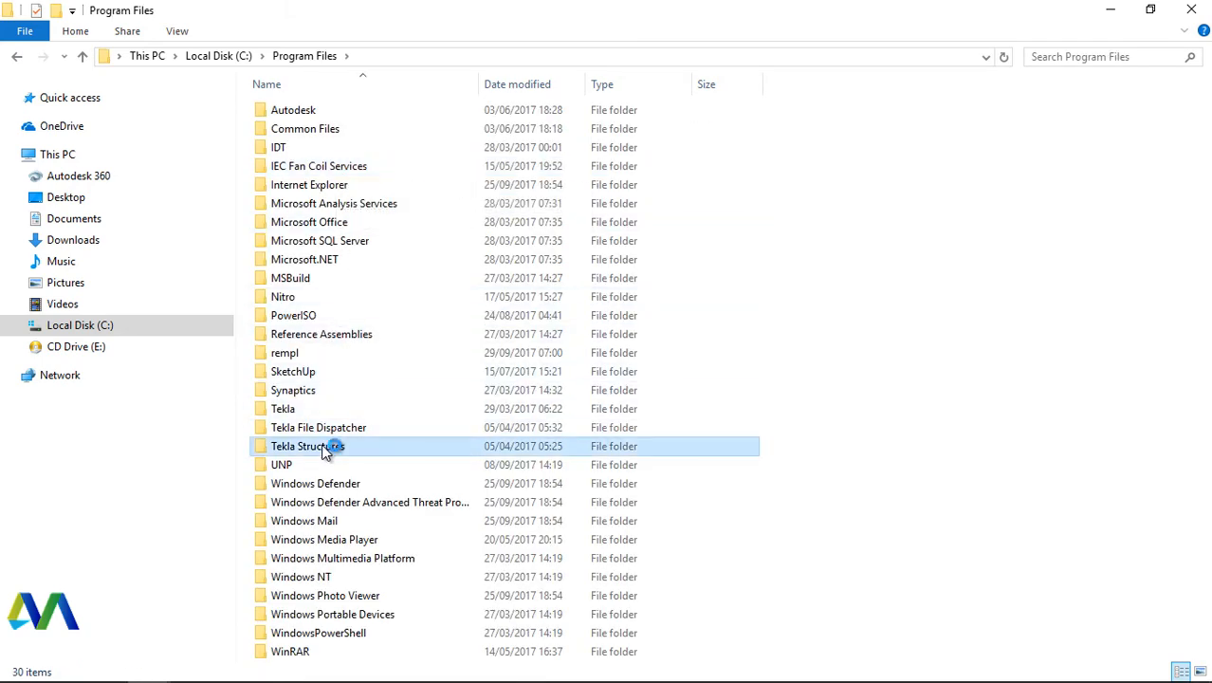
pyautogui.doubleClick(318, 446)
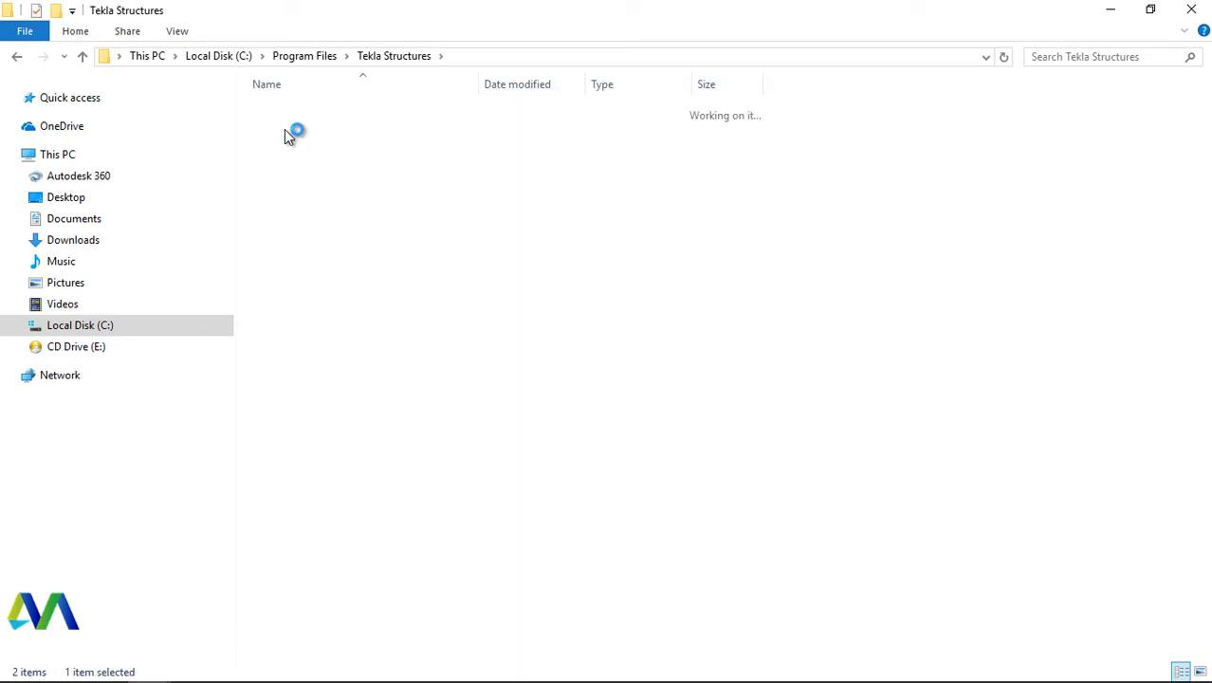
pyautogui.doubleClick(289, 131)
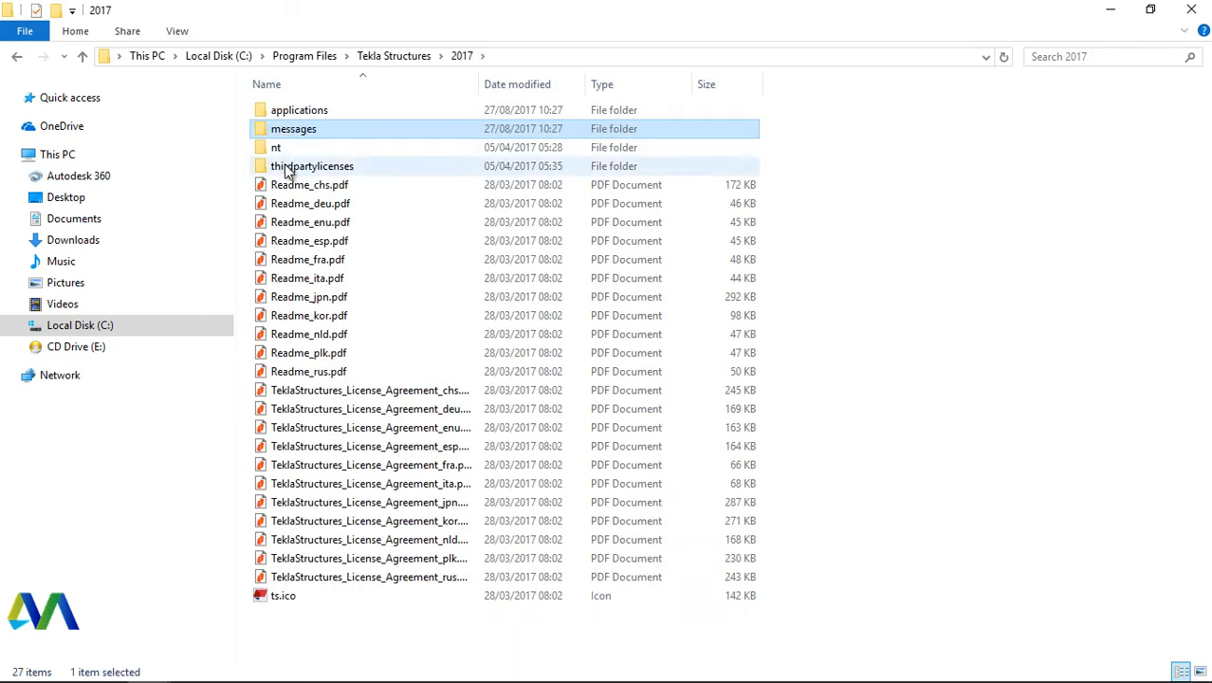
pyautogui.doubleClick(277, 148)
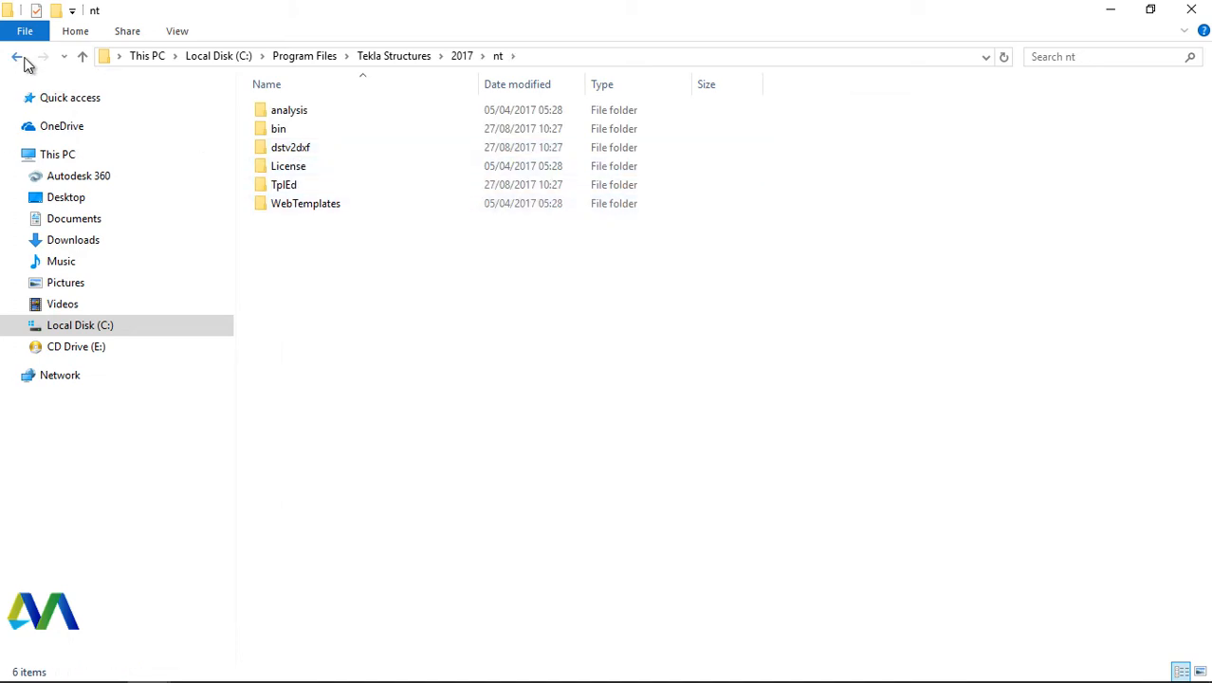
pyautogui.click(17, 57)
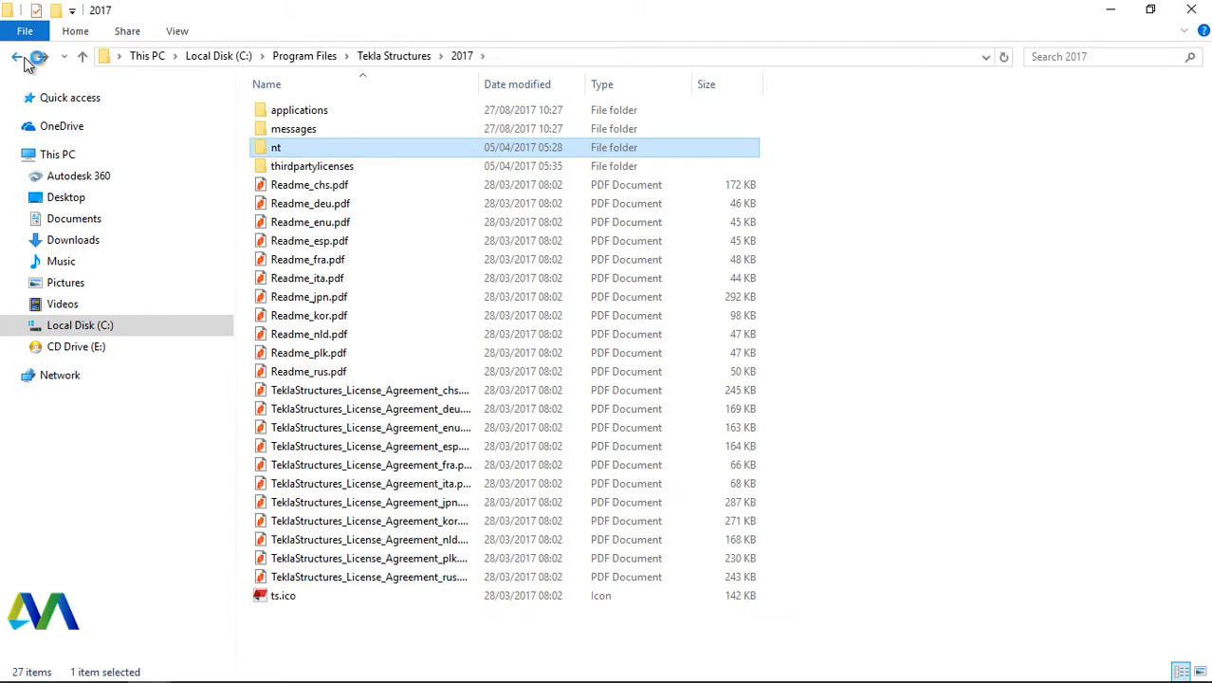
pyautogui.click(17, 57)
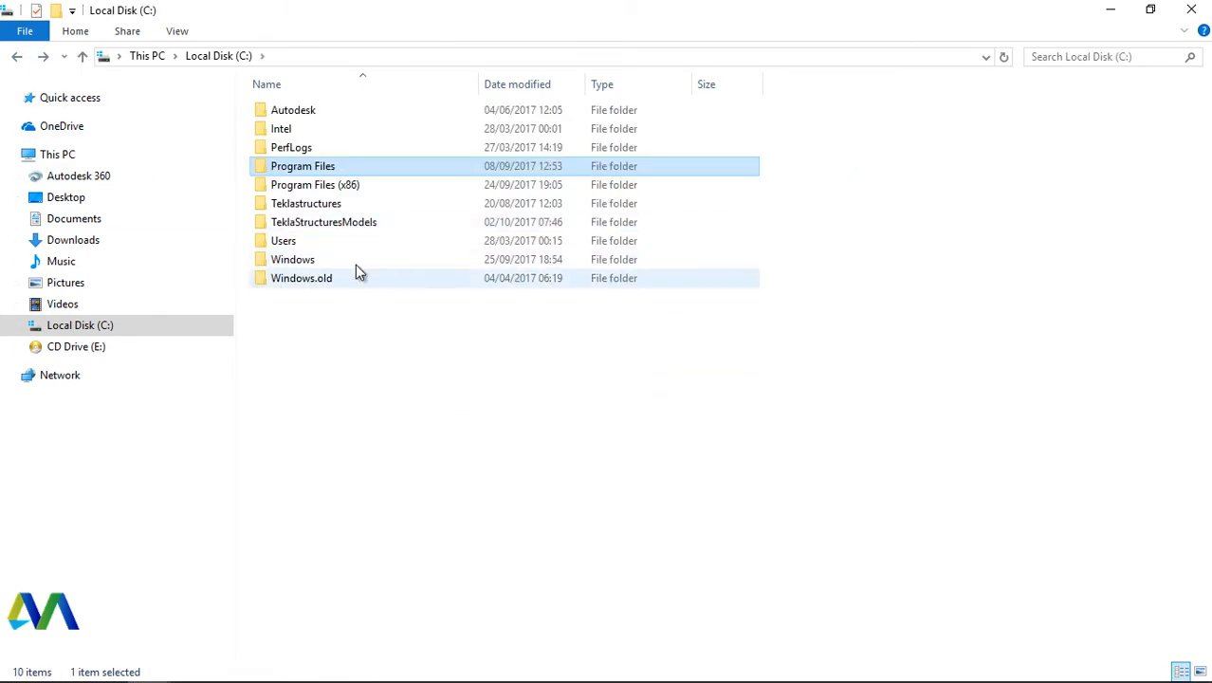
# Navigate TeklaStructuresModels > PORTAL > Plotfiles, which holds SP5 - STANDARD.pdf.
pyautogui.doubleClick(323, 220)
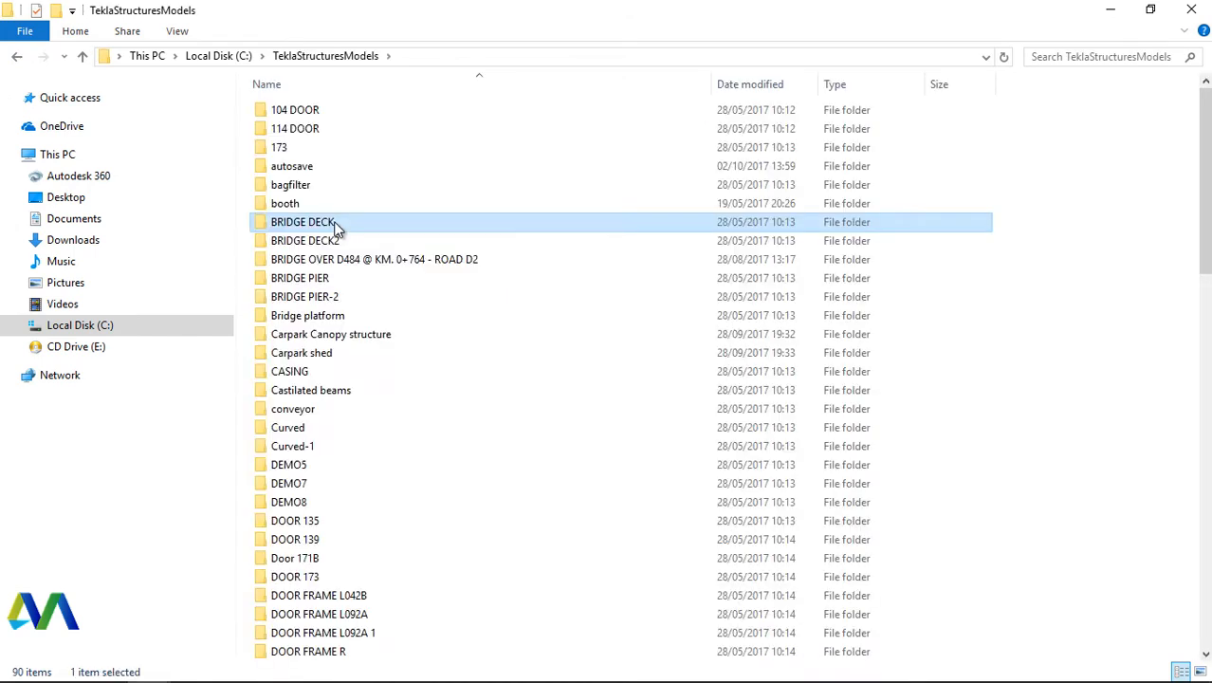
pyautogui.moveTo(345, 351)
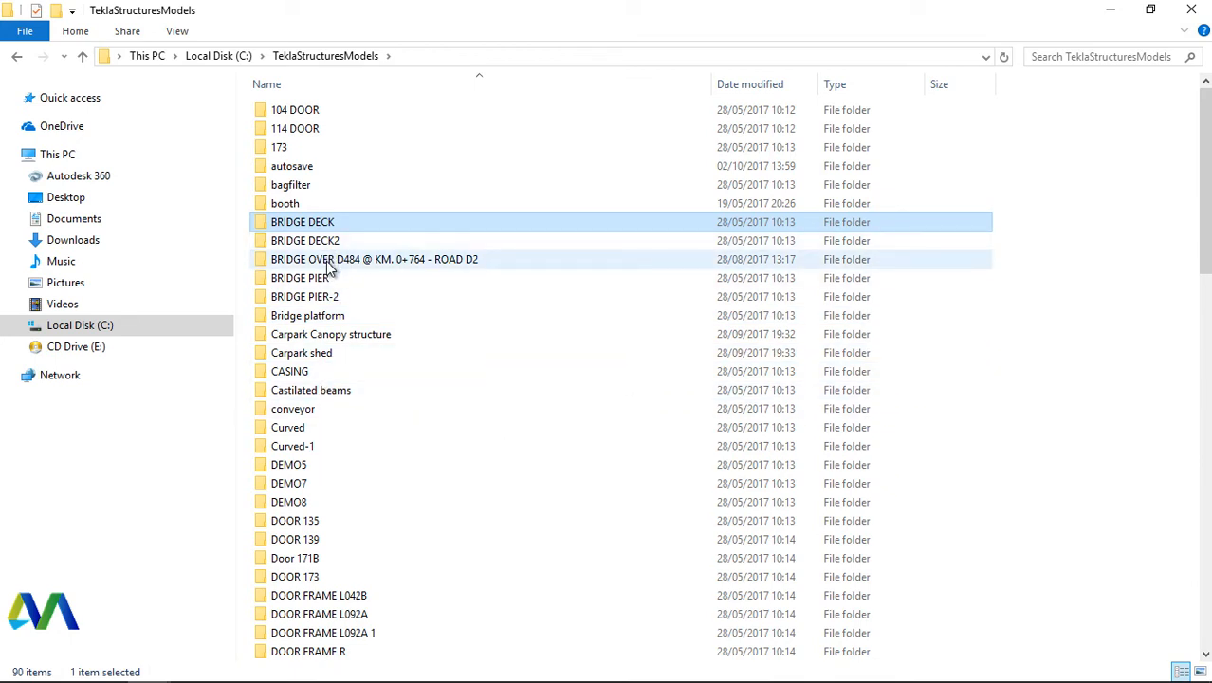
pyautogui.moveTo(322, 427)
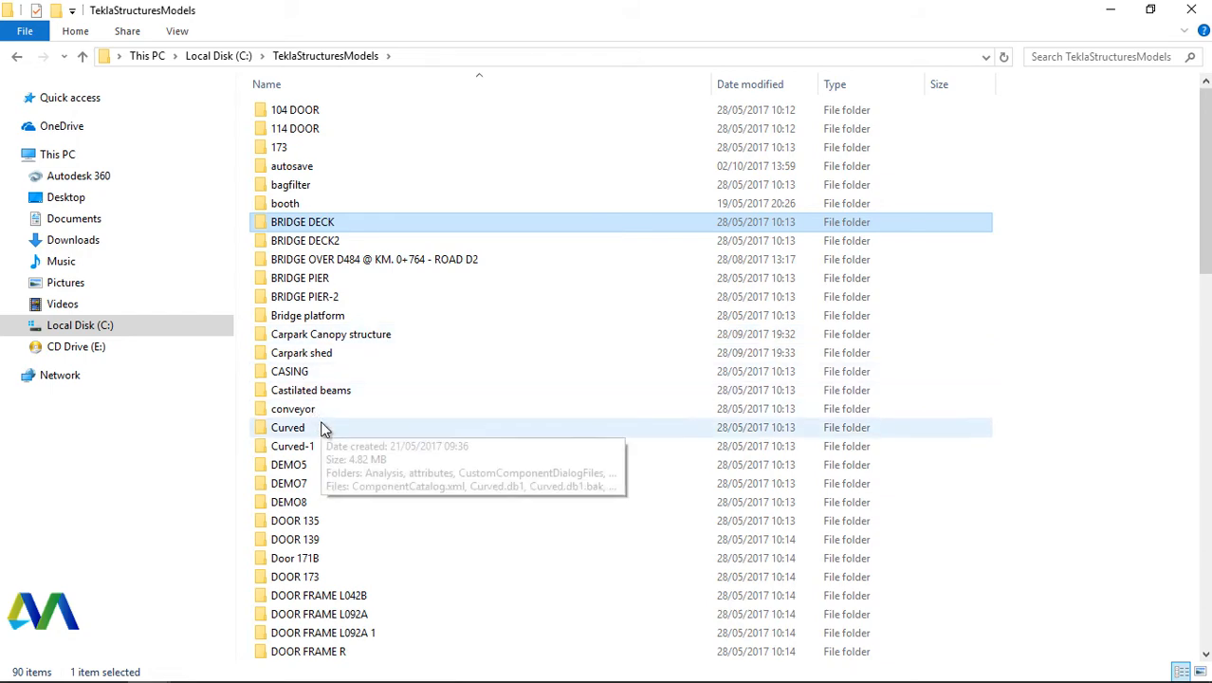
pyautogui.scroll(-3)
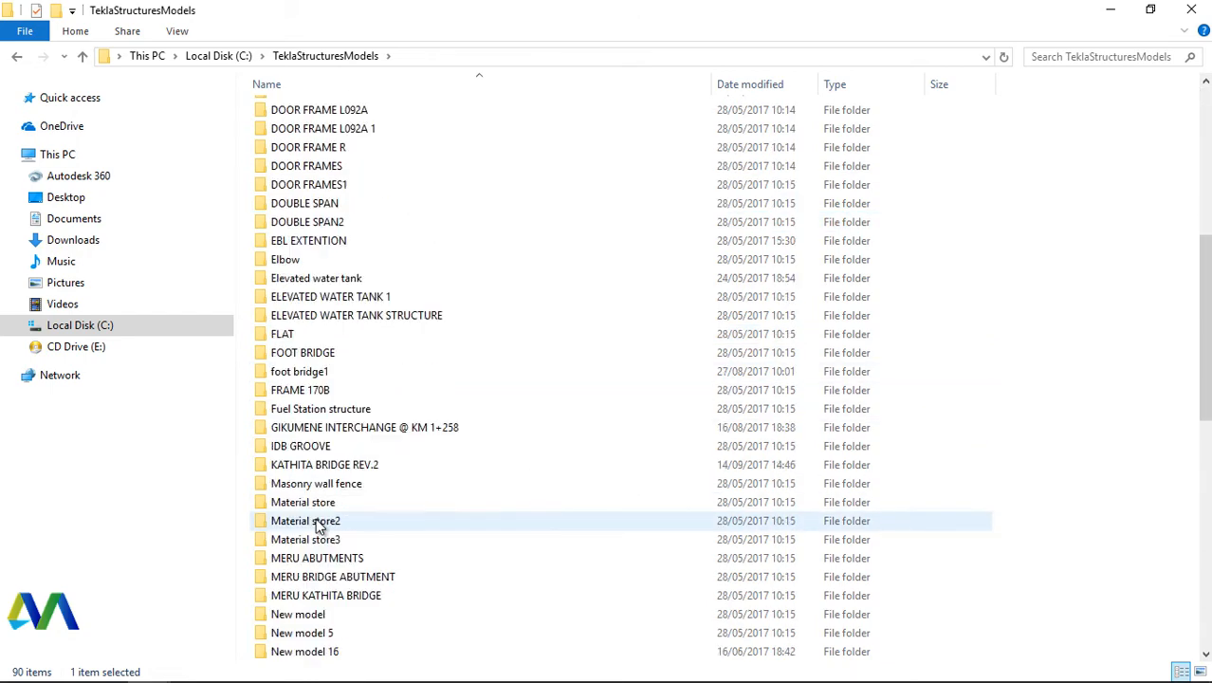
pyautogui.scroll(-3)
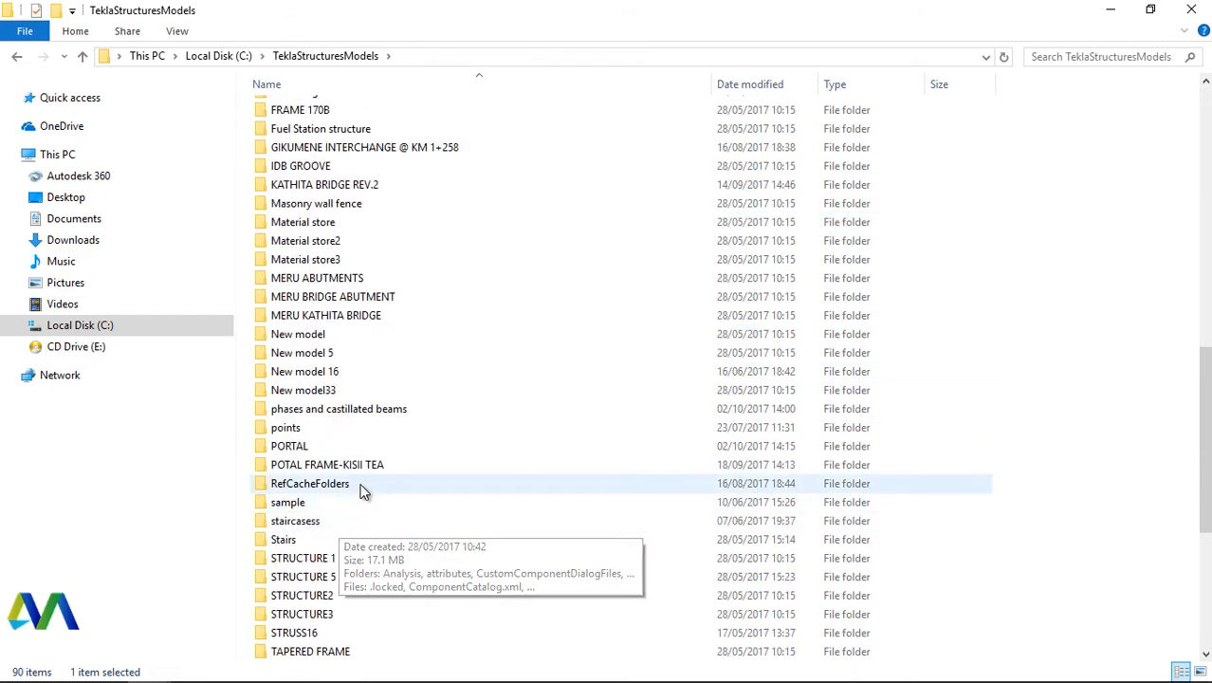
pyautogui.click(288, 446)
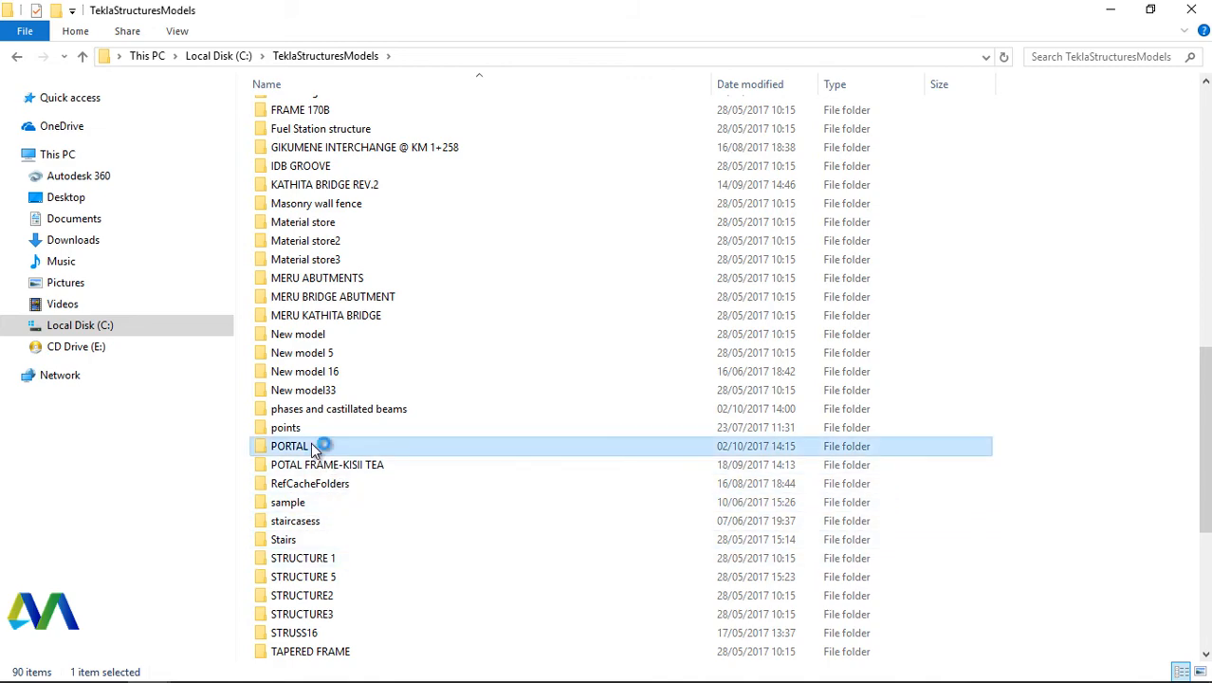
pyautogui.doubleClick(292, 446)
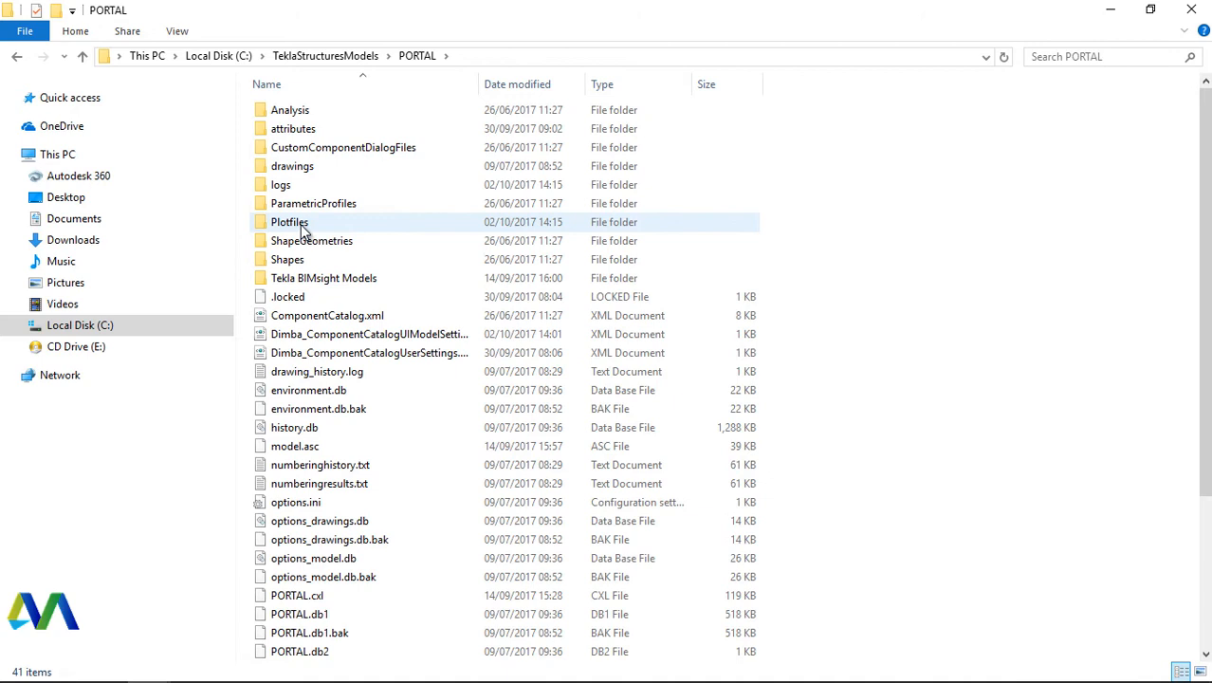
pyautogui.doubleClick(288, 220)
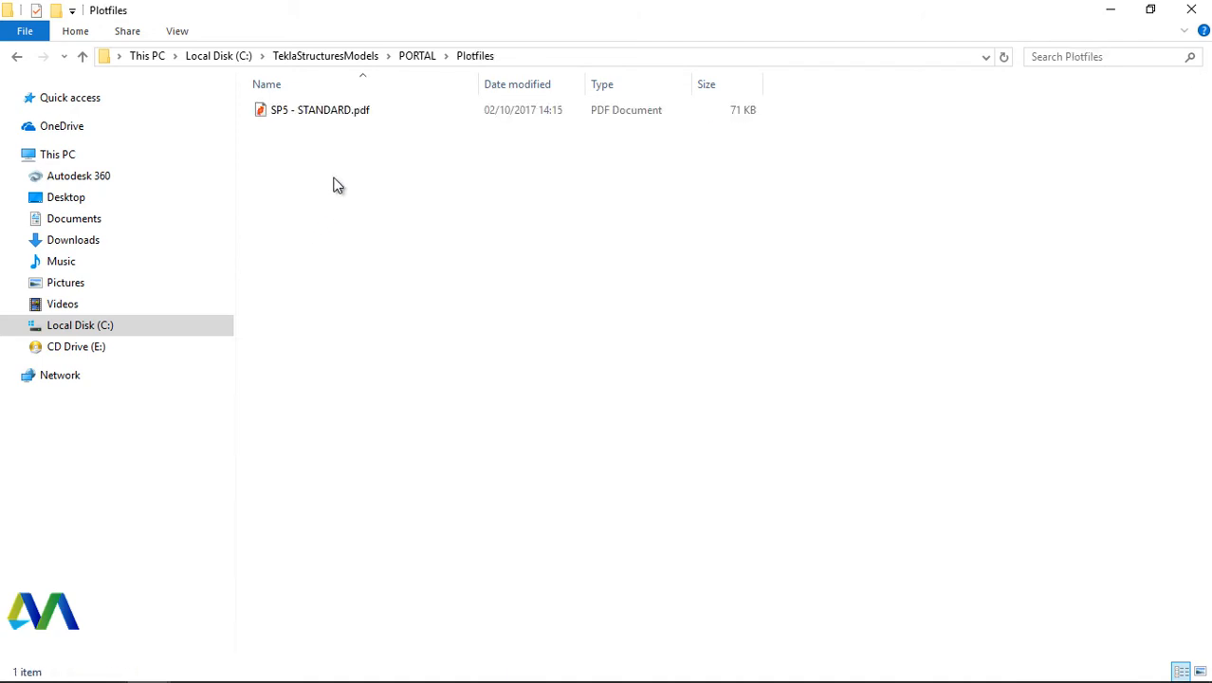
pyautogui.click(319, 110)
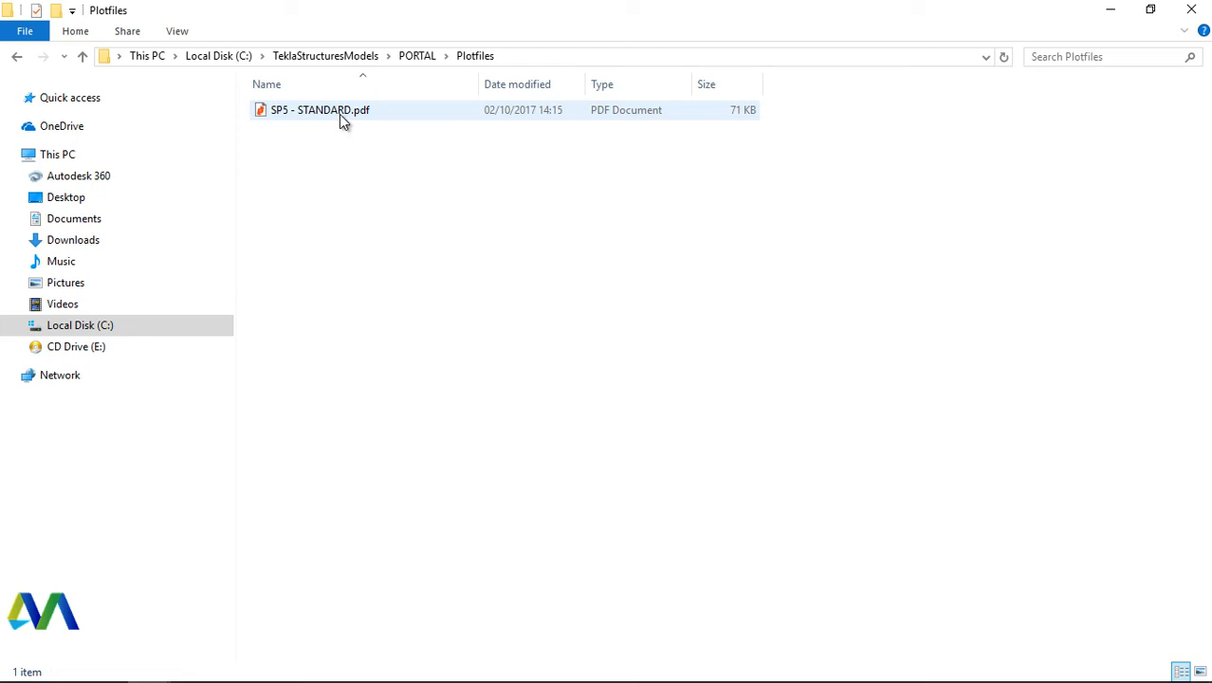
# Open SP5 - STANDARD.pdf so it launches in Nitro Pro.
pyautogui.click(338, 119)
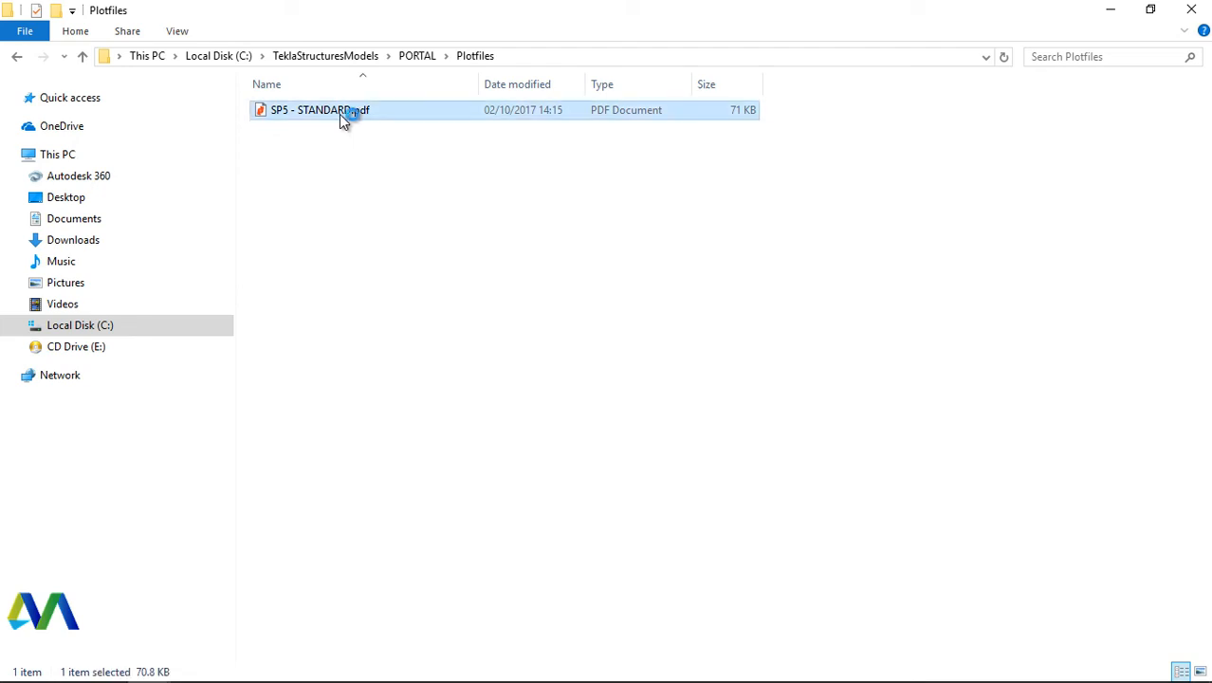
pyautogui.doubleClick(323, 108)
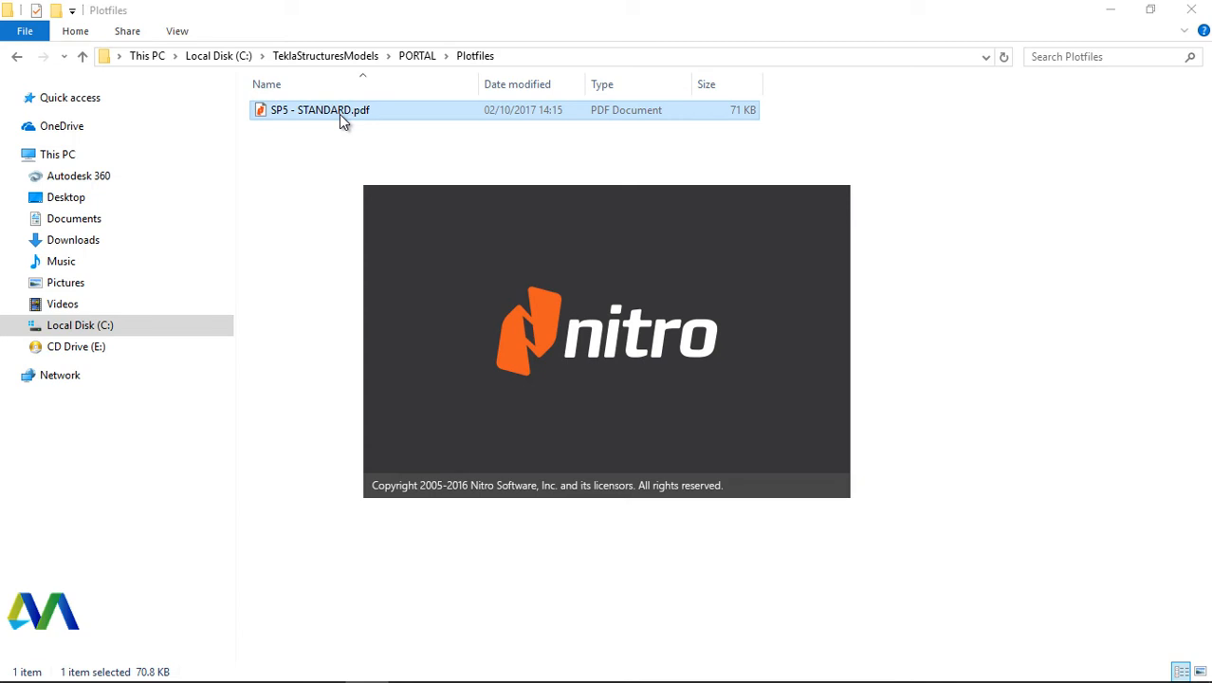
pyautogui.doubleClick(325, 110)
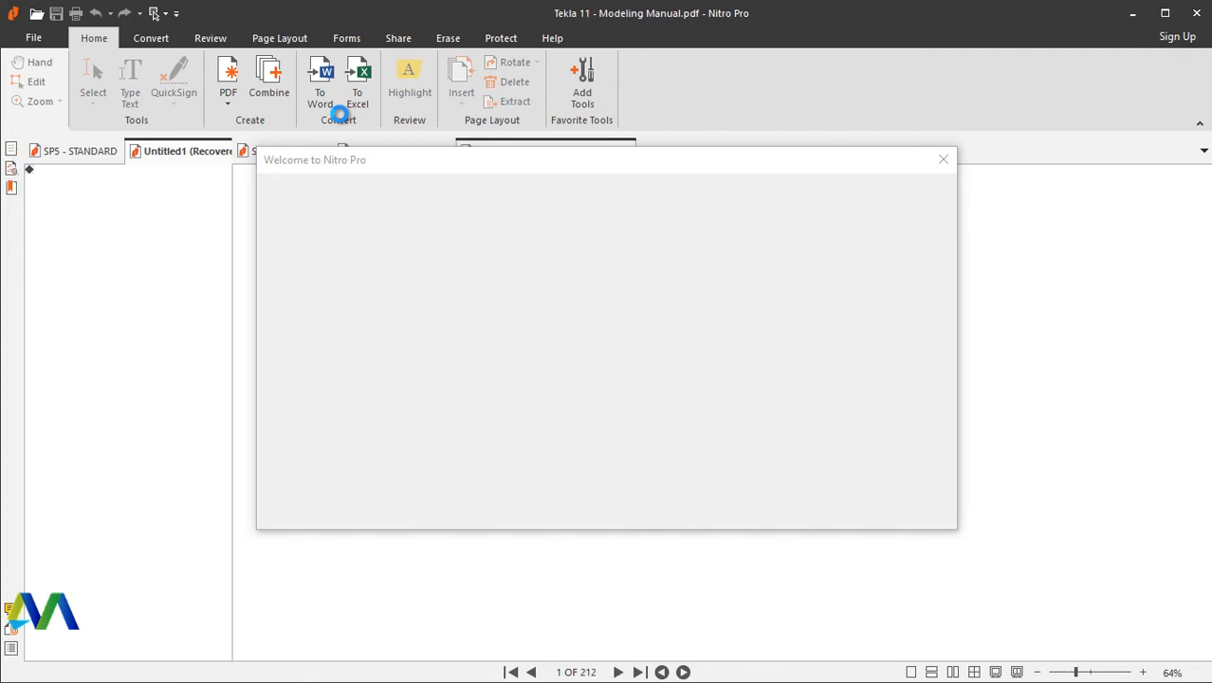
# Switch to the SP5 - STANDARD document in Nitro Pro and close the welcome window.
pyautogui.click(150, 38)
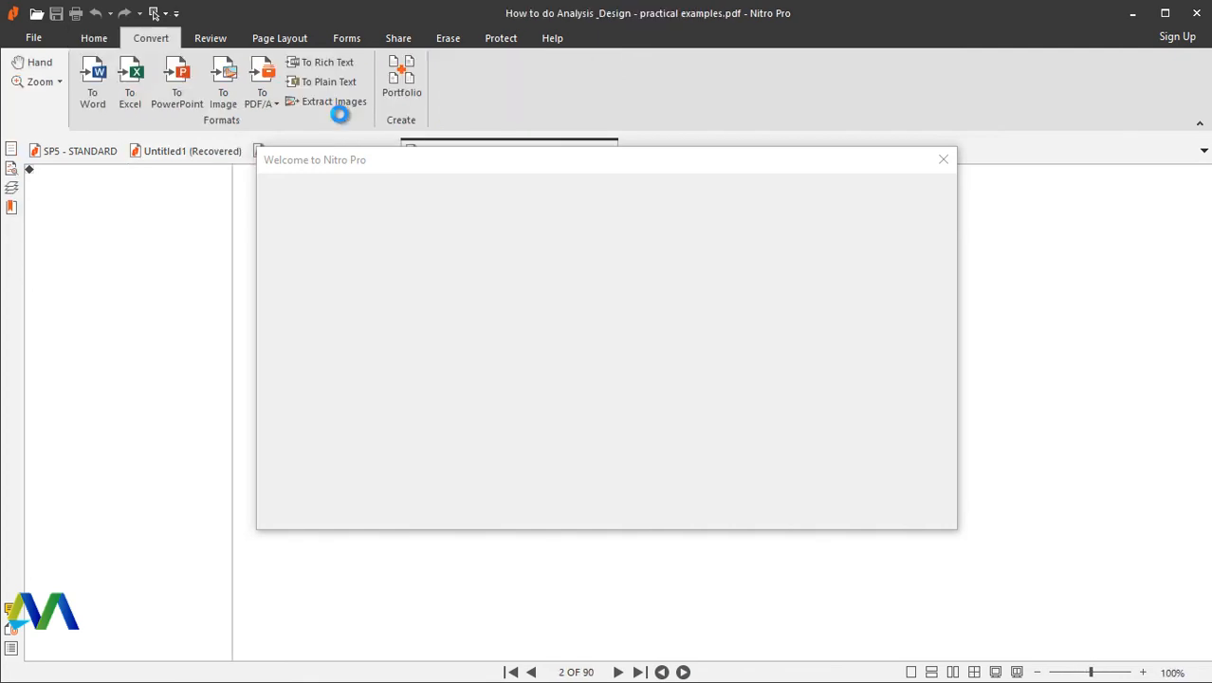
pyautogui.click(192, 152)
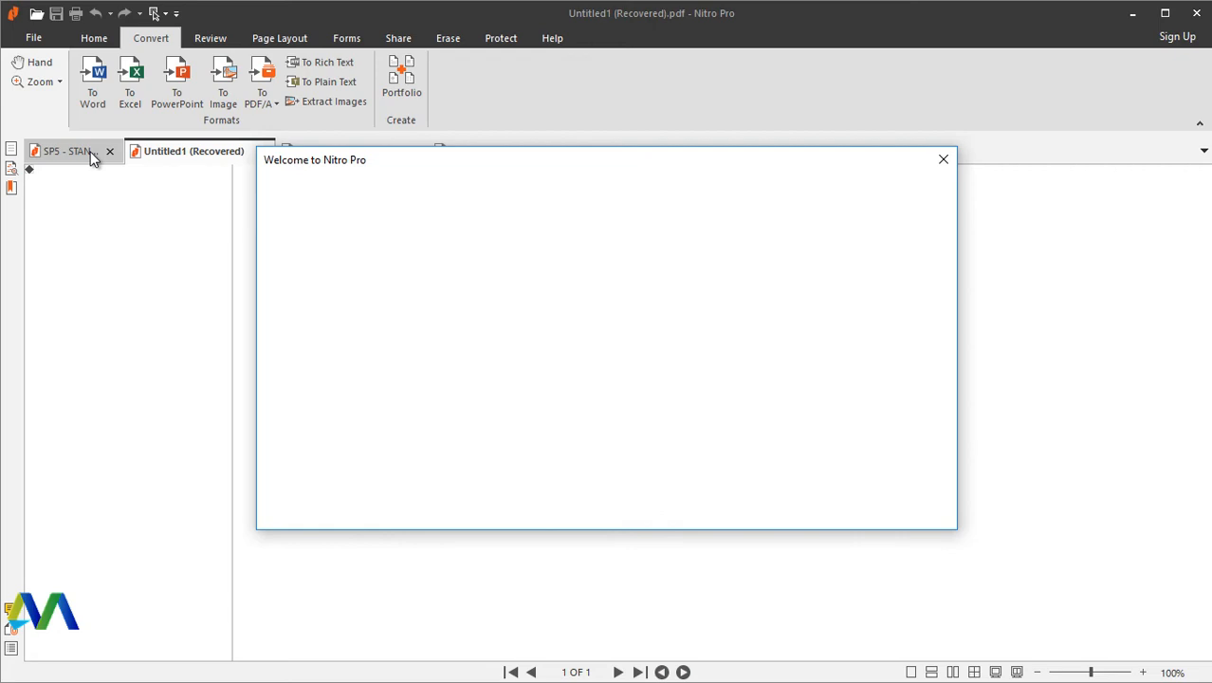
pyautogui.click(72, 152)
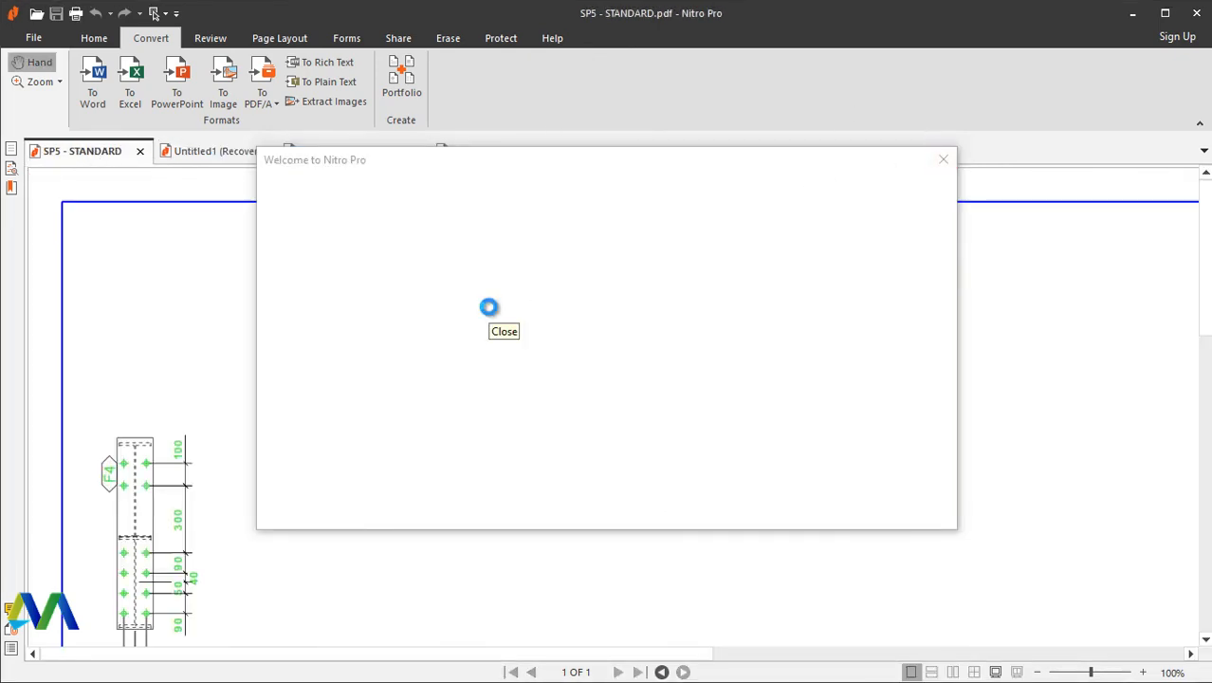
pyautogui.click(505, 330)
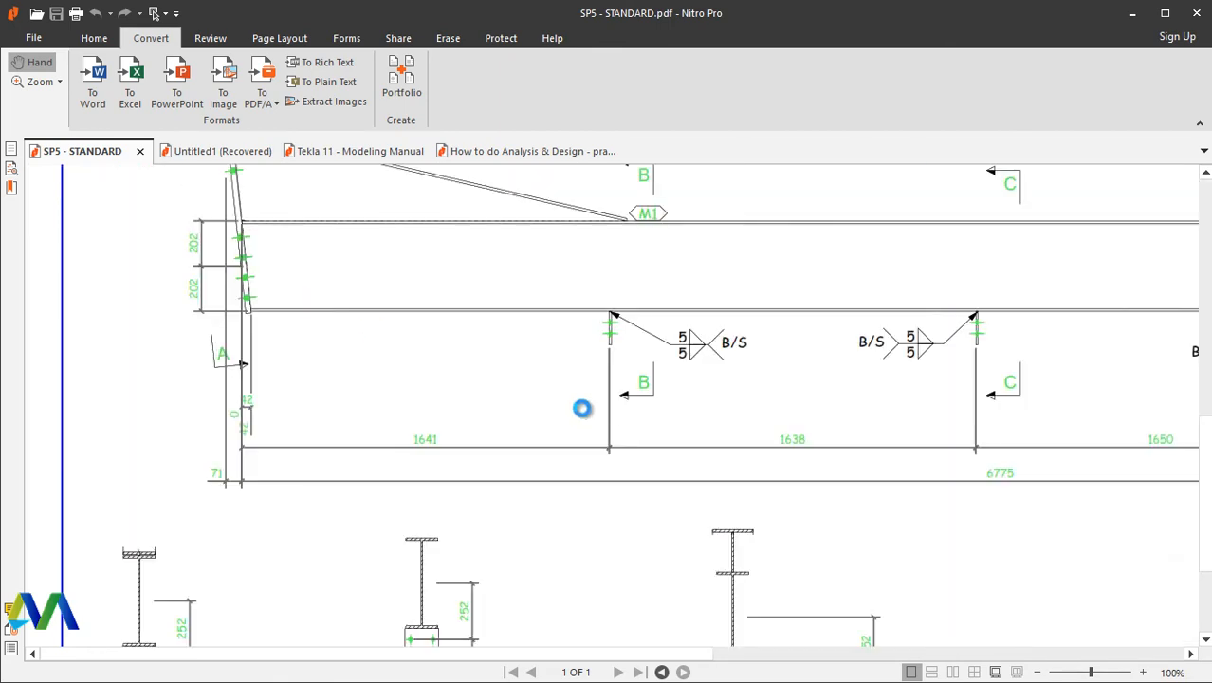
# Scroll through the SP5 rafter PDF and adjust the view via the right-click zoom menu.
pyautogui.scroll(-3)
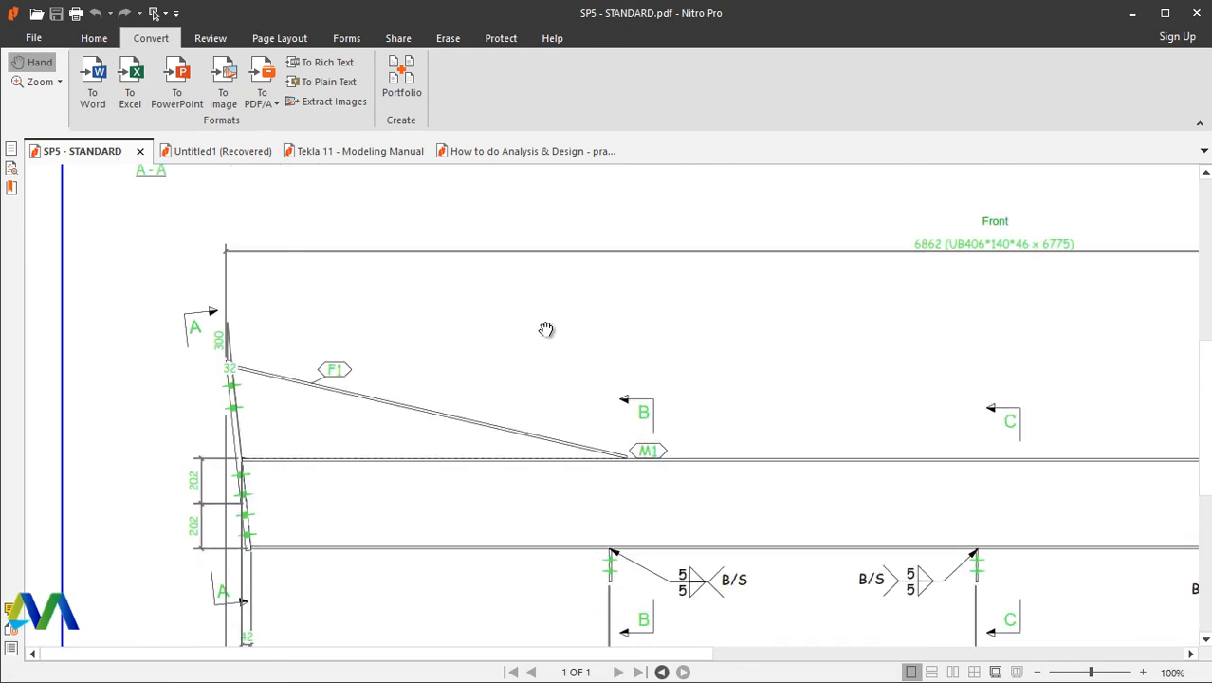
pyautogui.rightClick(547, 330)
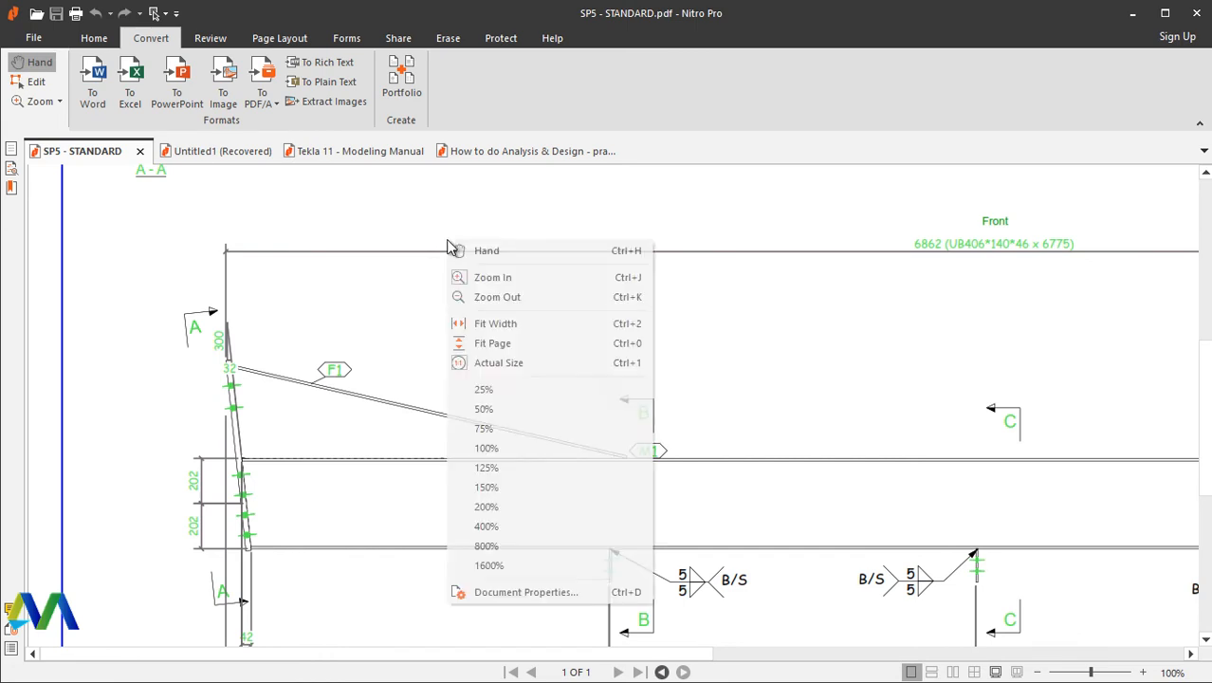
pyautogui.moveTo(496, 357)
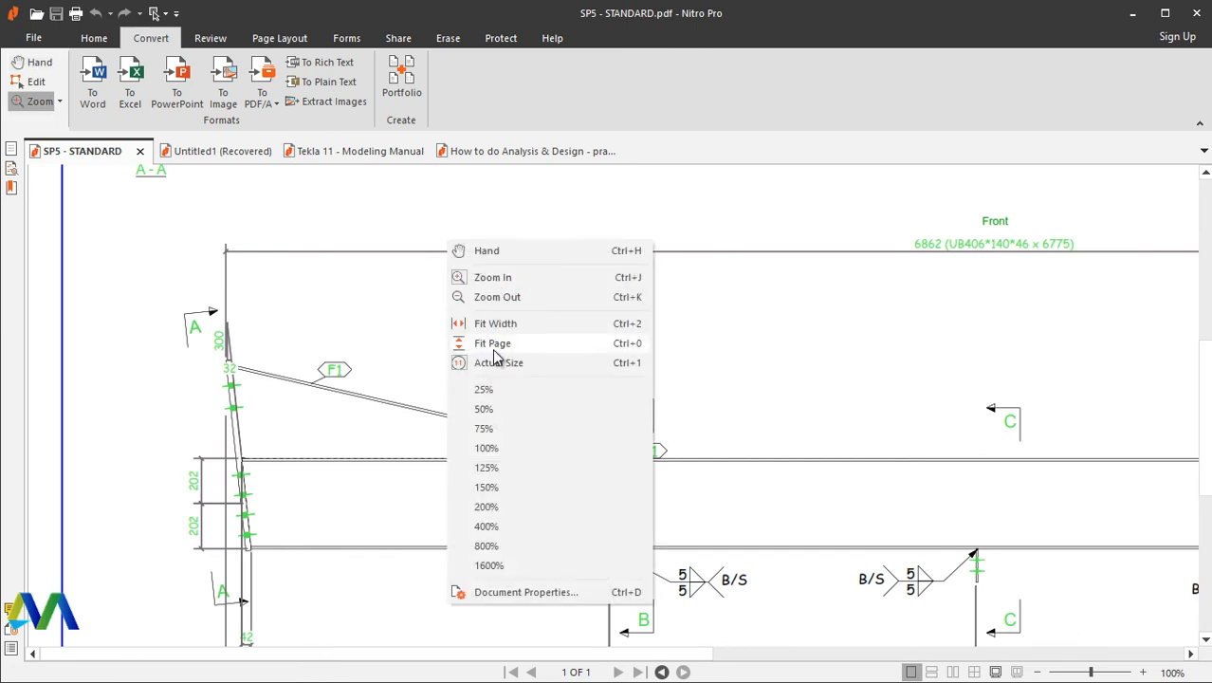
pyautogui.click(493, 343)
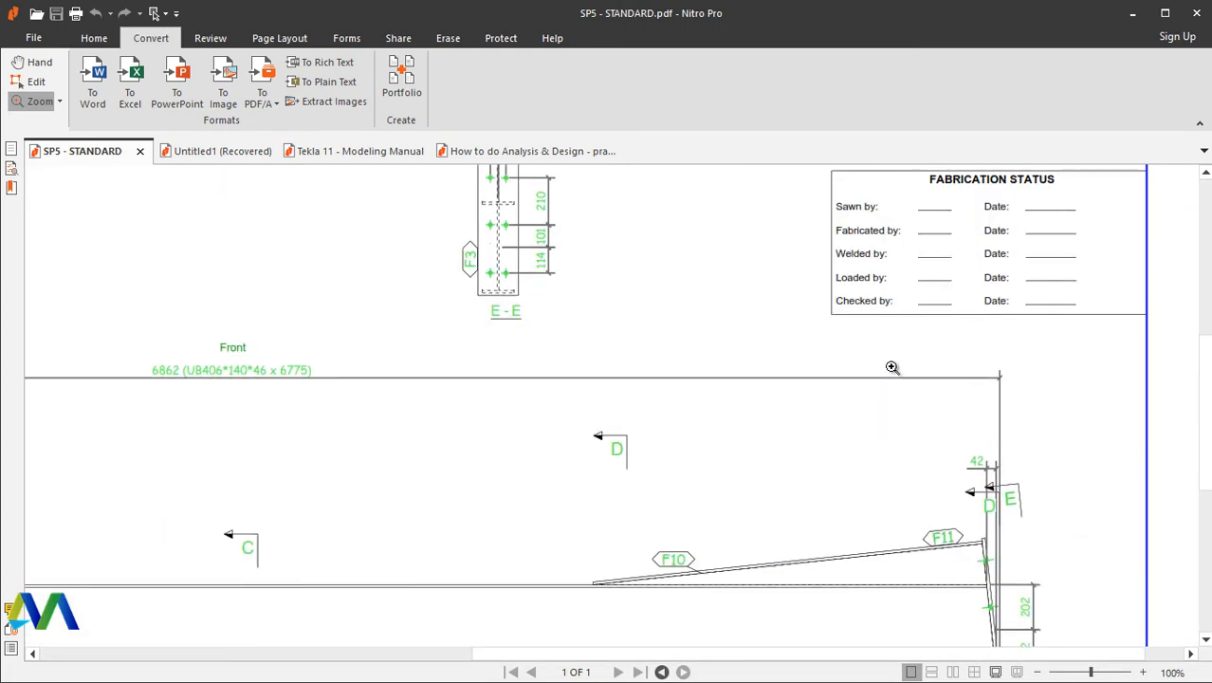
pyautogui.scroll(-3)
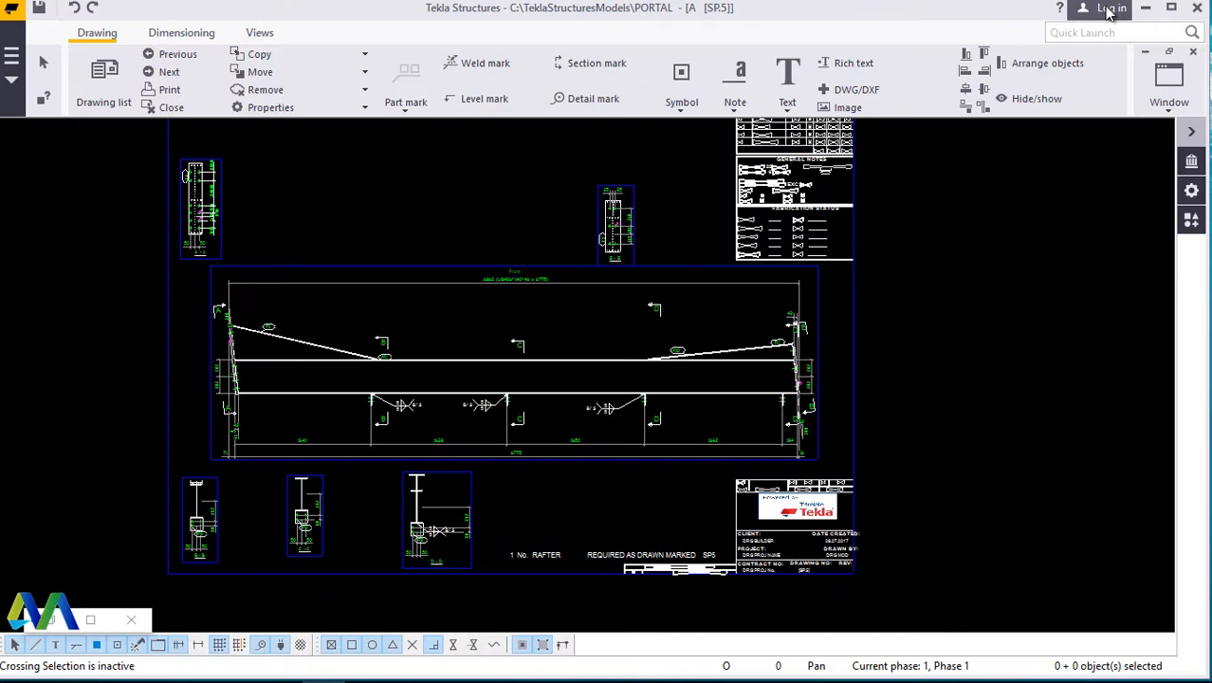
pyautogui.moveTo(95, 167)
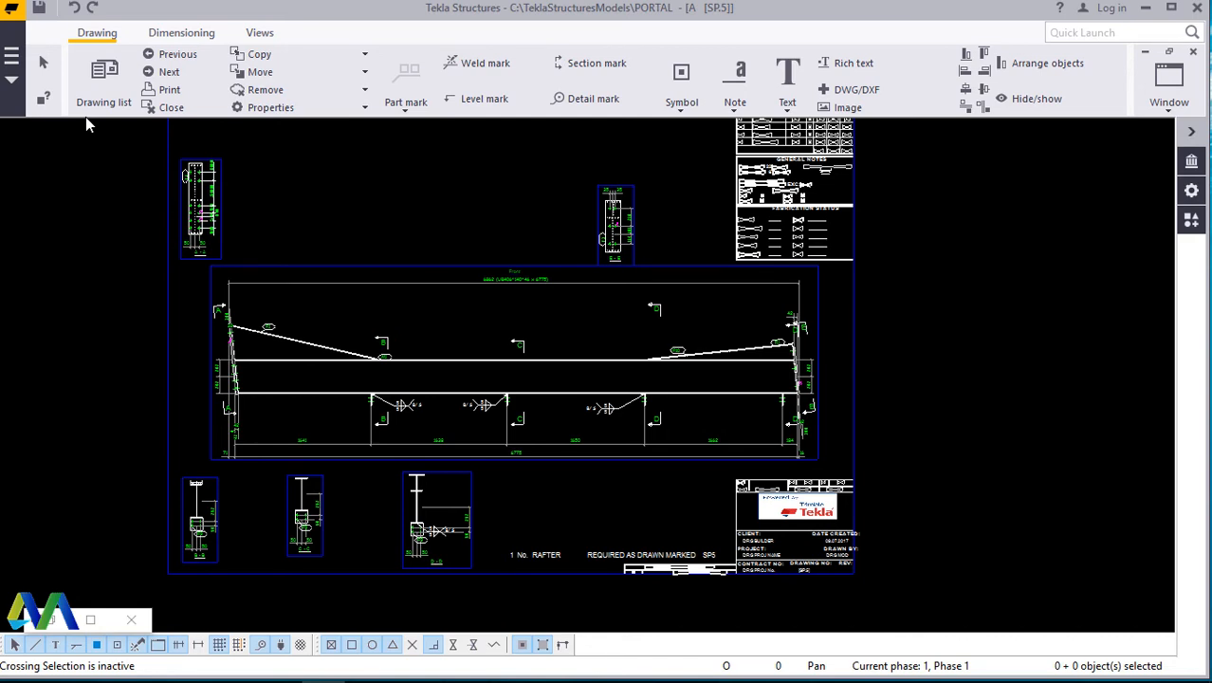
pyautogui.moveTo(622, 326)
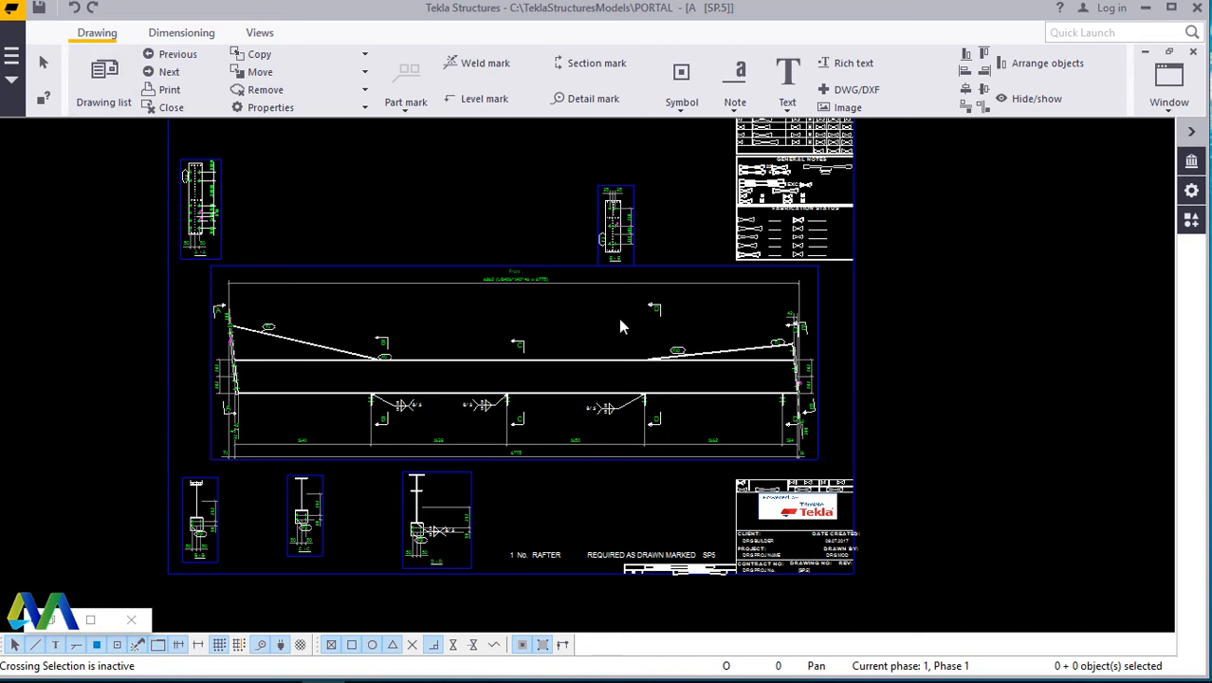
pyautogui.moveTo(618, 318)
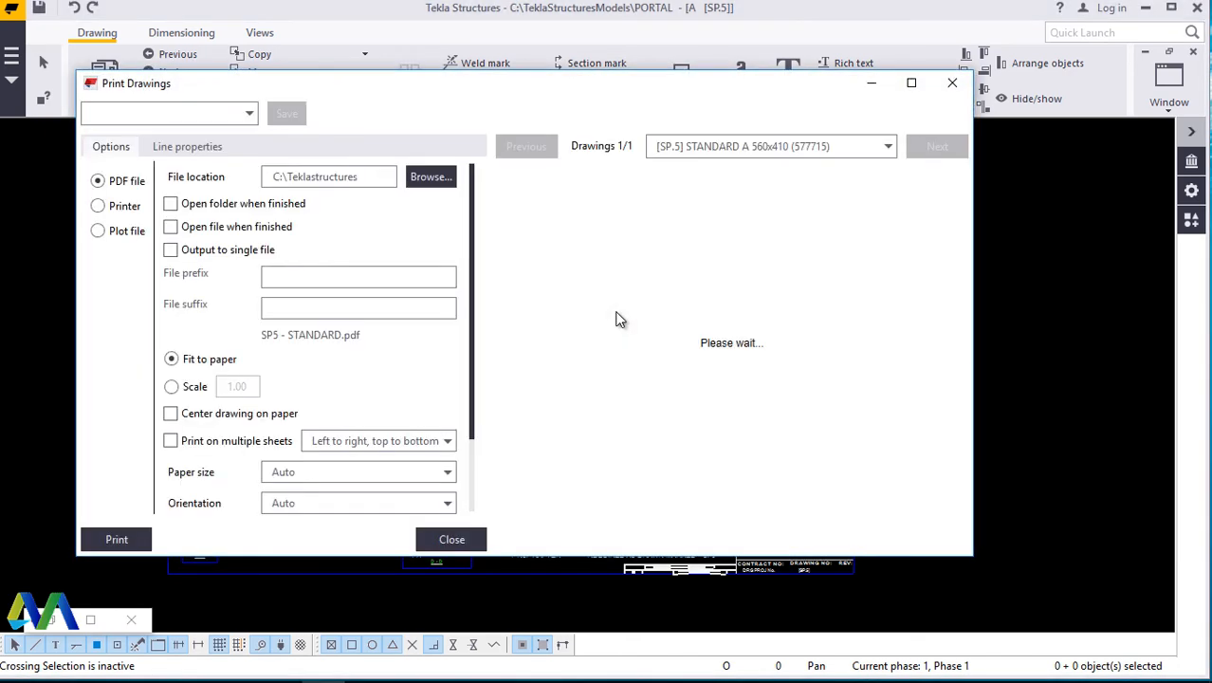
pyautogui.moveTo(626, 315)
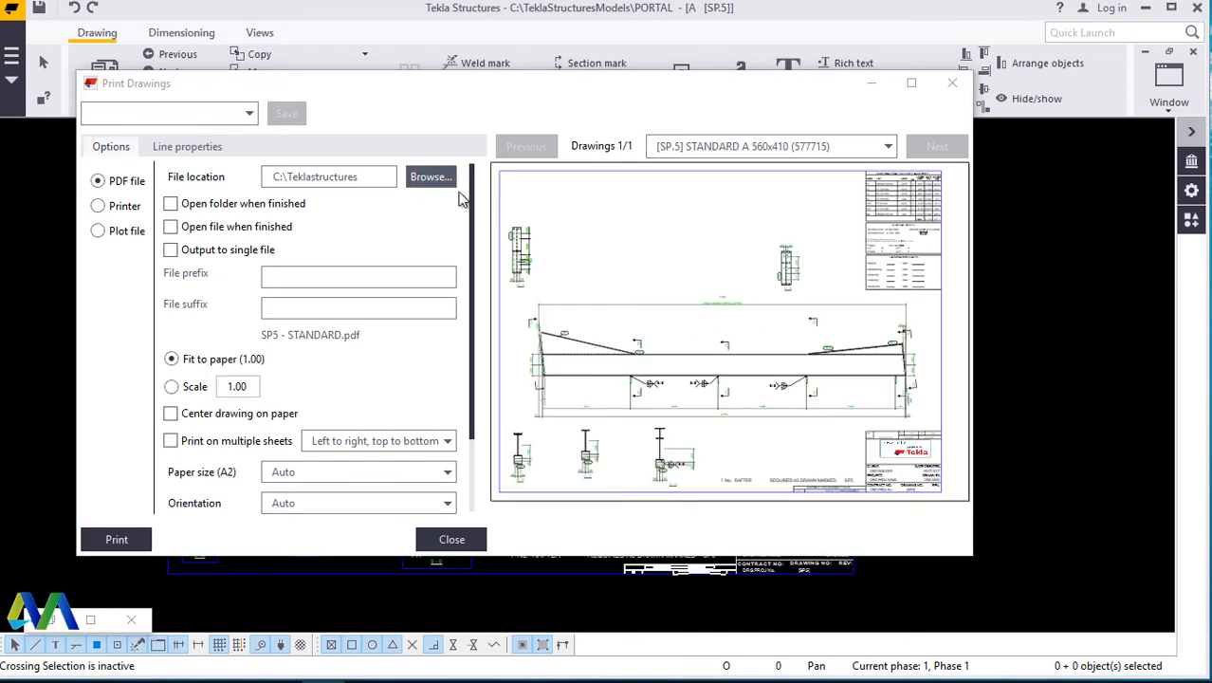
# Browse for the PDF file location in Print Drawings for SP5 - STANDARD.
pyautogui.click(431, 177)
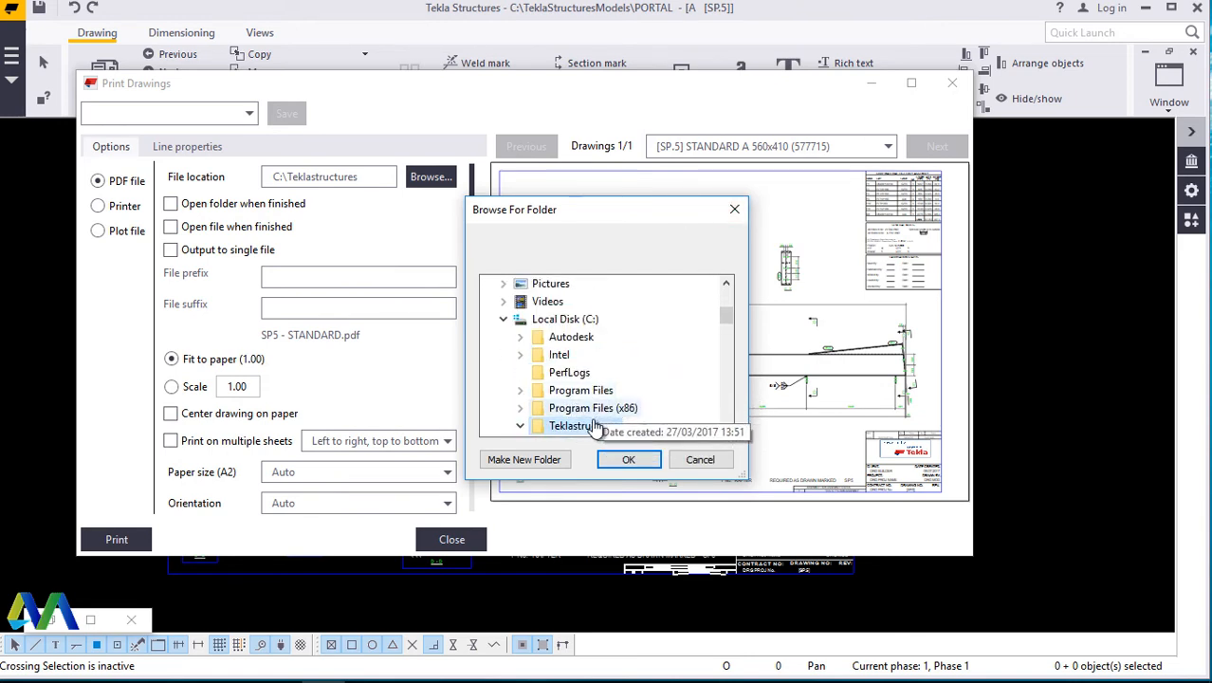
# Keep Teklastructures, then browse again down into TeklaStructuresModels.
pyautogui.click(509, 425)
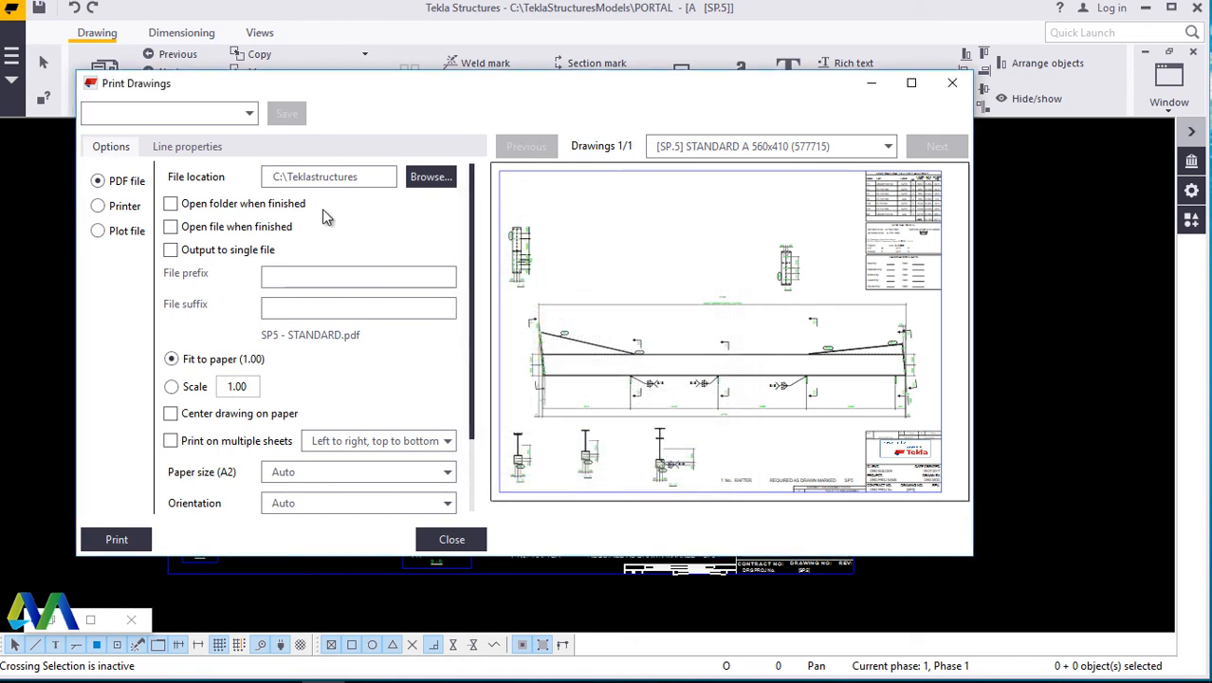
pyautogui.click(429, 176)
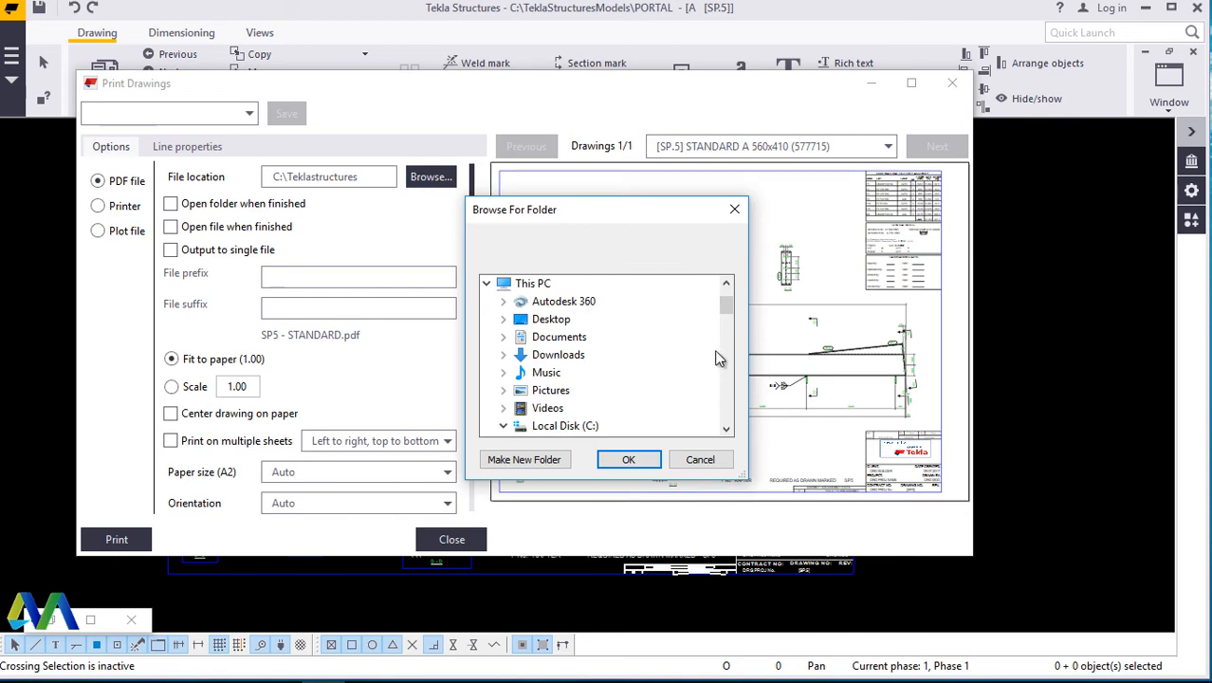
pyautogui.scroll(-3)
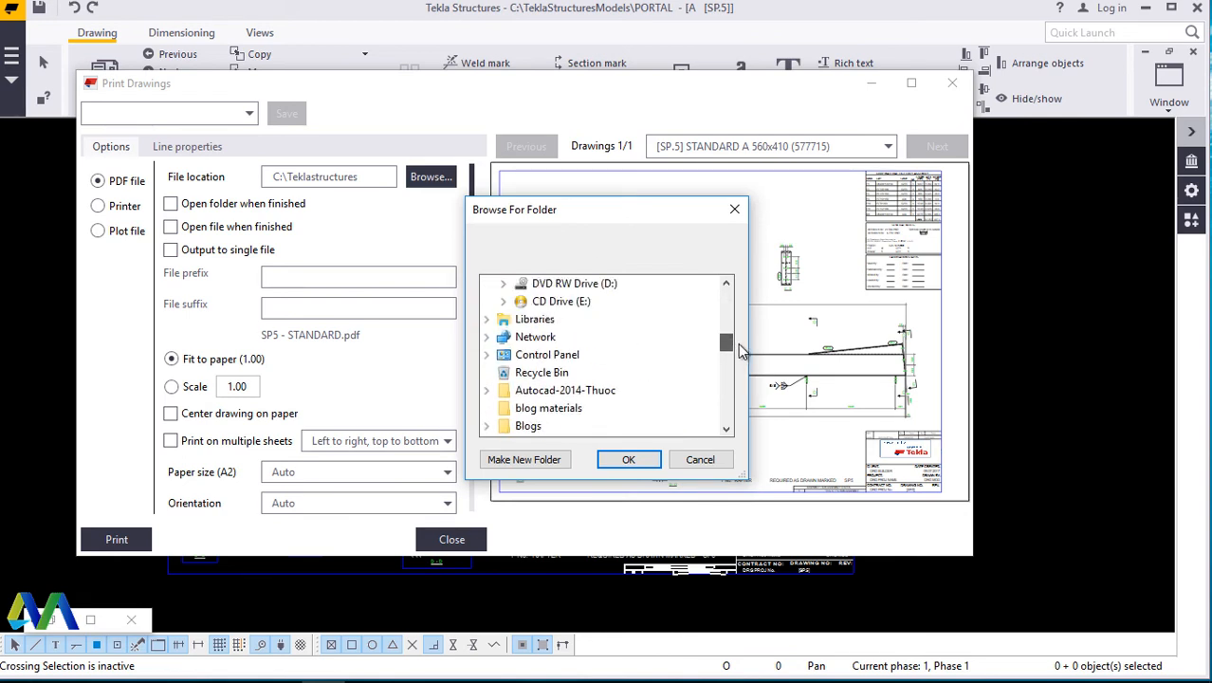
pyautogui.scroll(-3)
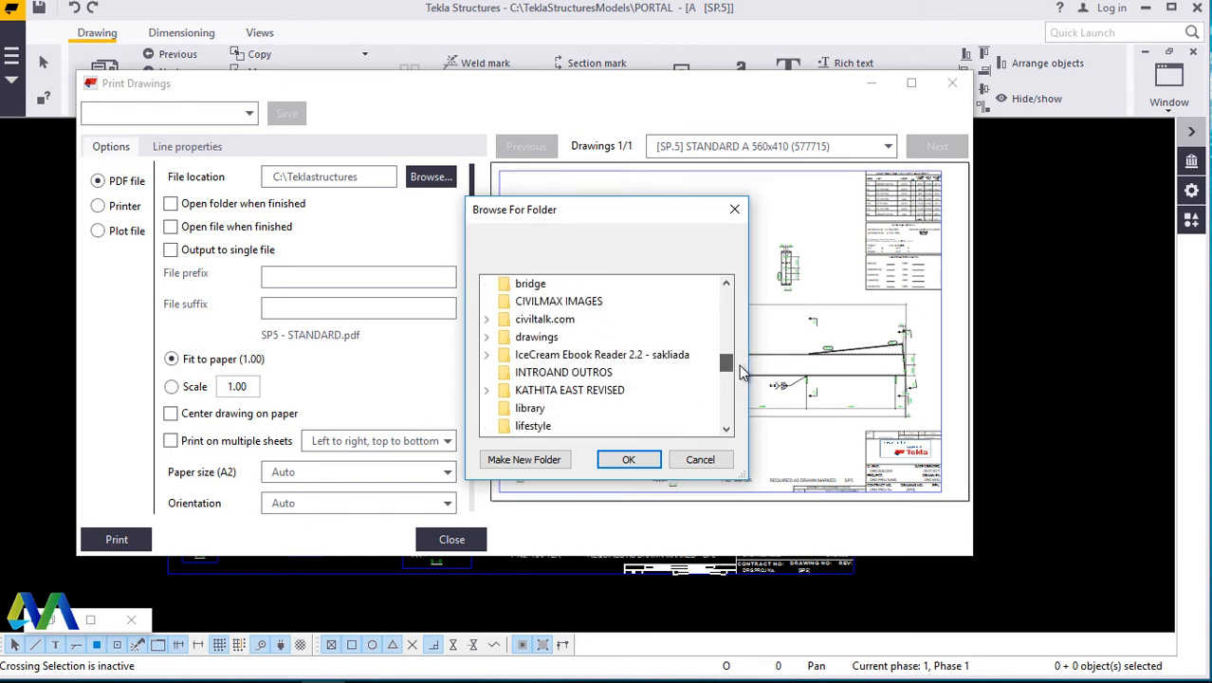
pyautogui.scroll(-3)
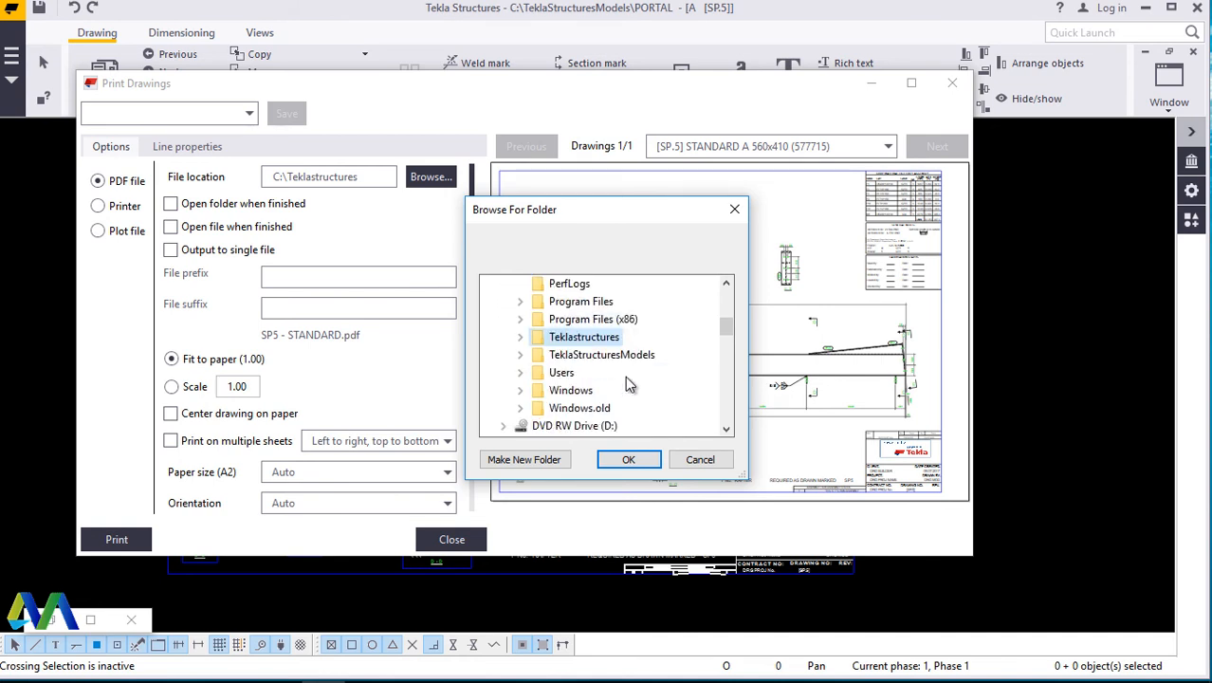
pyautogui.doubleClick(603, 355)
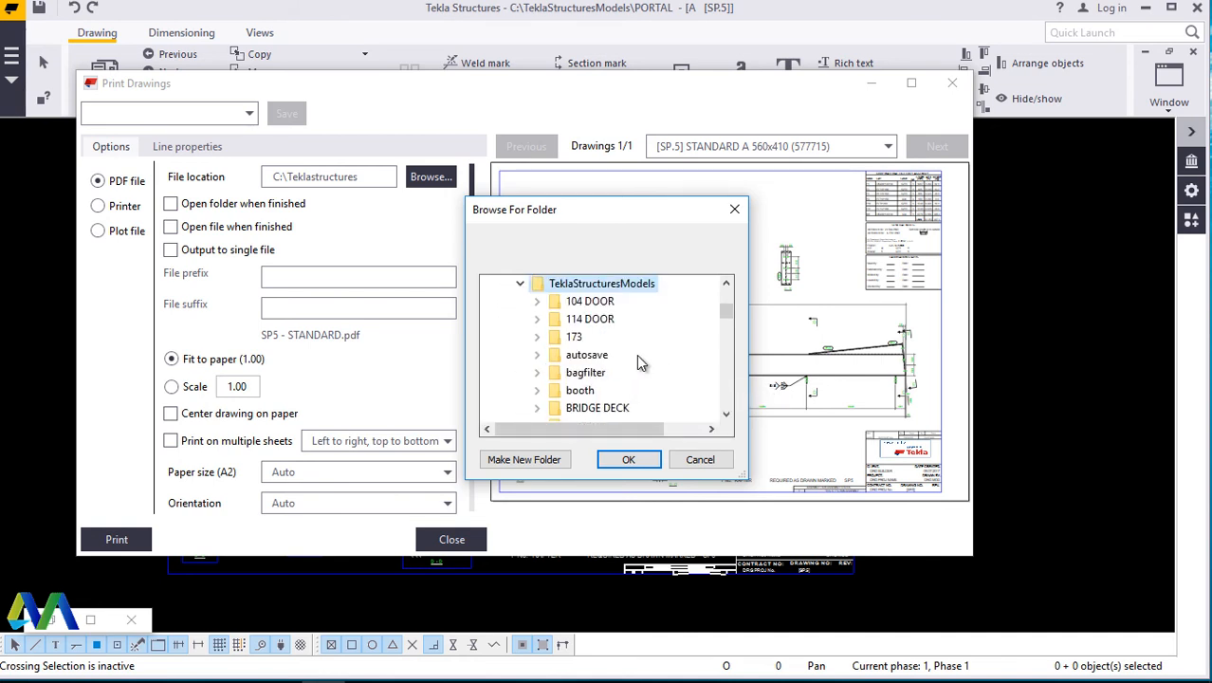
# Set the PDF output location to the PORTAL model's Plotfiles folder.
pyautogui.scroll(-3)
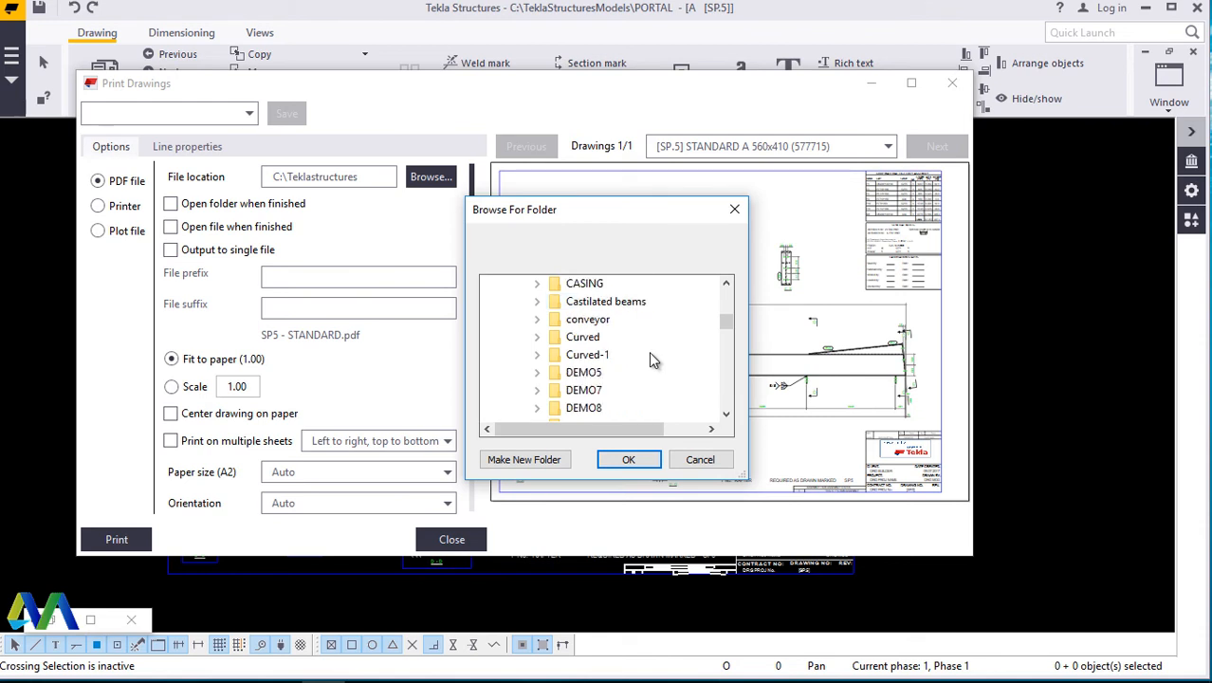
pyautogui.scroll(-3)
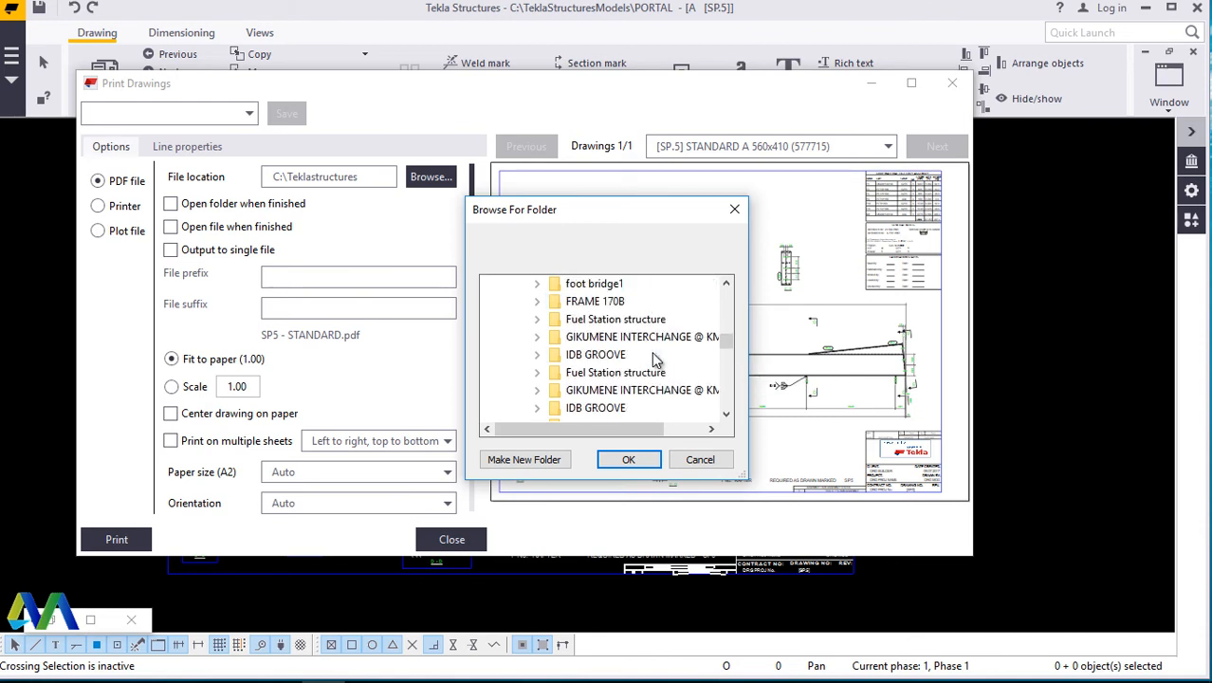
pyautogui.scroll(-3)
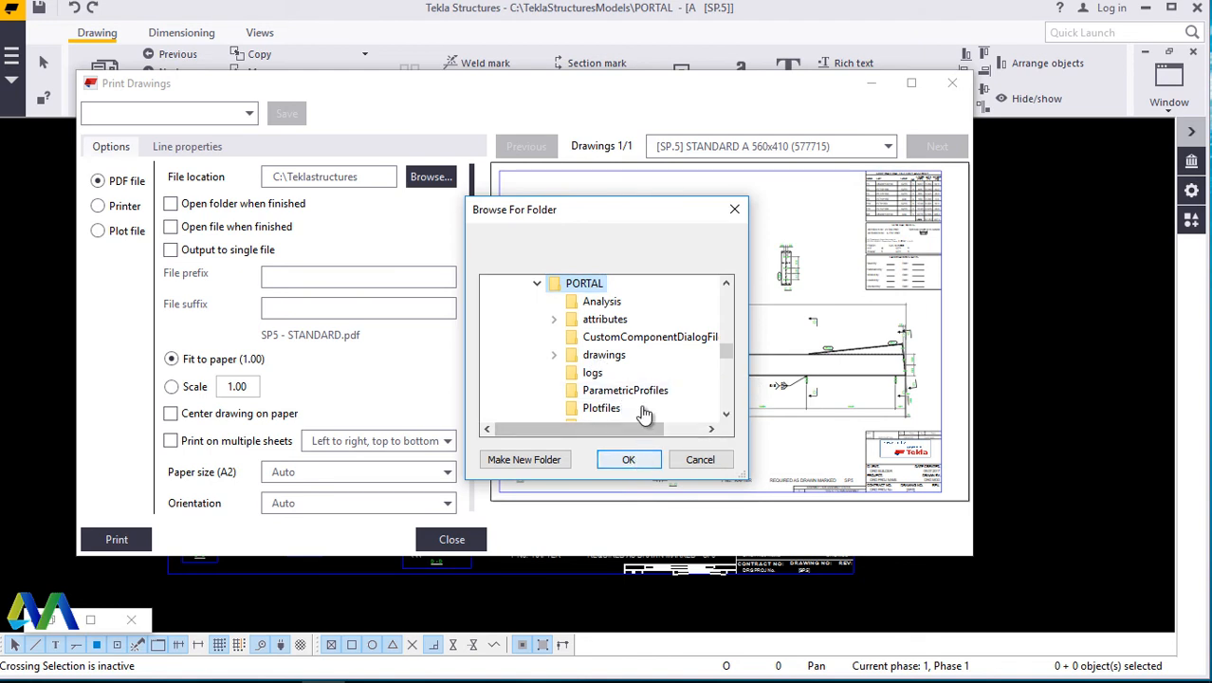
pyautogui.click(599, 408)
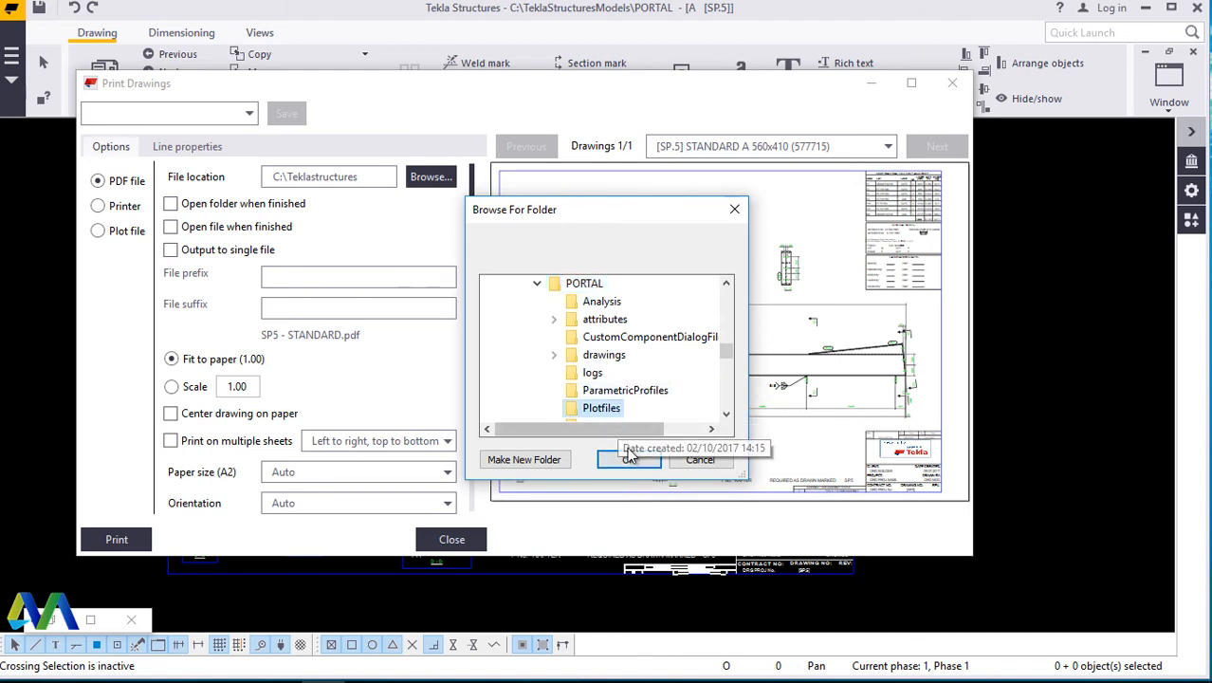
pyautogui.click(628, 459)
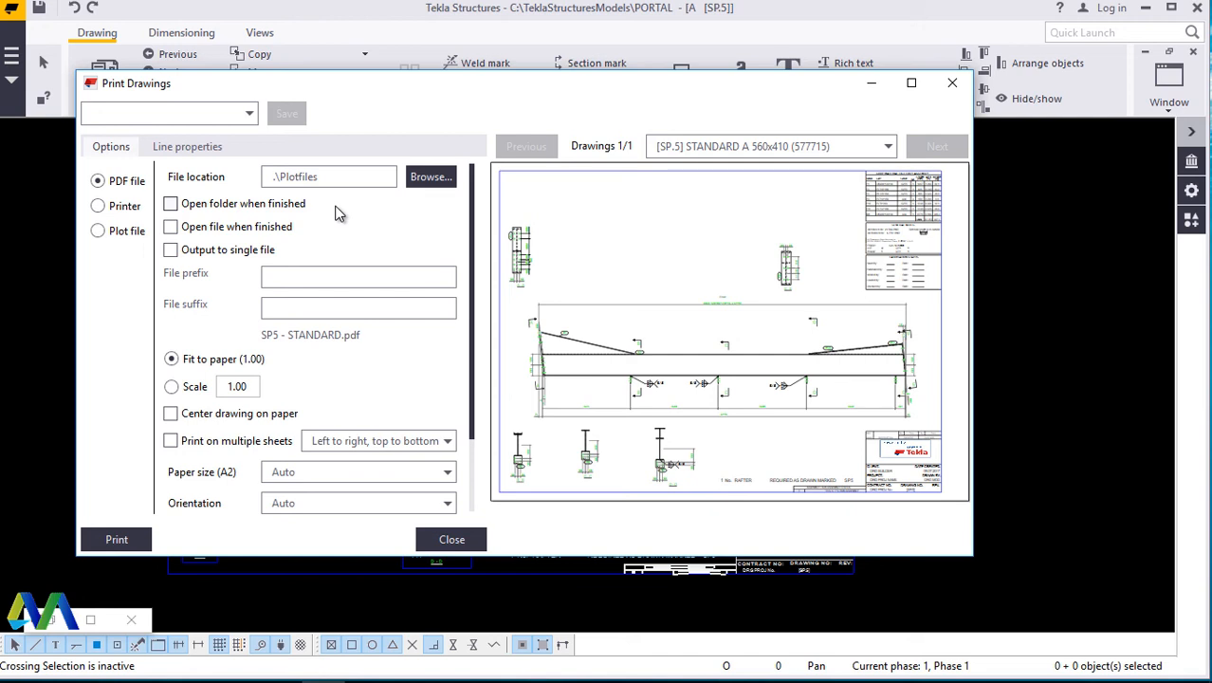
pyautogui.moveTo(303, 199)
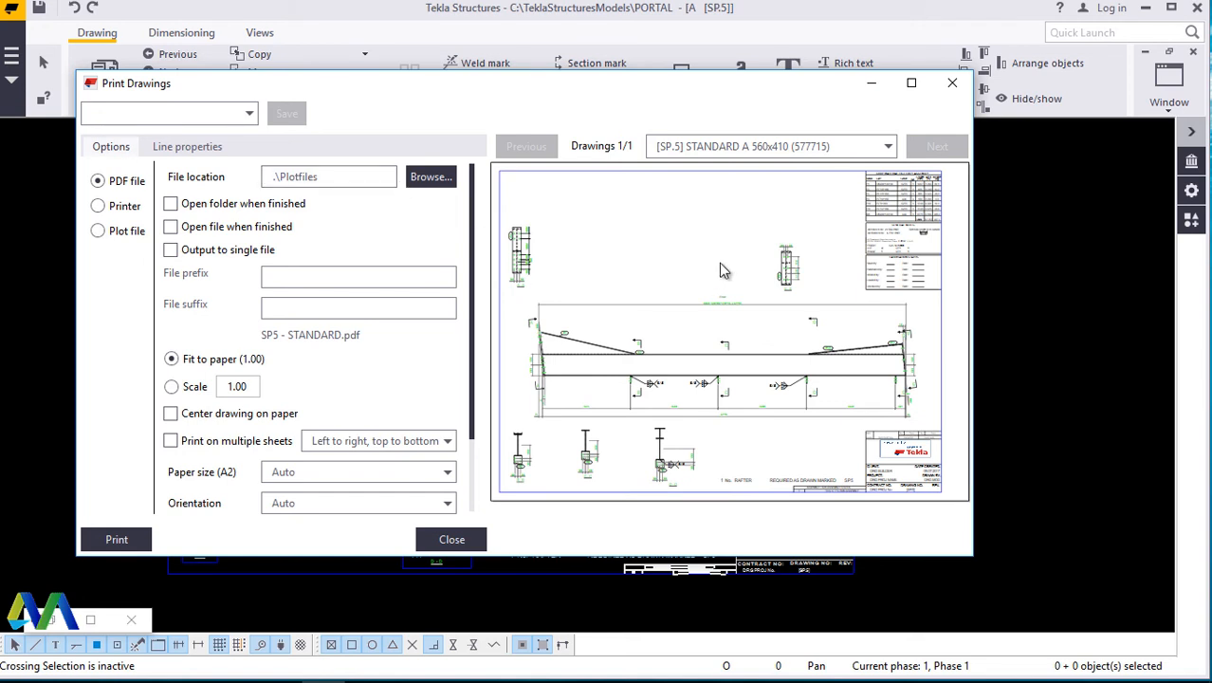
pyautogui.moveTo(660, 289)
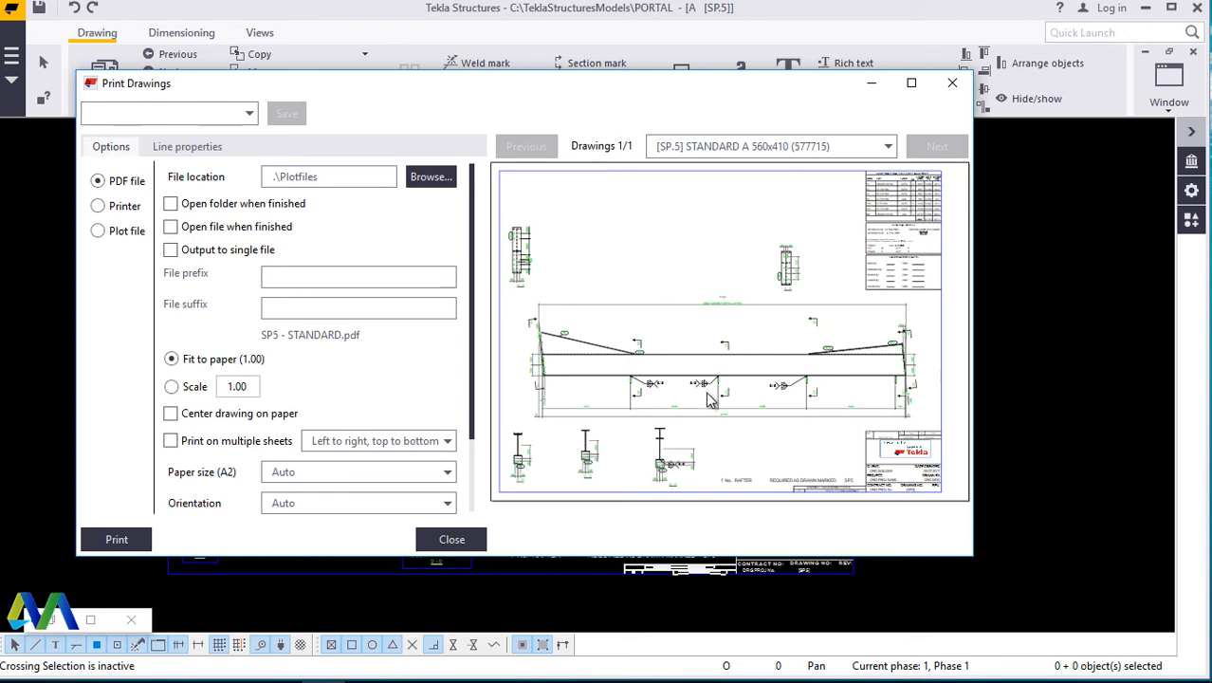
pyautogui.moveTo(831, 393)
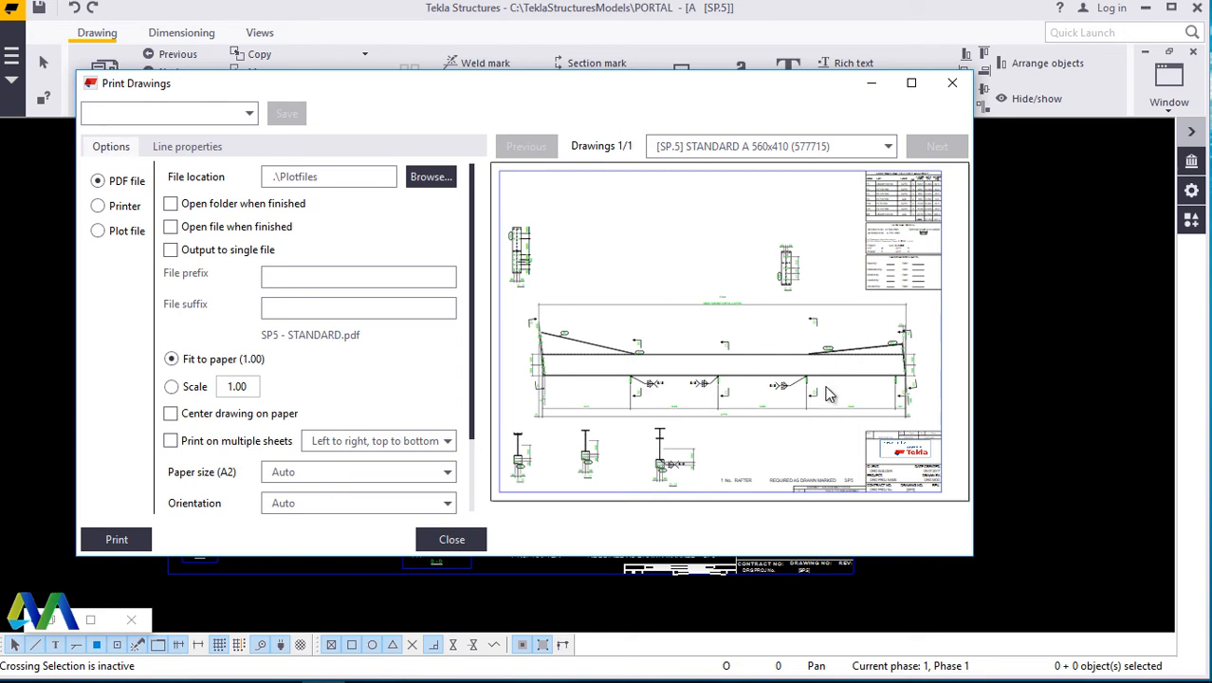
pyautogui.moveTo(702, 313)
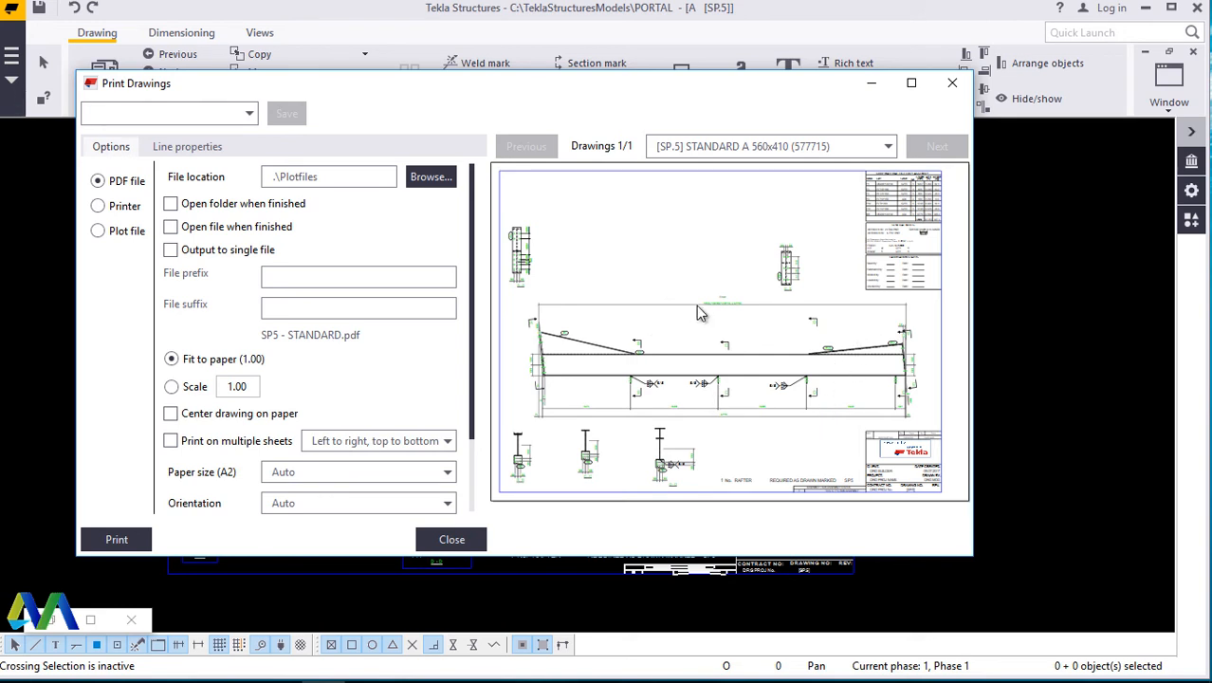
pyautogui.moveTo(710, 310)
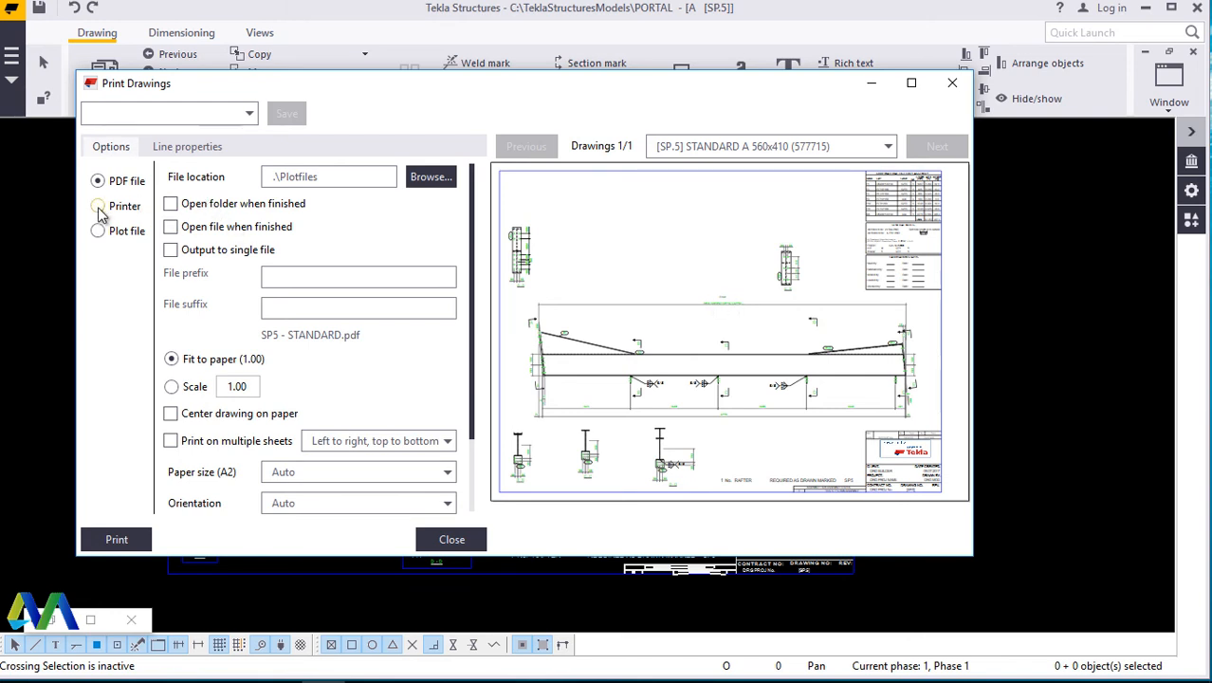
# Choose Printer output (Nitro PDF Creator) with centring on paper and multiple sheets enabled.
pyautogui.click(95, 205)
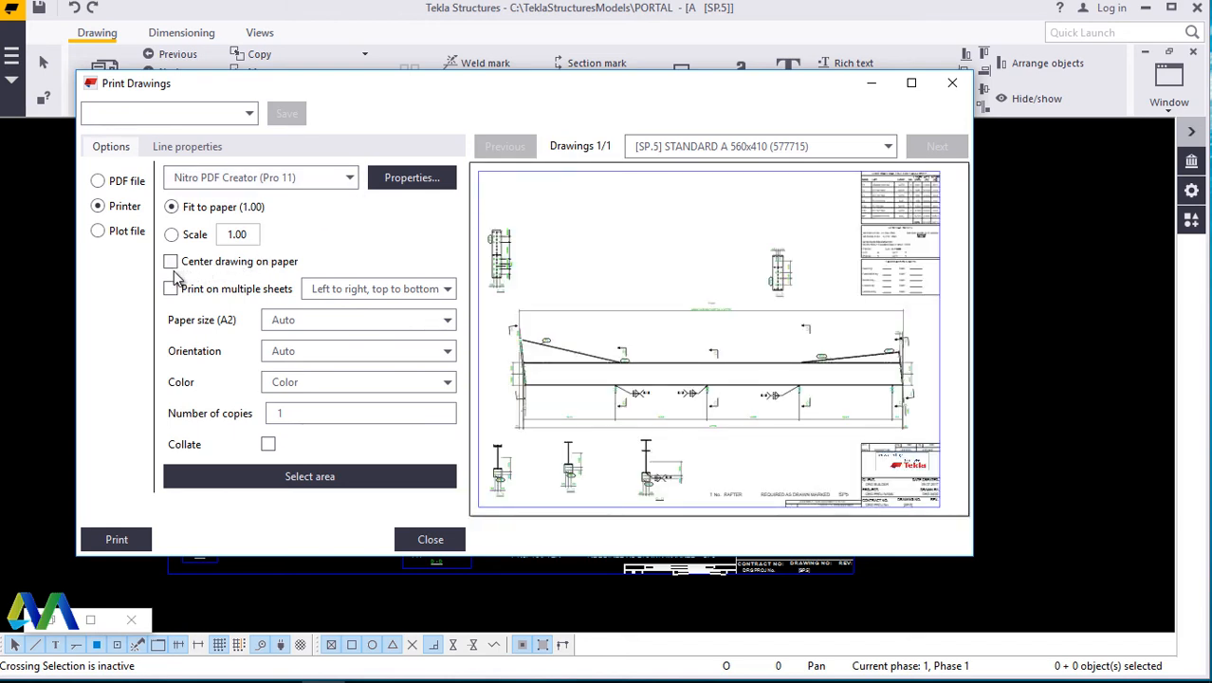
pyautogui.click(171, 262)
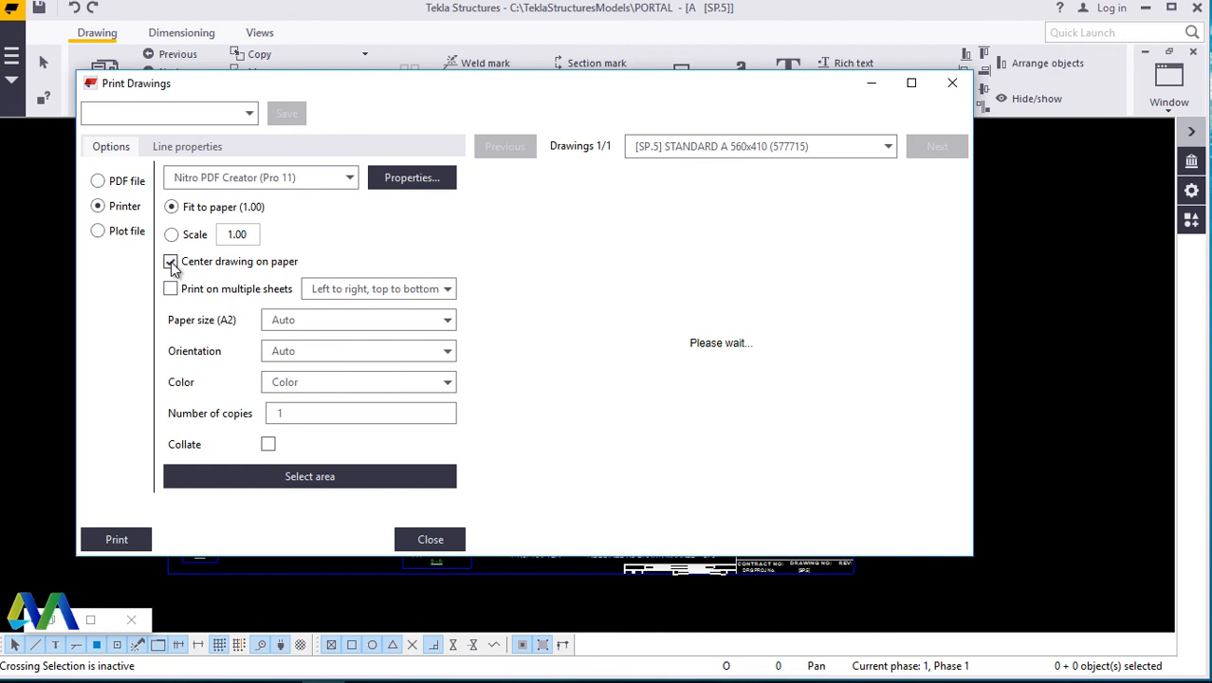
pyautogui.click(170, 262)
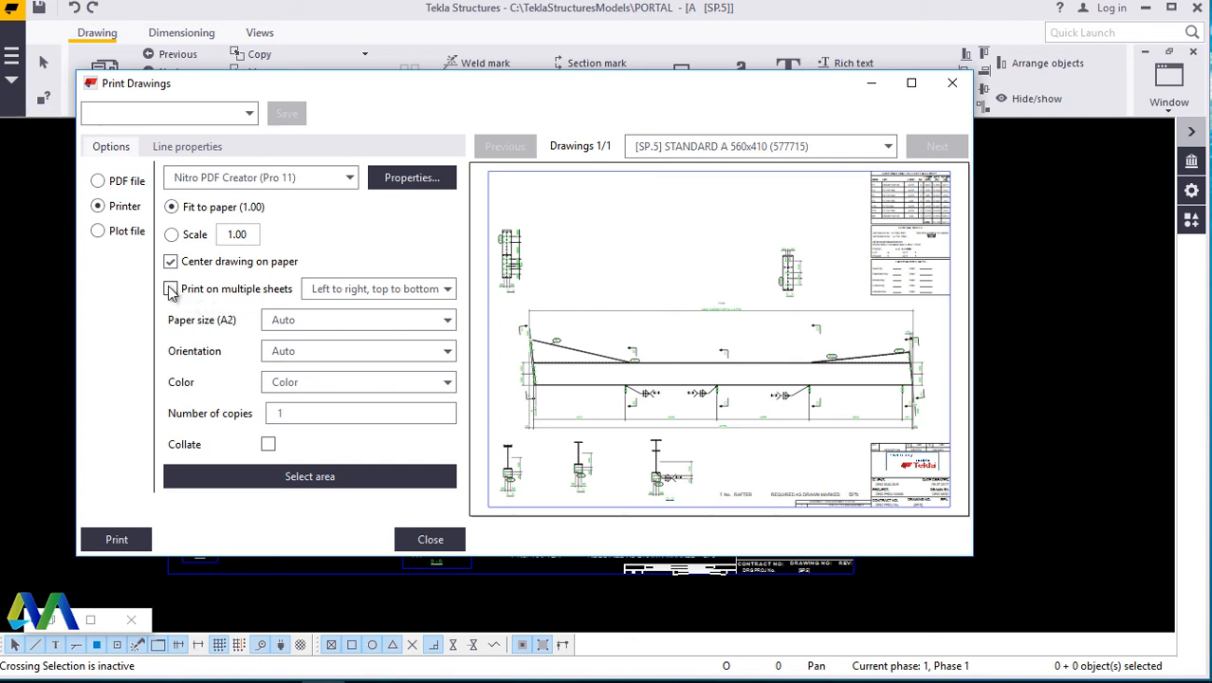
pyautogui.click(171, 288)
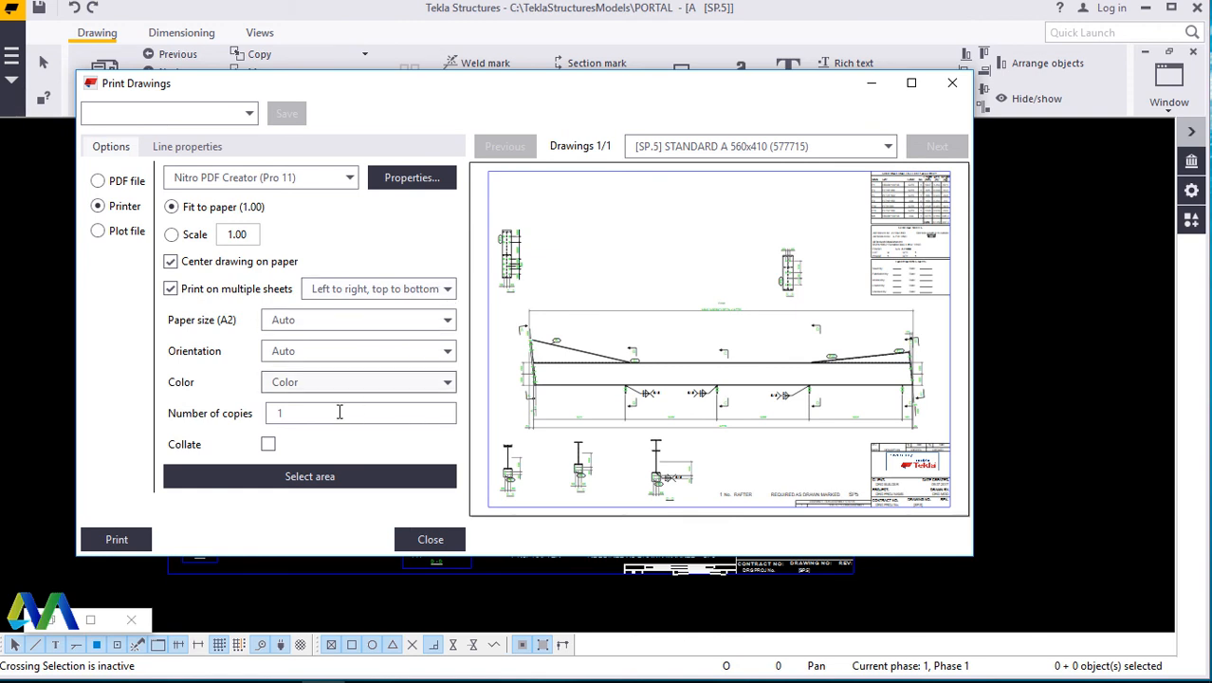
pyautogui.click(358, 414)
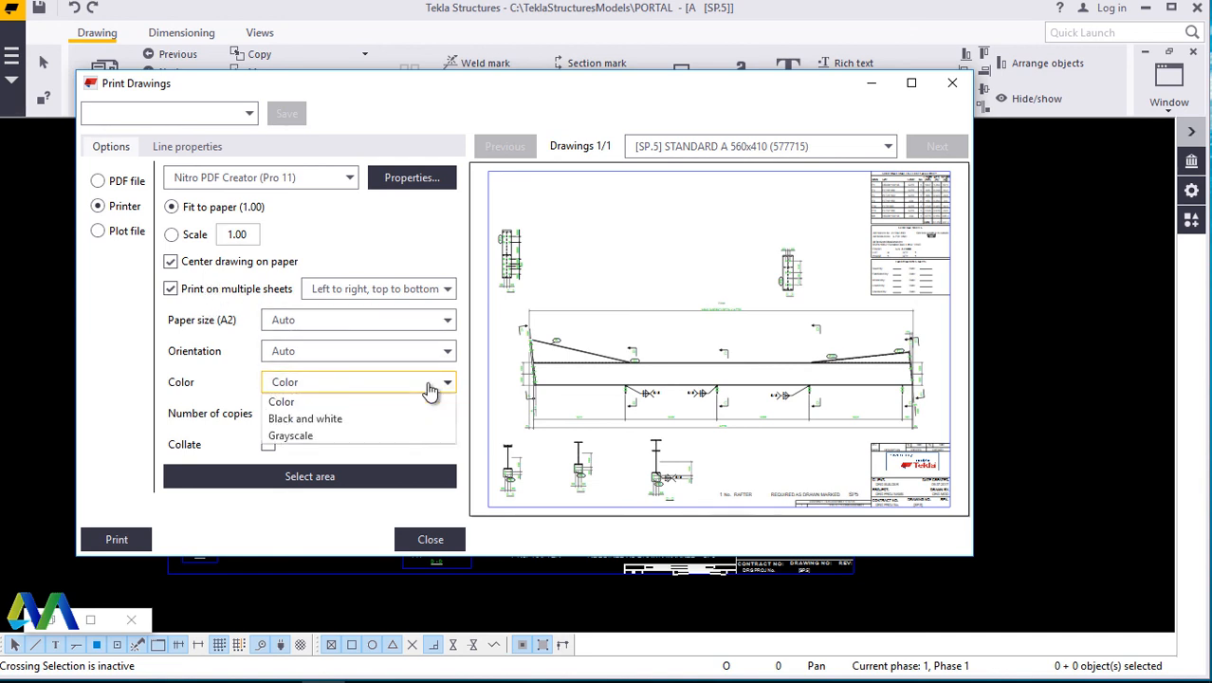
pyautogui.moveTo(355, 425)
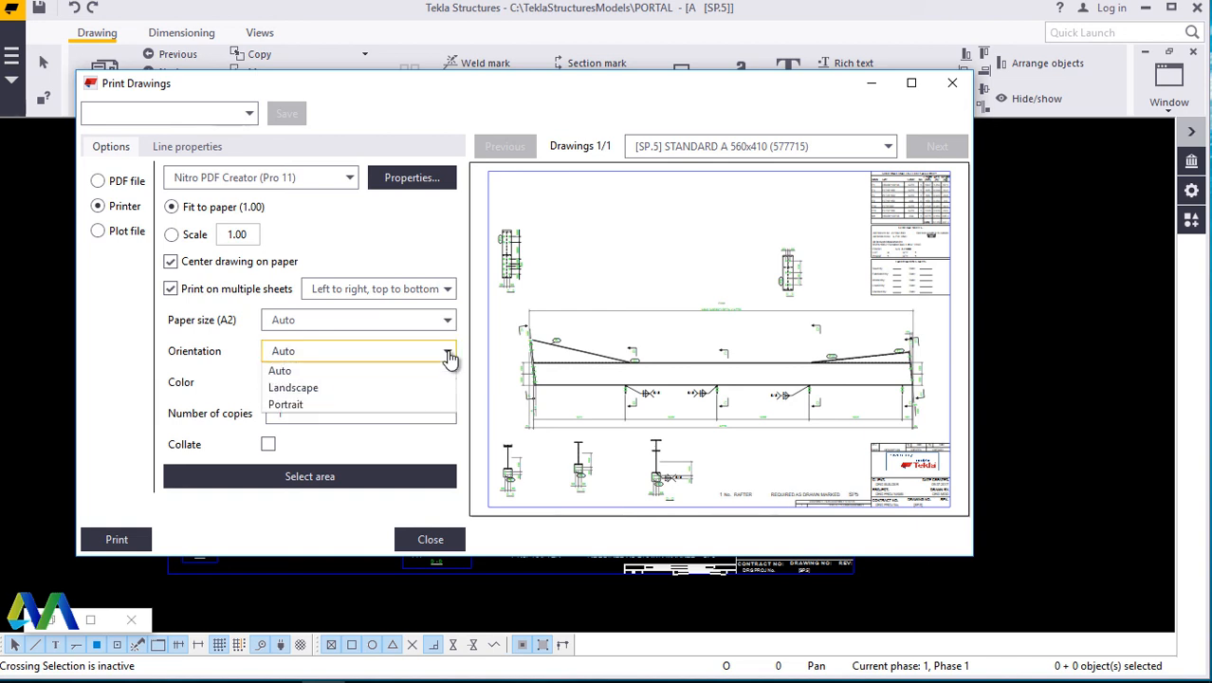
pyautogui.moveTo(455, 343)
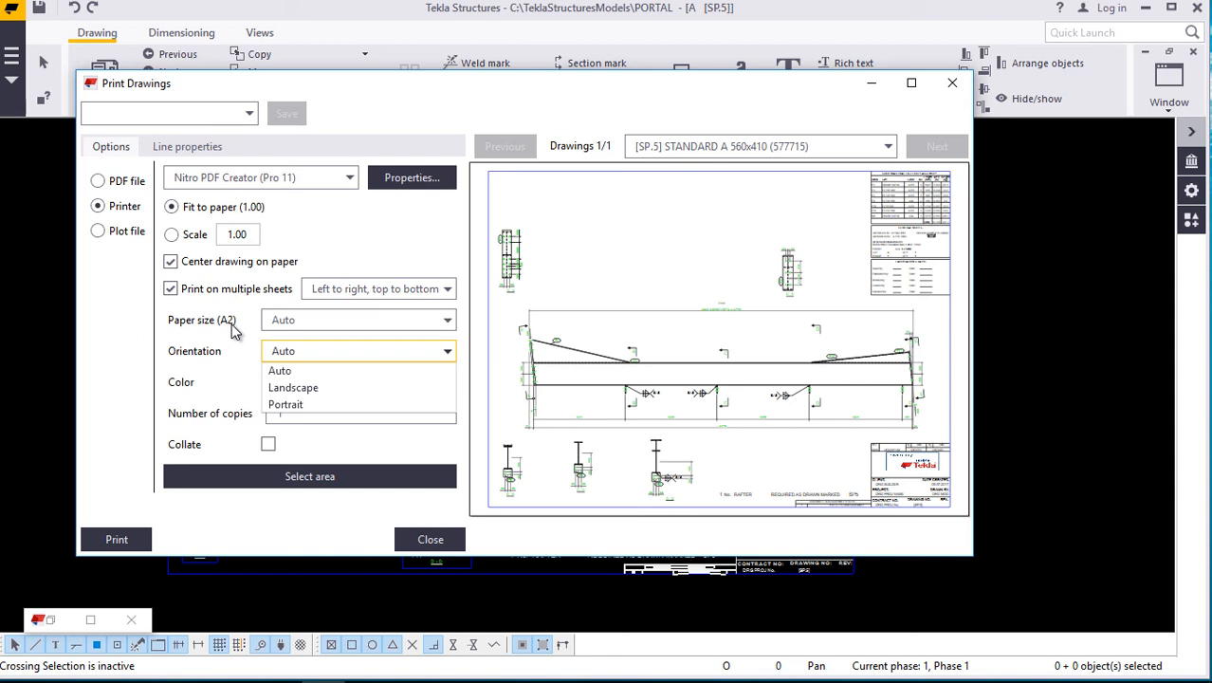
pyautogui.moveTo(334, 331)
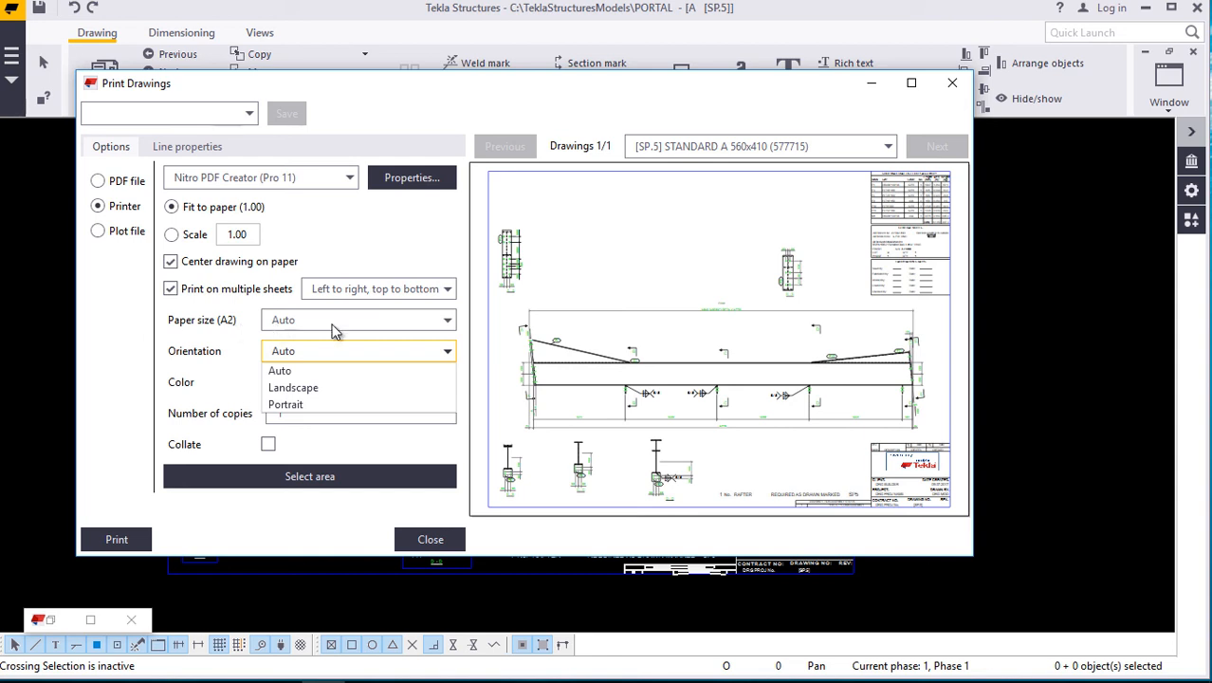